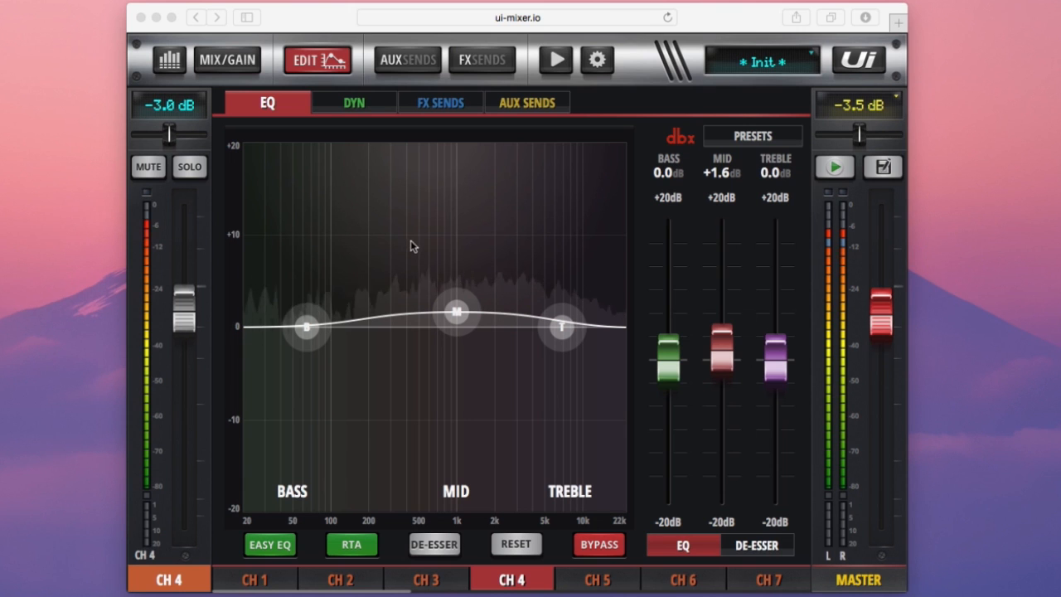
mouse_move(384, 122)
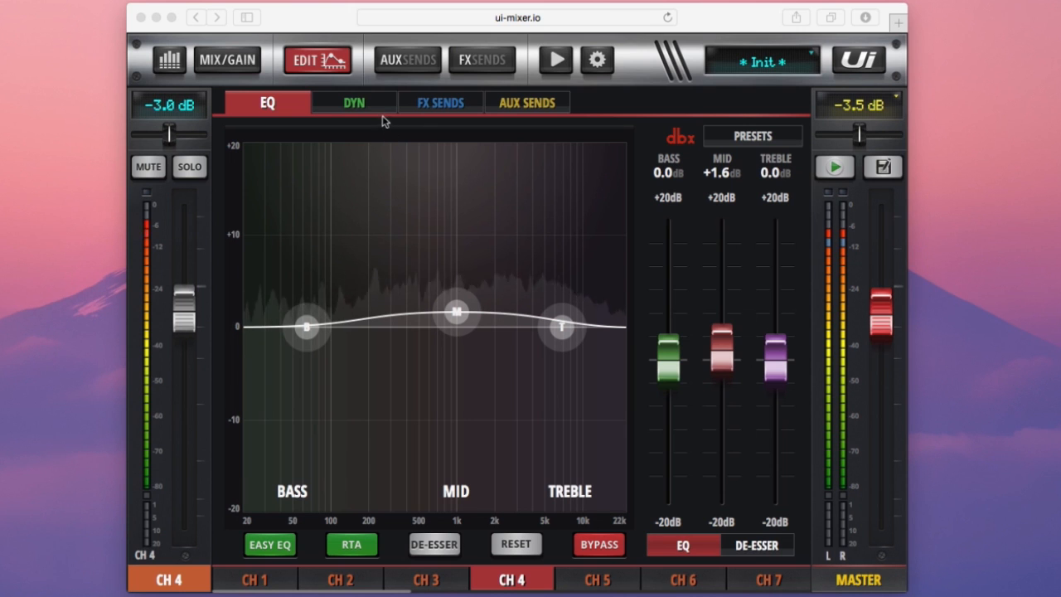
Switch channel 4's edit view from EQ to the dynamics (gate/compressor) page.
click(353, 103)
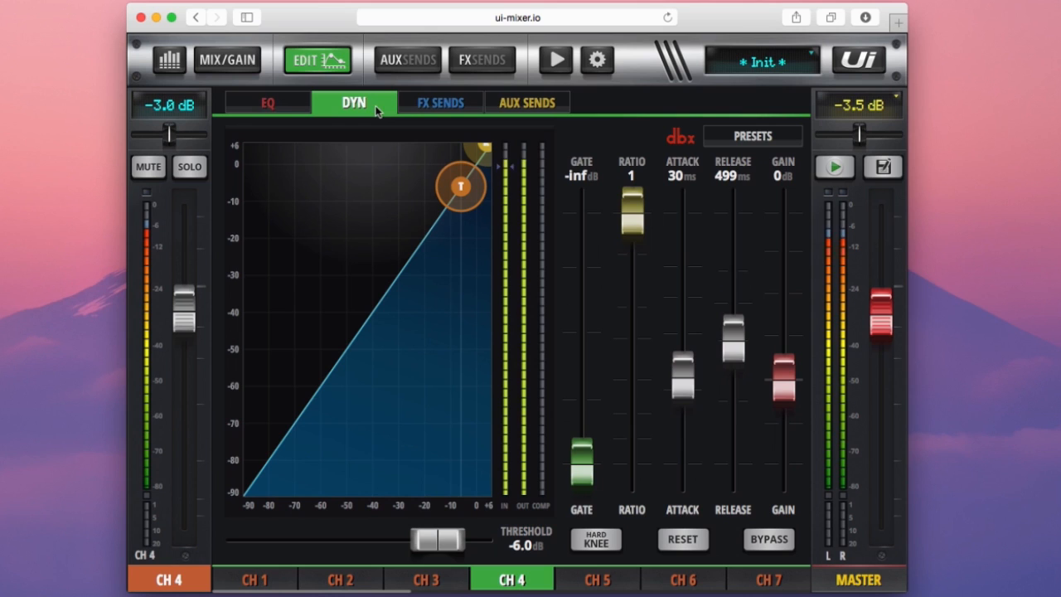
mouse_move(423, 126)
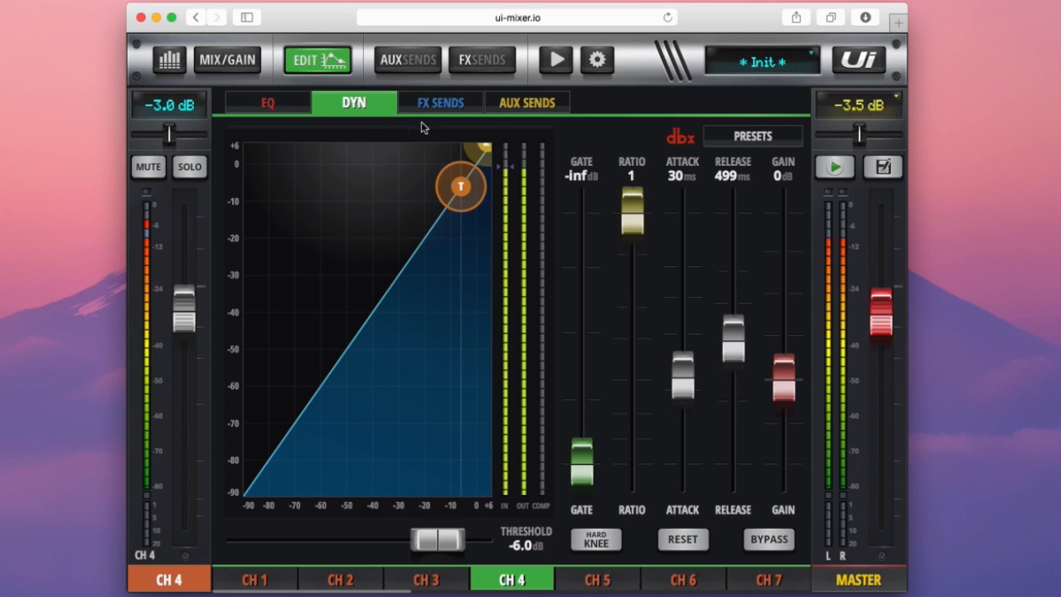
mouse_move(362, 192)
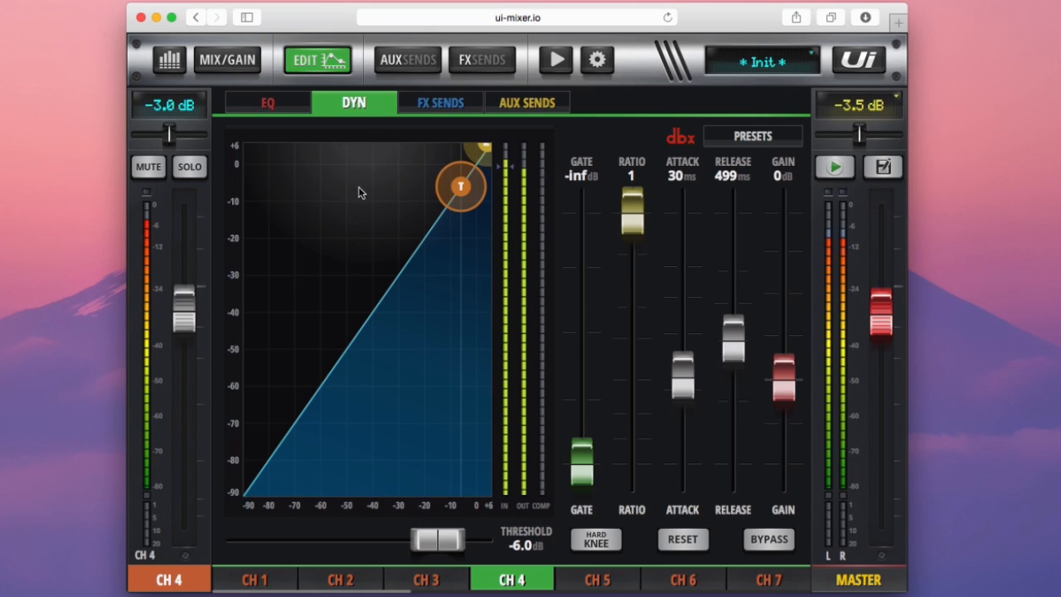
mouse_move(579, 208)
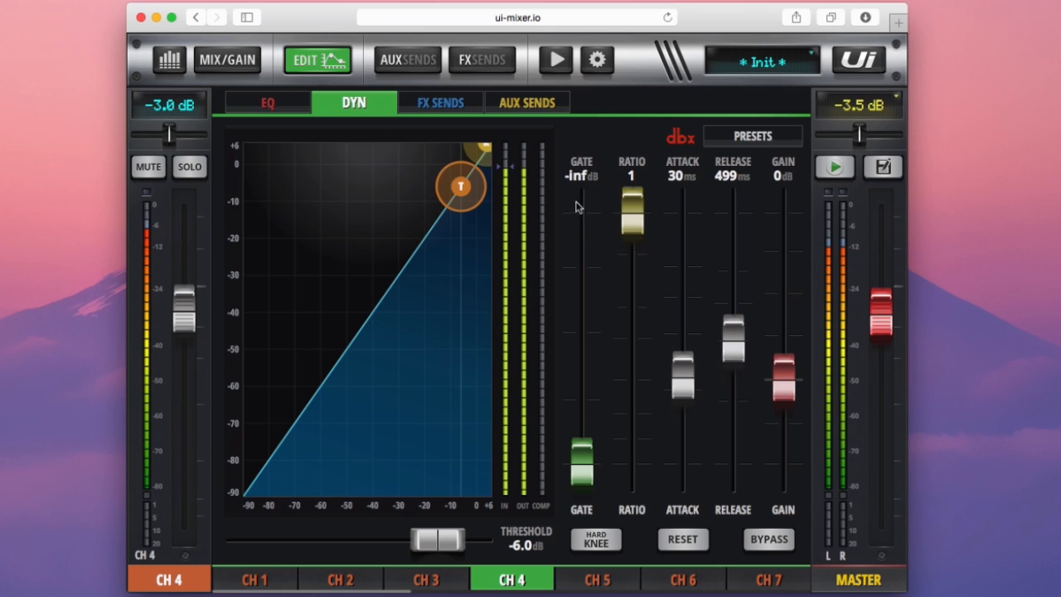
mouse_move(607, 358)
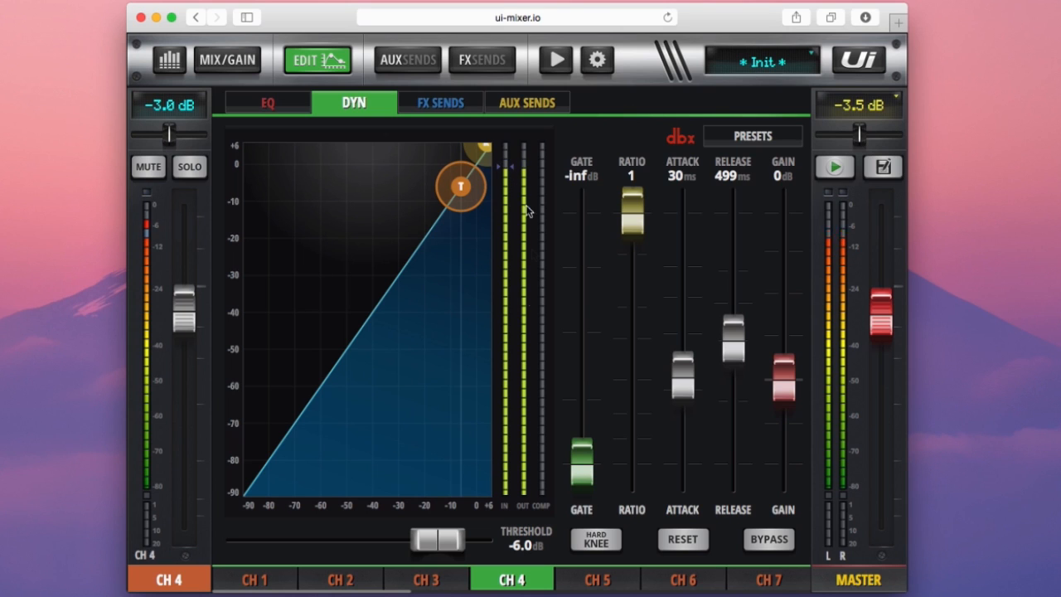
mouse_move(477, 333)
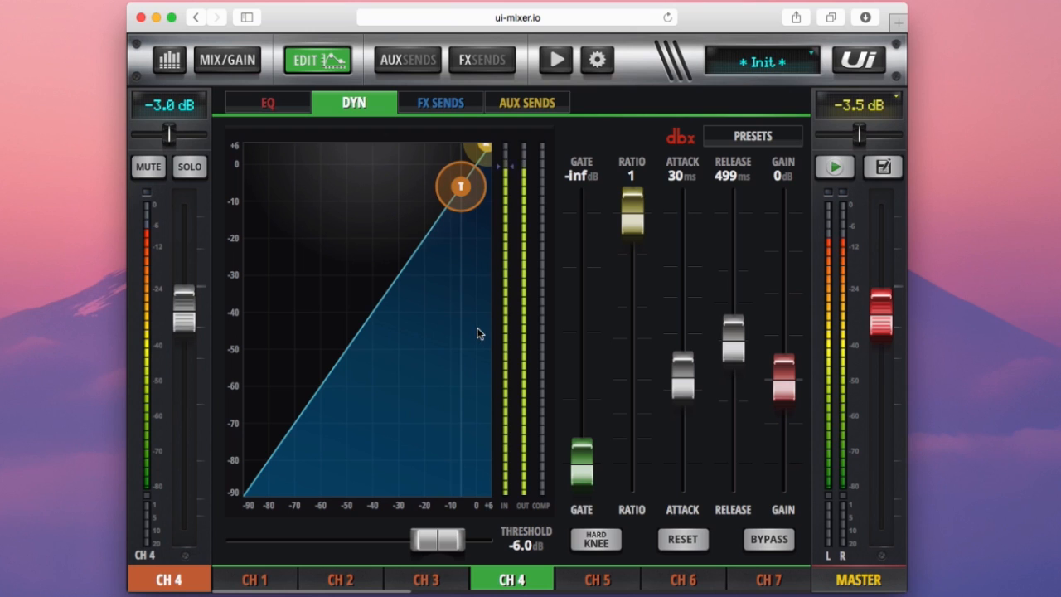
Set channel 4's compressor to ratio 2.1 with a -19.5 dB threshold.
drag(461, 186, 454, 199)
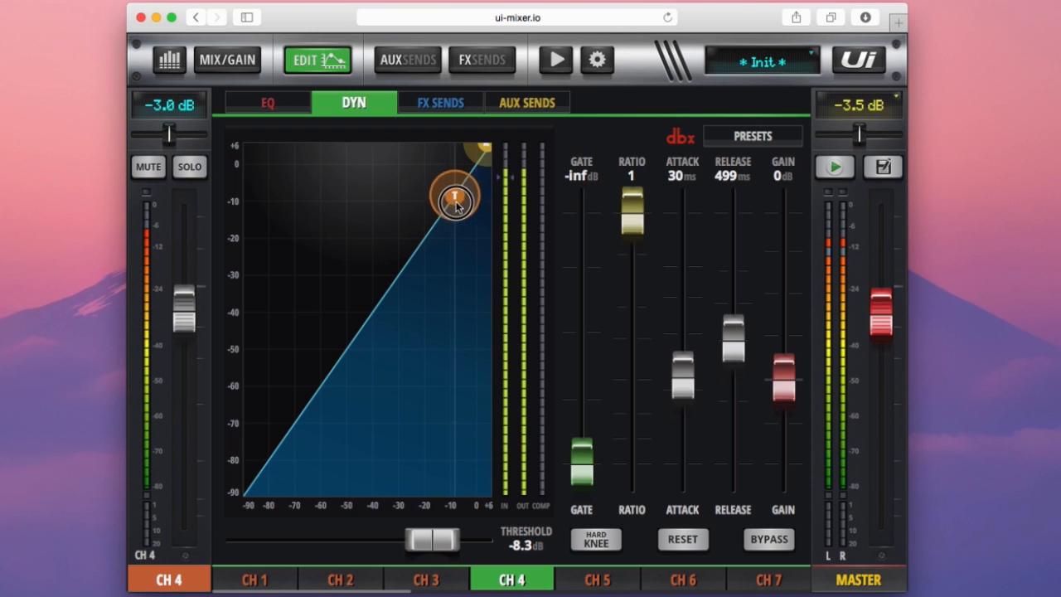
drag(454, 195, 384, 292)
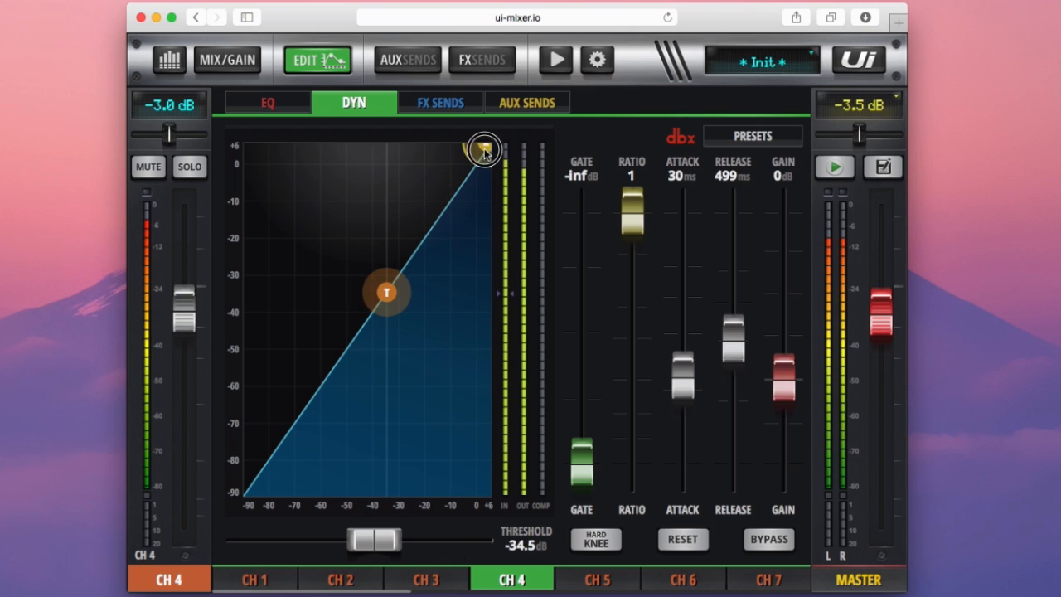
drag(484, 149, 486, 222)
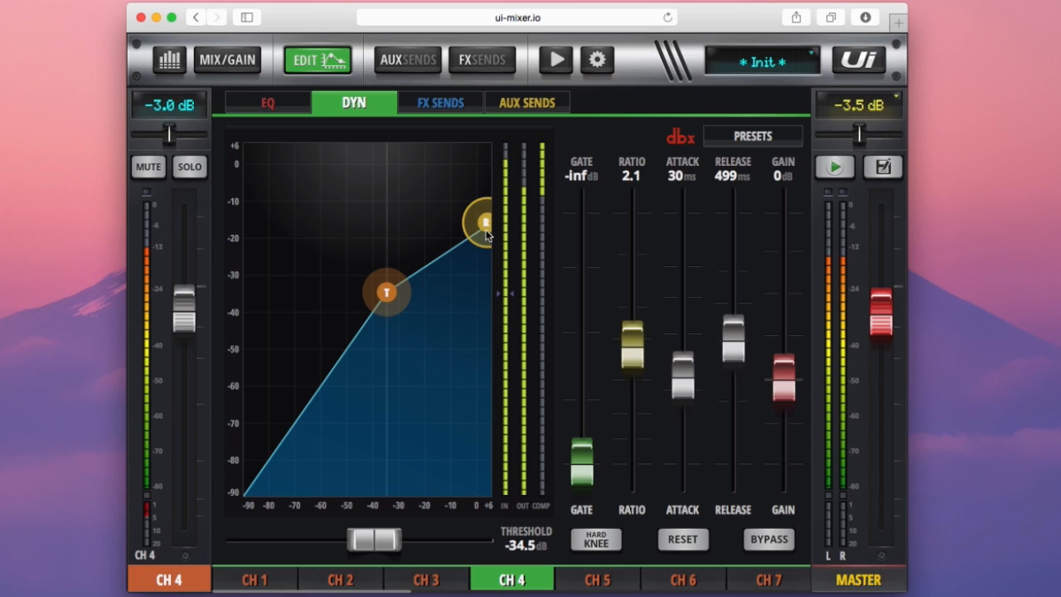
mouse_move(463, 325)
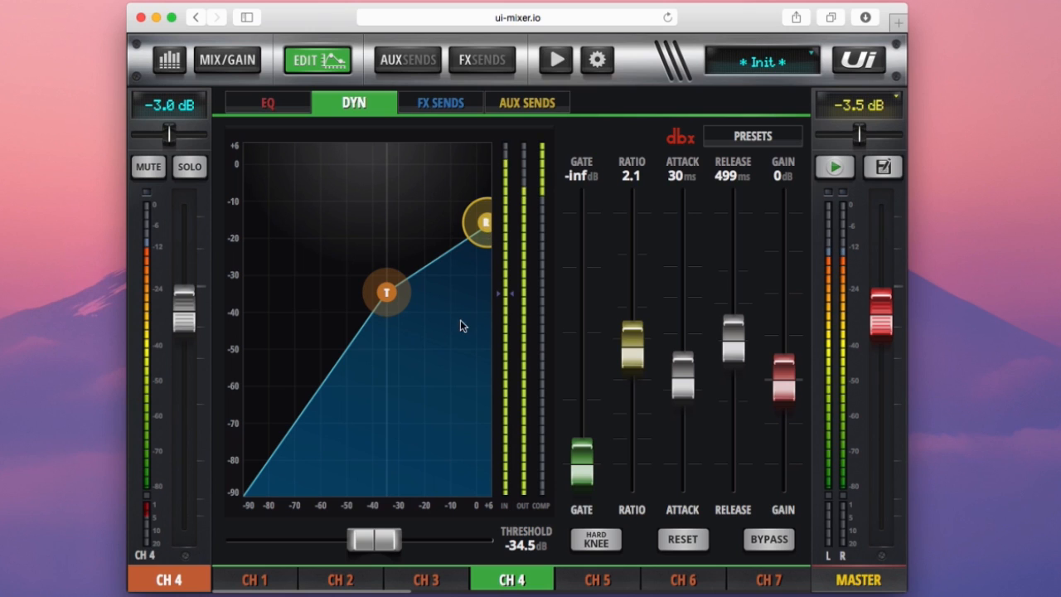
drag(388, 292, 407, 265)
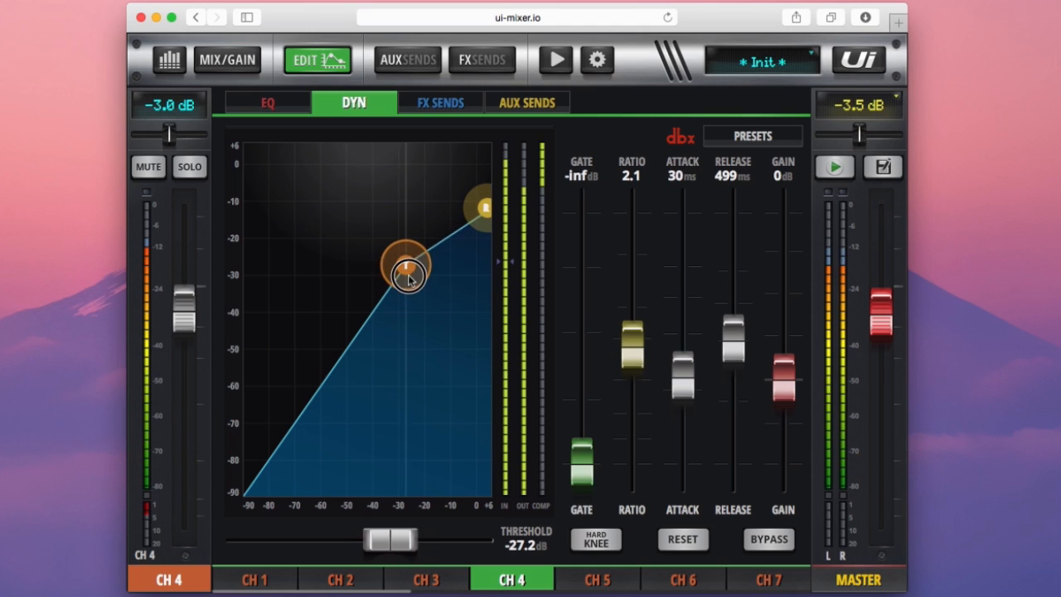
drag(406, 265, 425, 236)
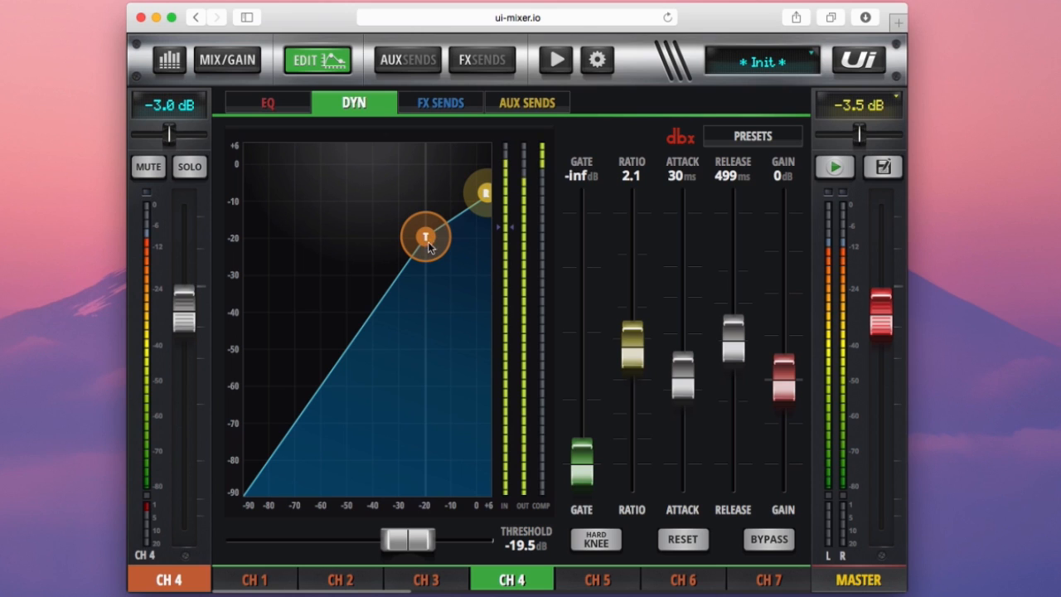
mouse_move(252, 246)
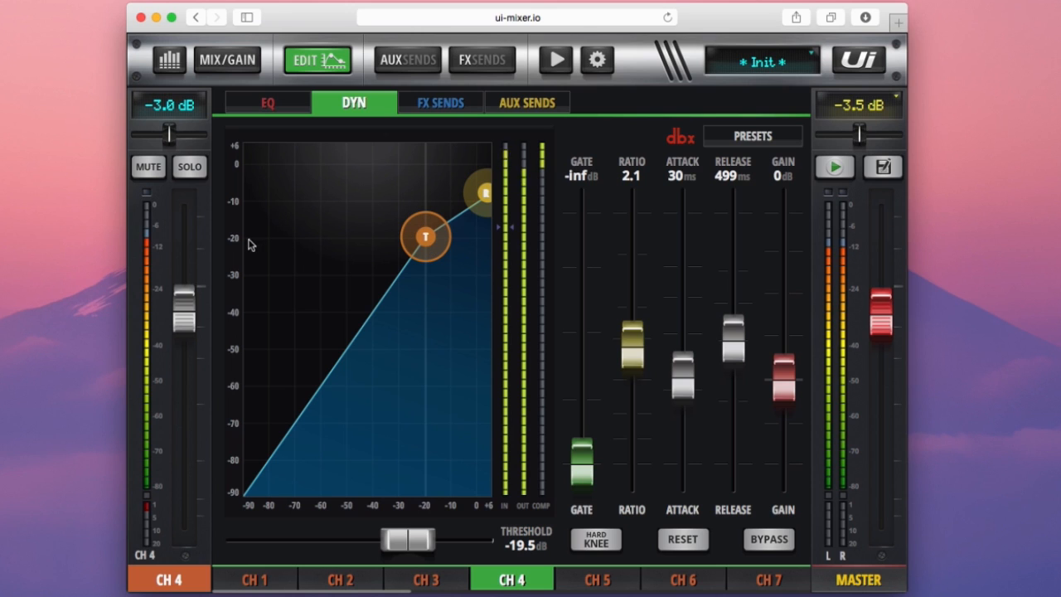
mouse_move(348, 249)
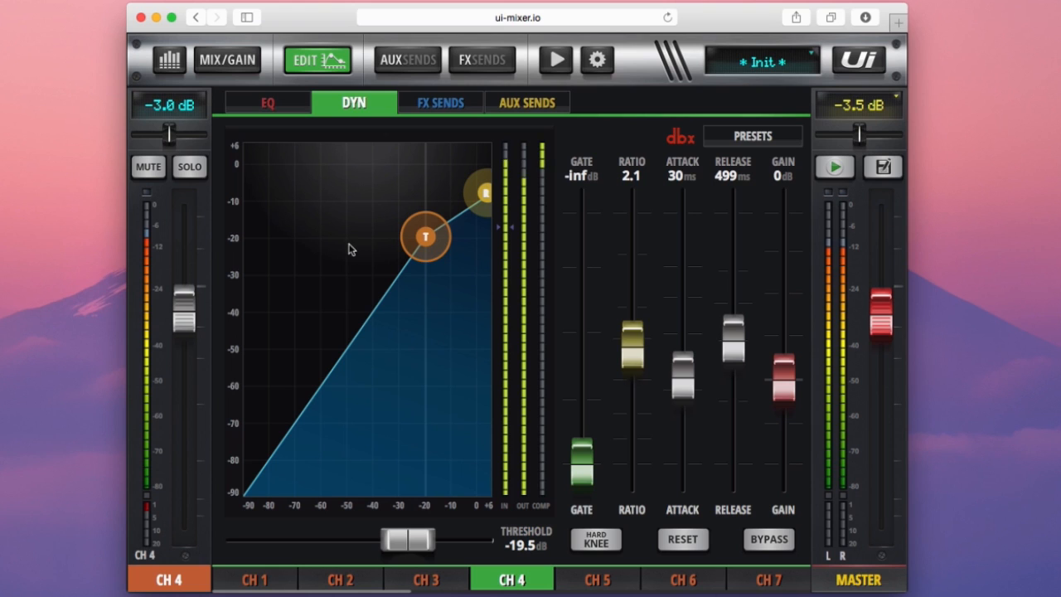
mouse_move(292, 278)
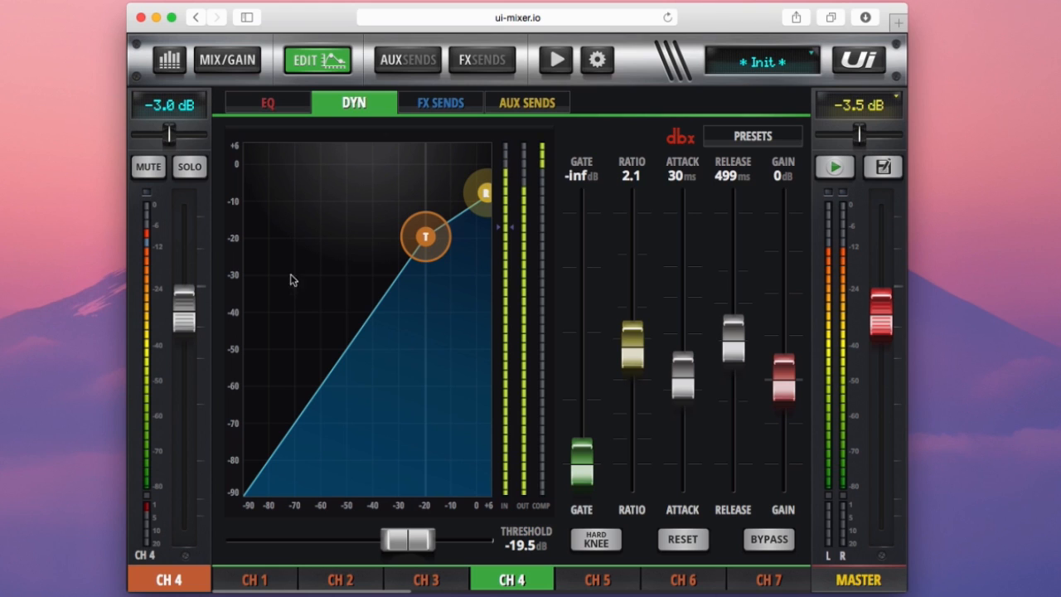
mouse_move(258, 235)
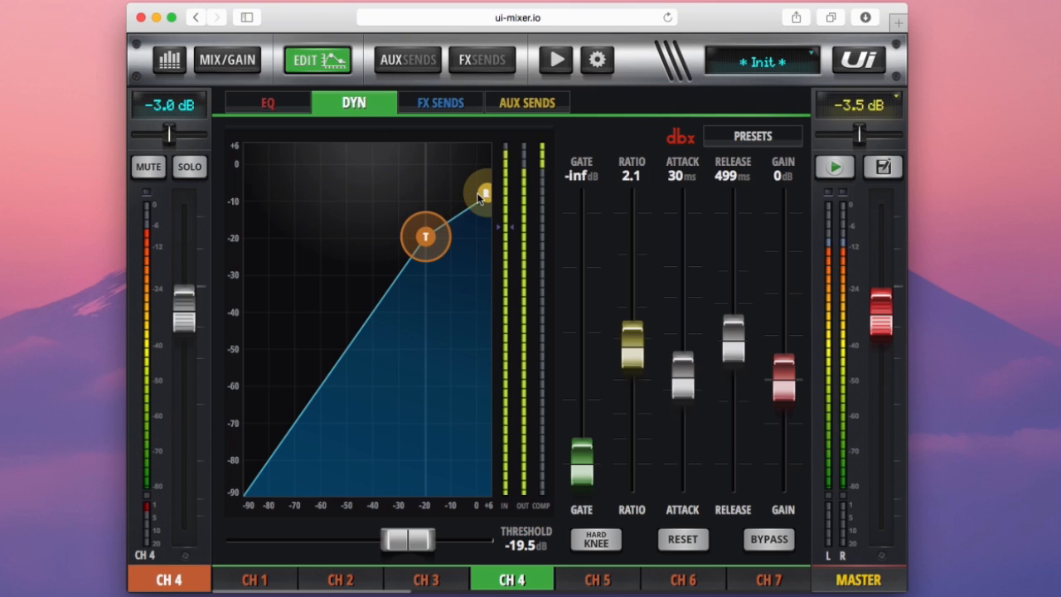
drag(485, 192, 481, 206)
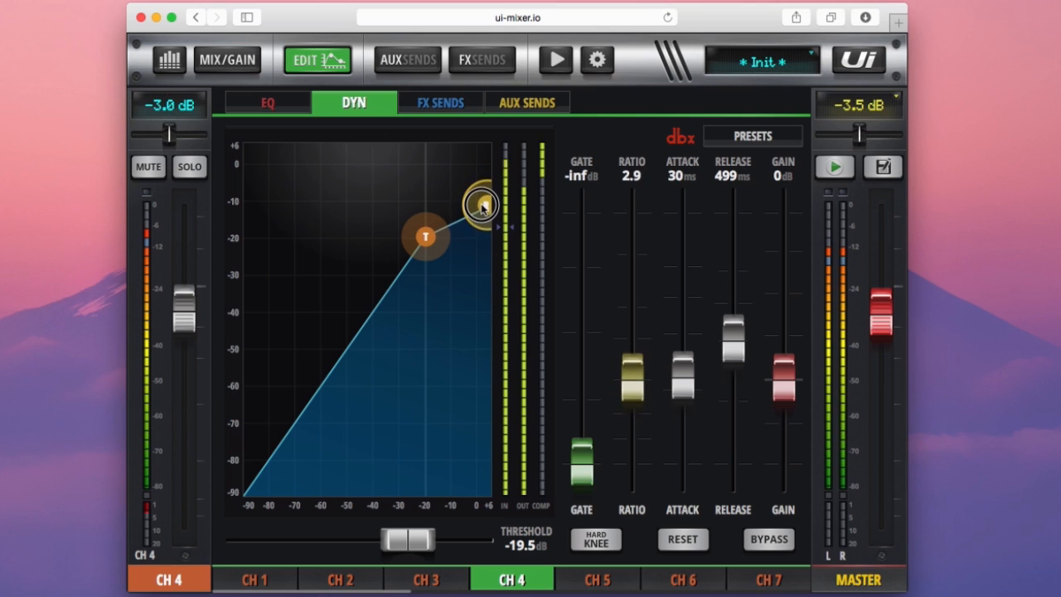
drag(484, 206, 485, 207)
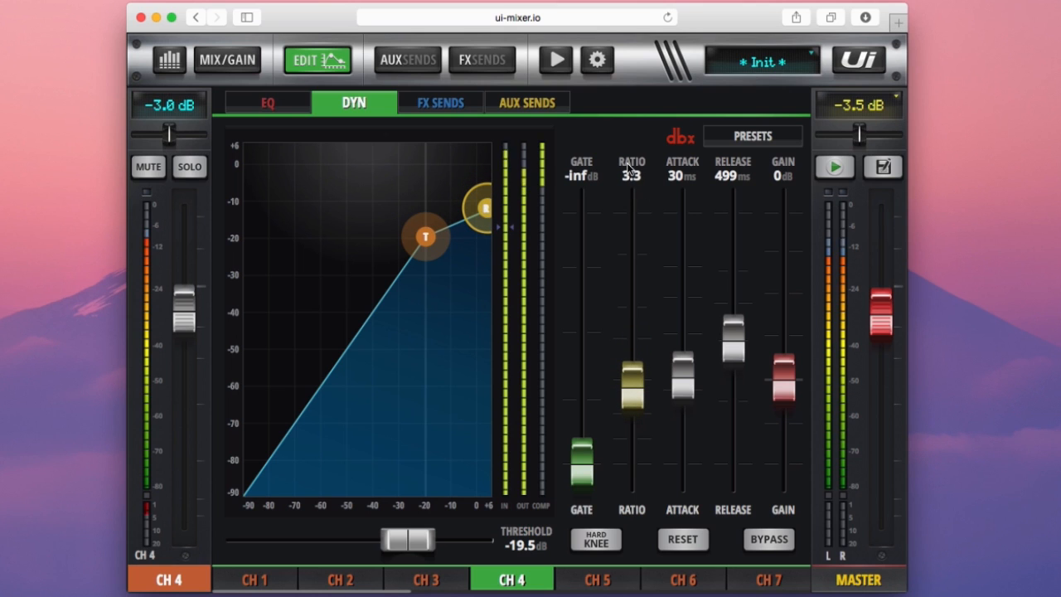
drag(630, 381, 638, 274)
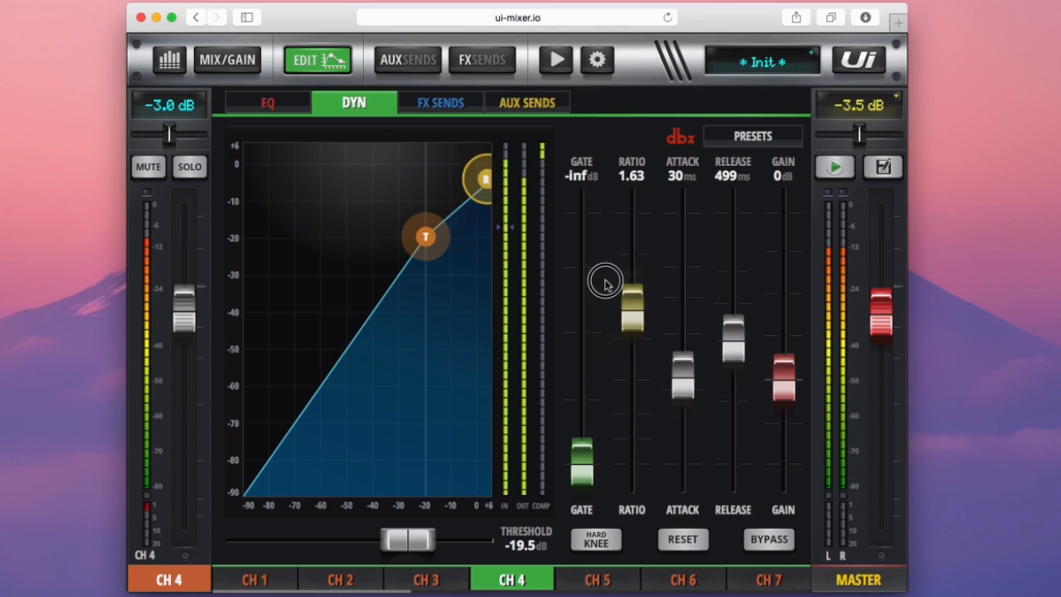
drag(631, 302, 632, 208)
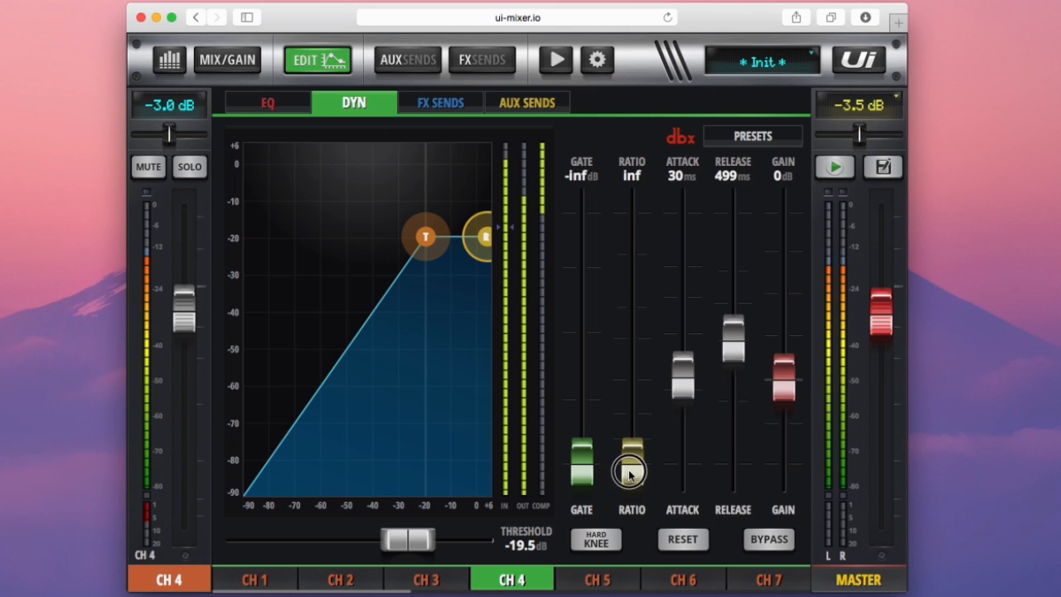
drag(631, 467, 632, 279)
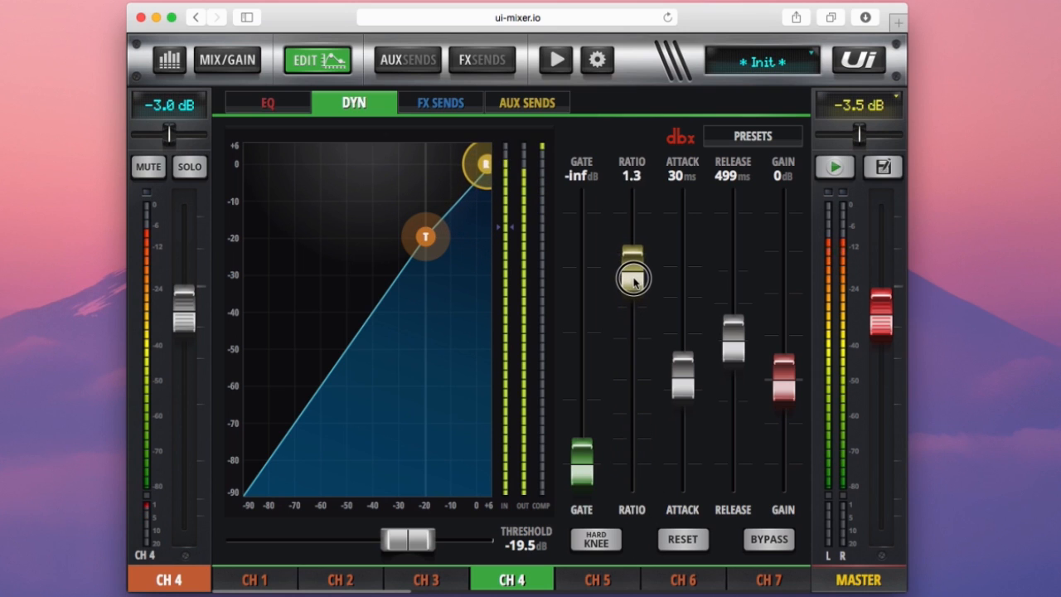
drag(633, 279, 634, 335)
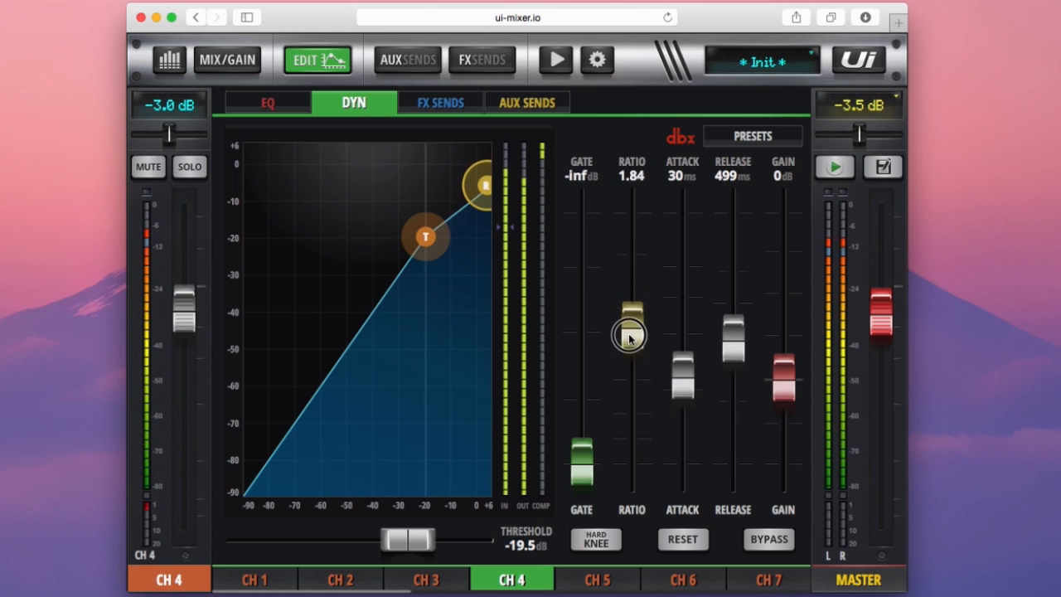
drag(630, 335, 630, 349)
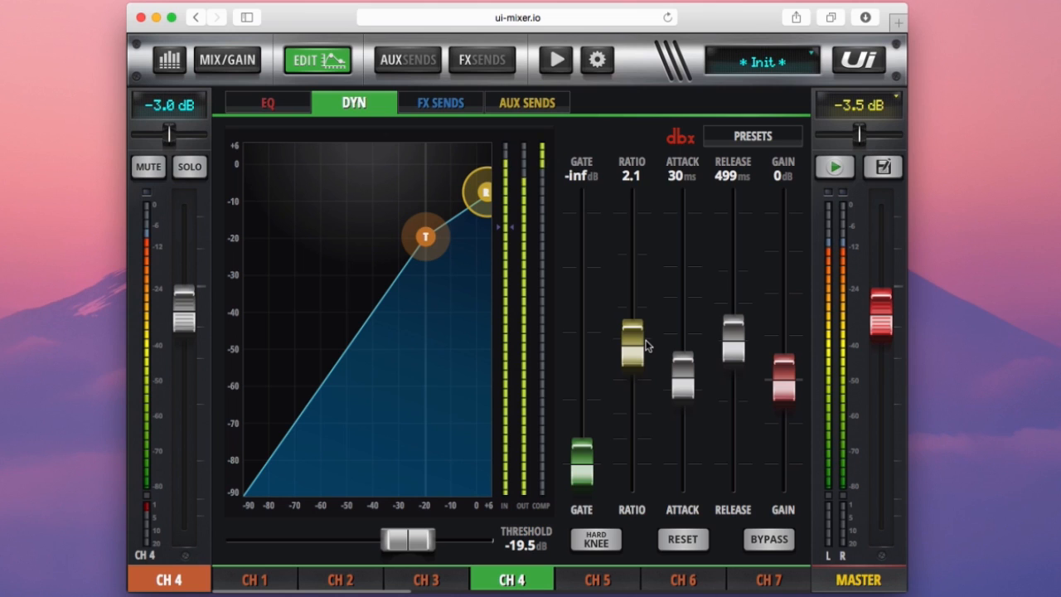
Push channel 4's compression ratio up through 2.4, 3 and 8.6 to infinity, making it a limiter.
drag(630, 332, 633, 361)
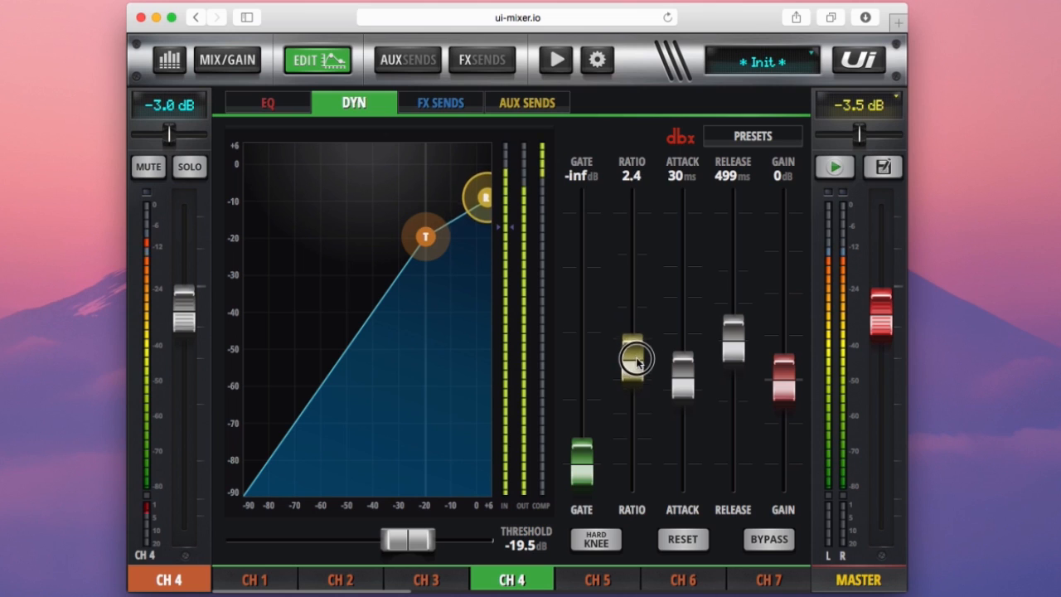
drag(633, 362, 633, 379)
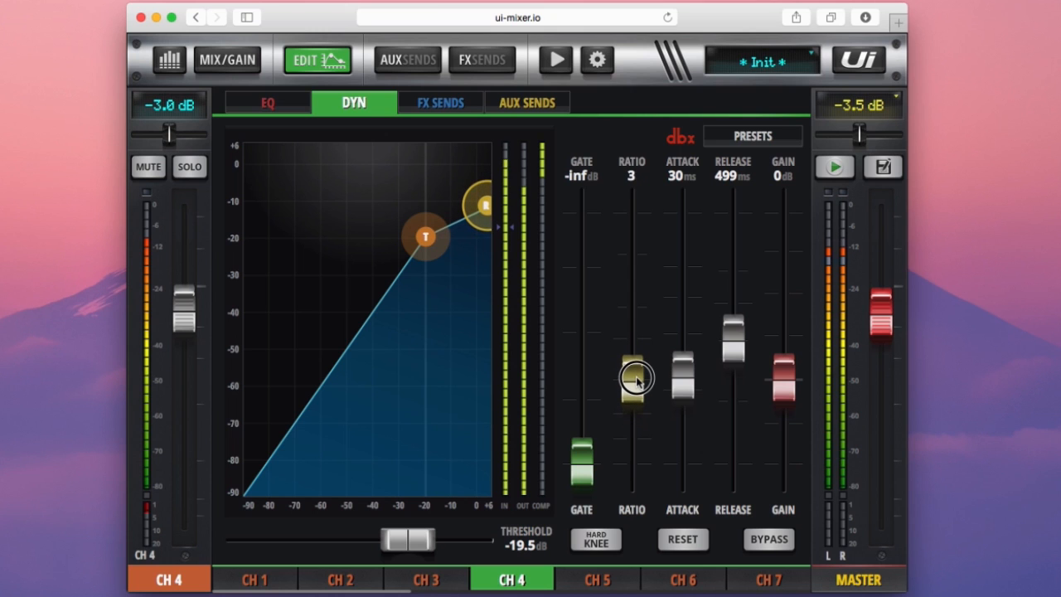
drag(633, 378, 637, 435)
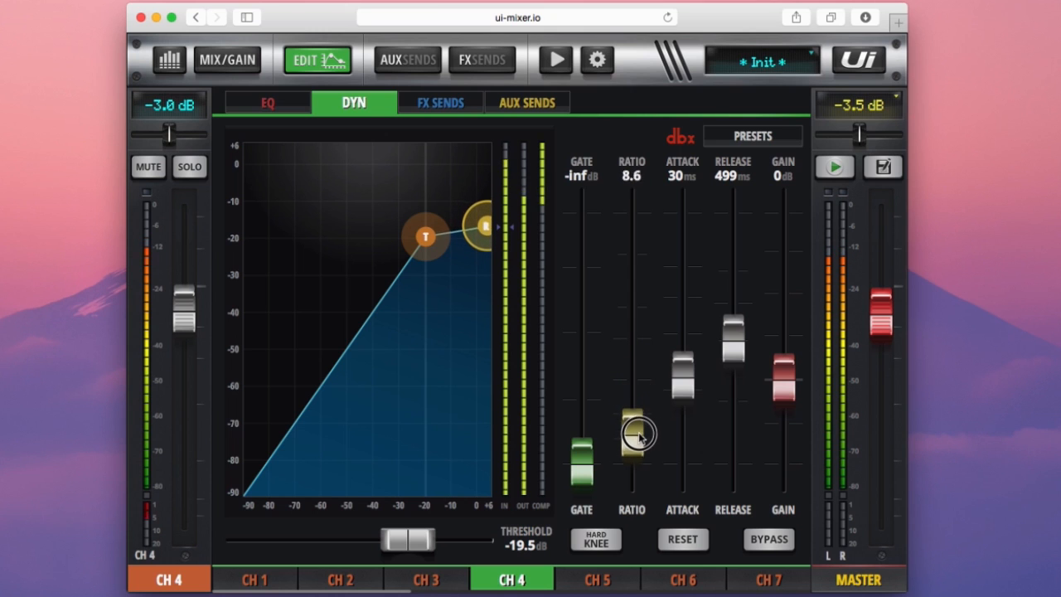
drag(632, 435, 631, 464)
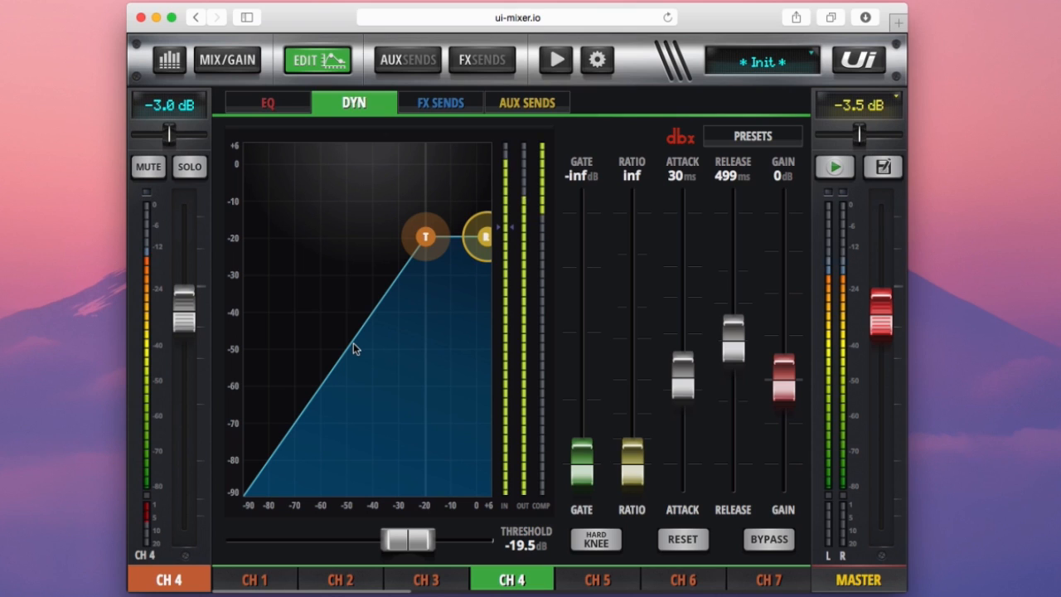
mouse_move(399, 256)
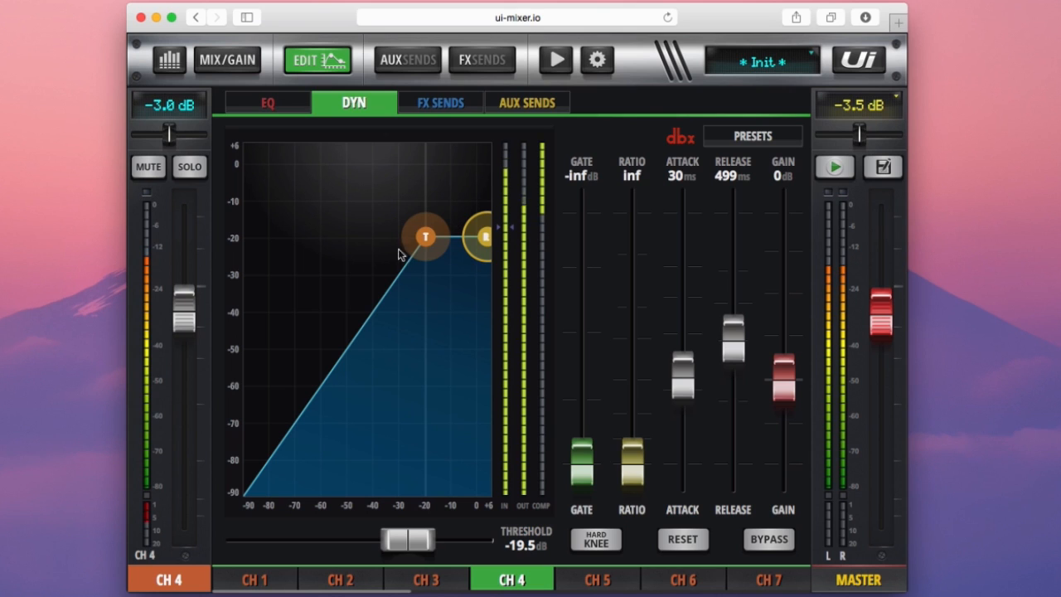
mouse_move(447, 202)
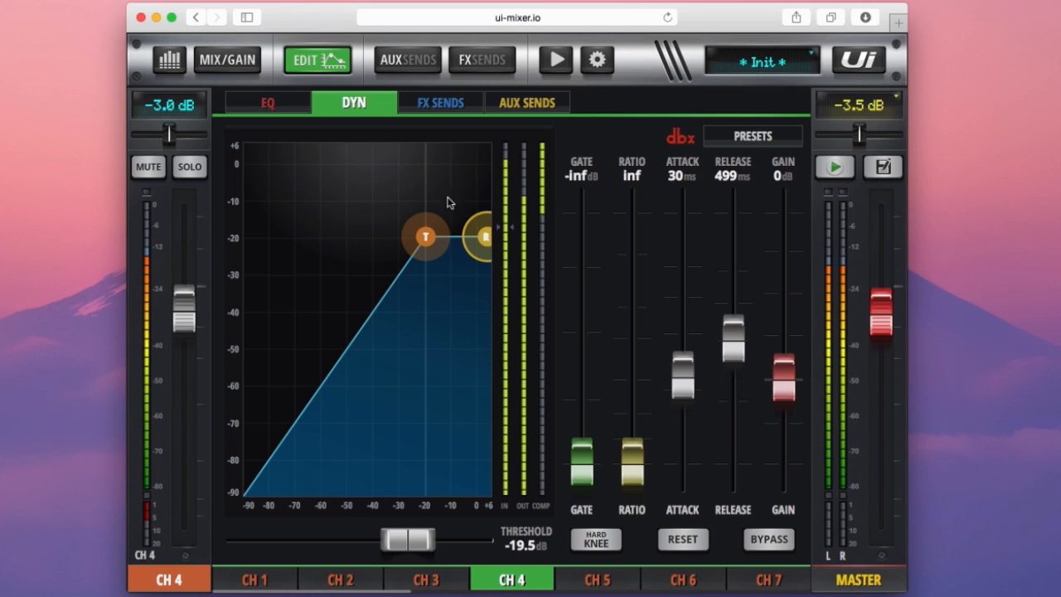
mouse_move(494, 235)
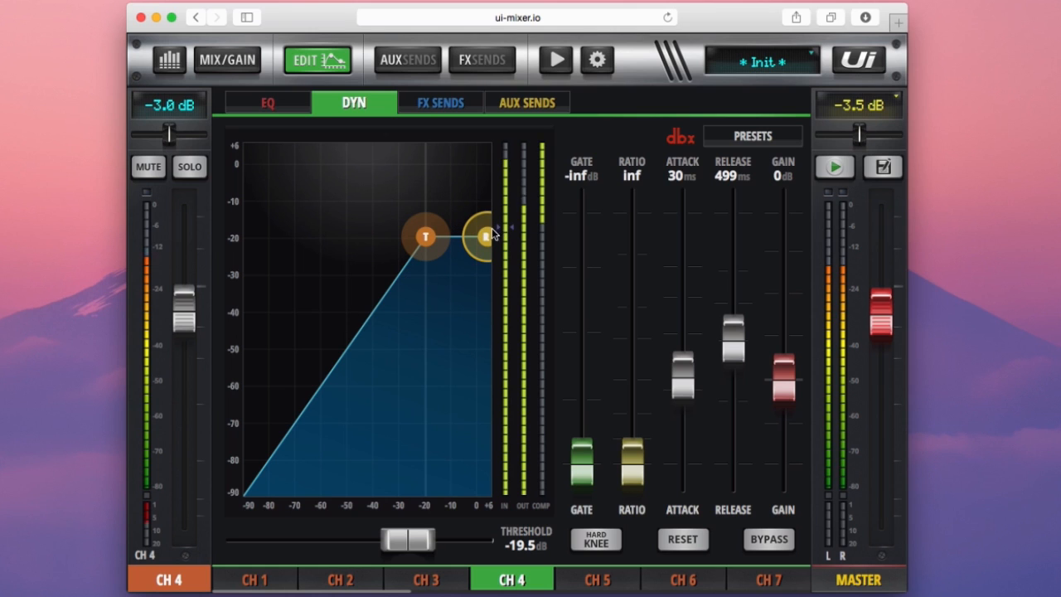
Bring channel 4's compression ratio down to 1 so the transfer curve is a straight line.
drag(478, 236, 484, 202)
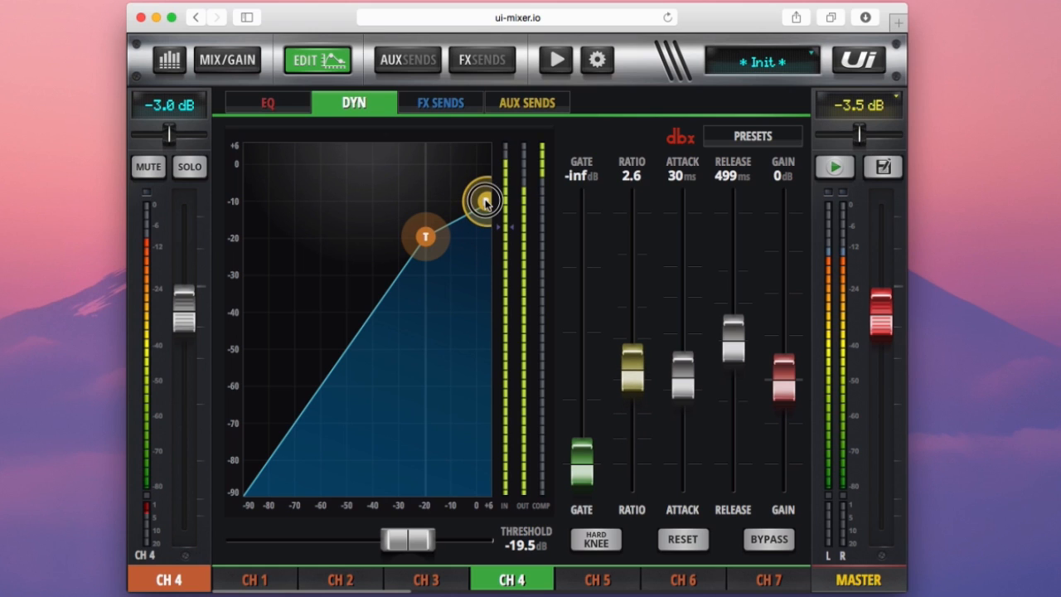
drag(485, 202, 484, 153)
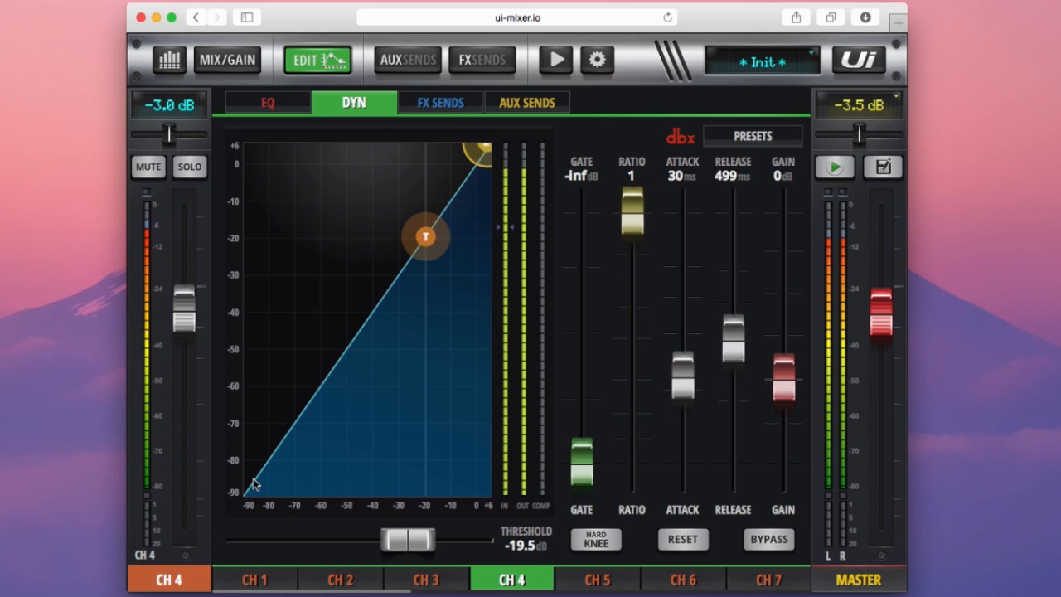
mouse_move(333, 292)
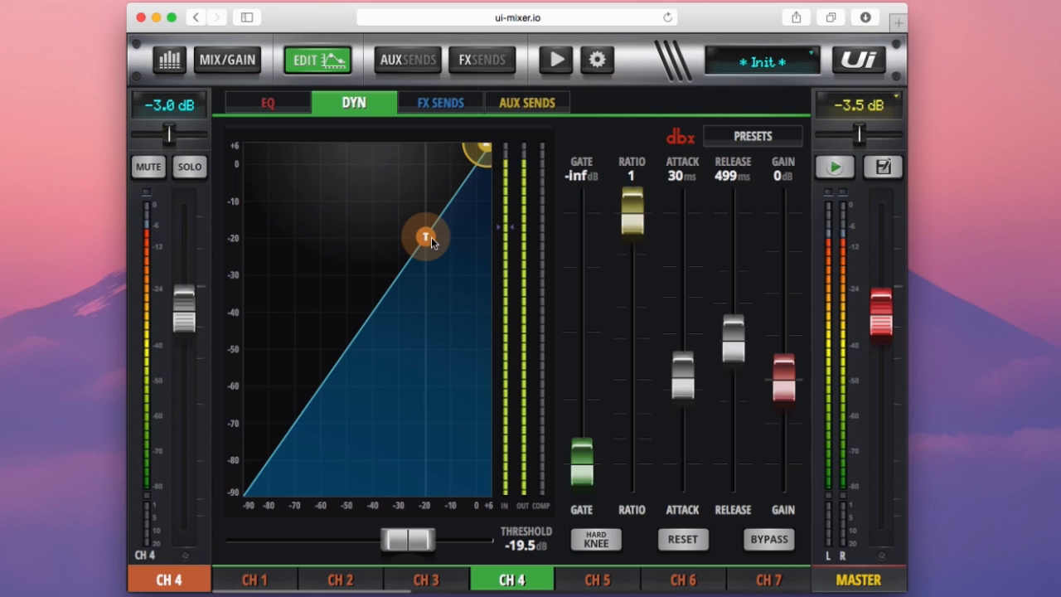
mouse_move(239, 239)
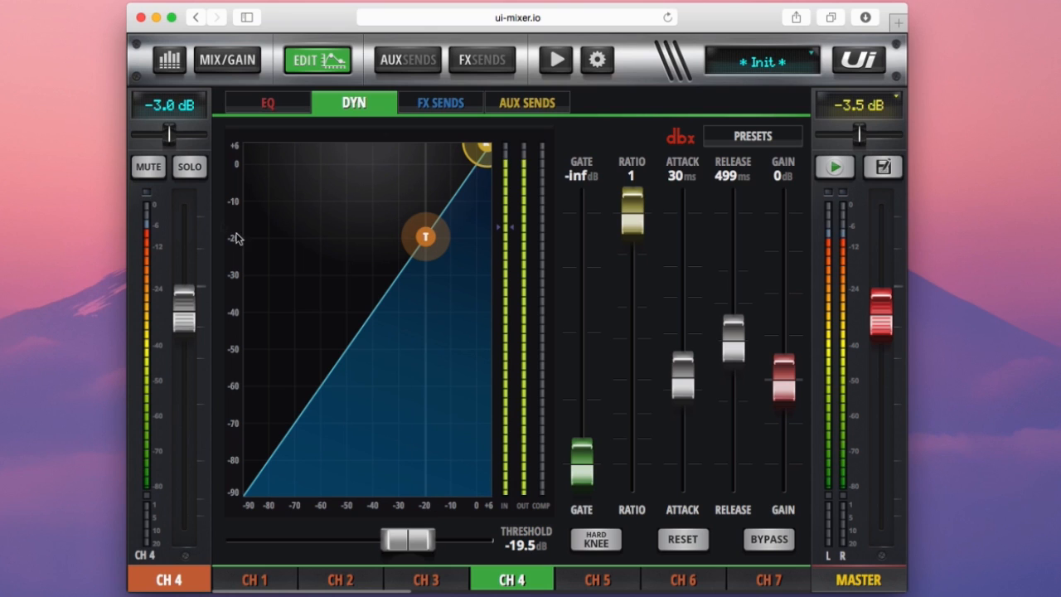
mouse_move(208, 219)
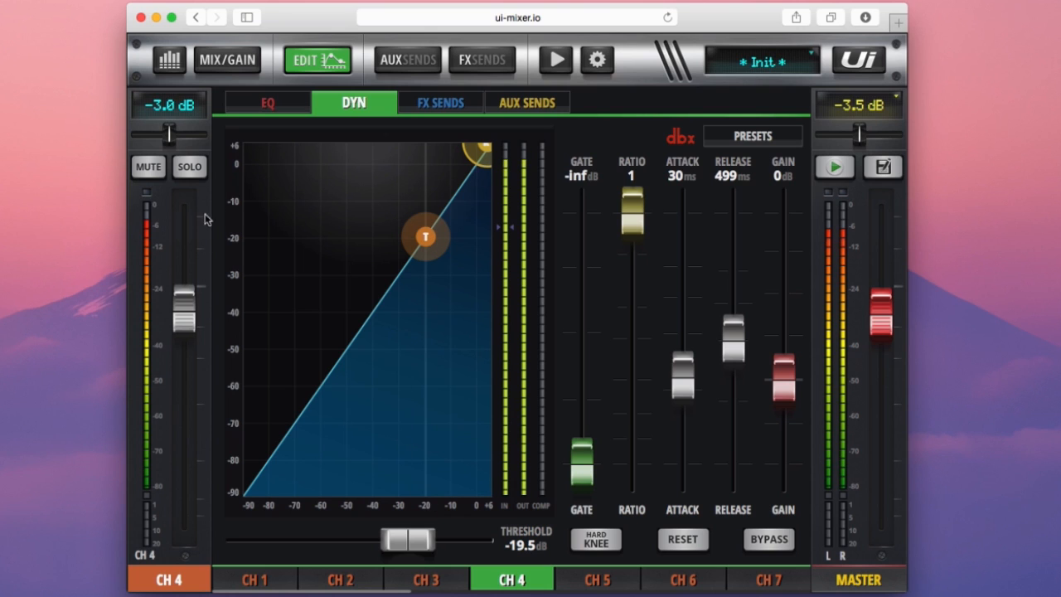
mouse_move(461, 197)
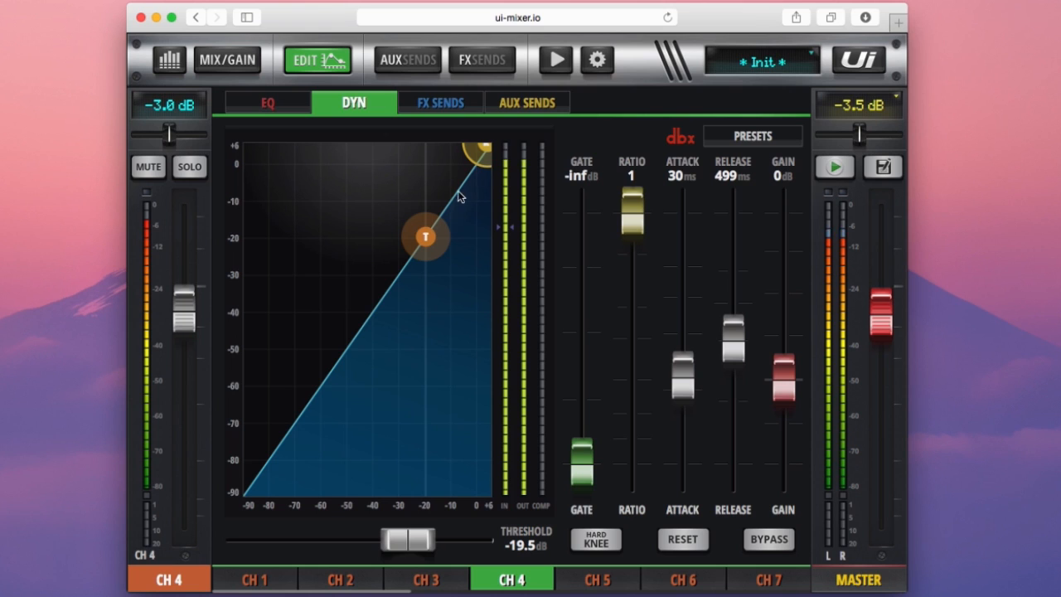
mouse_move(458, 203)
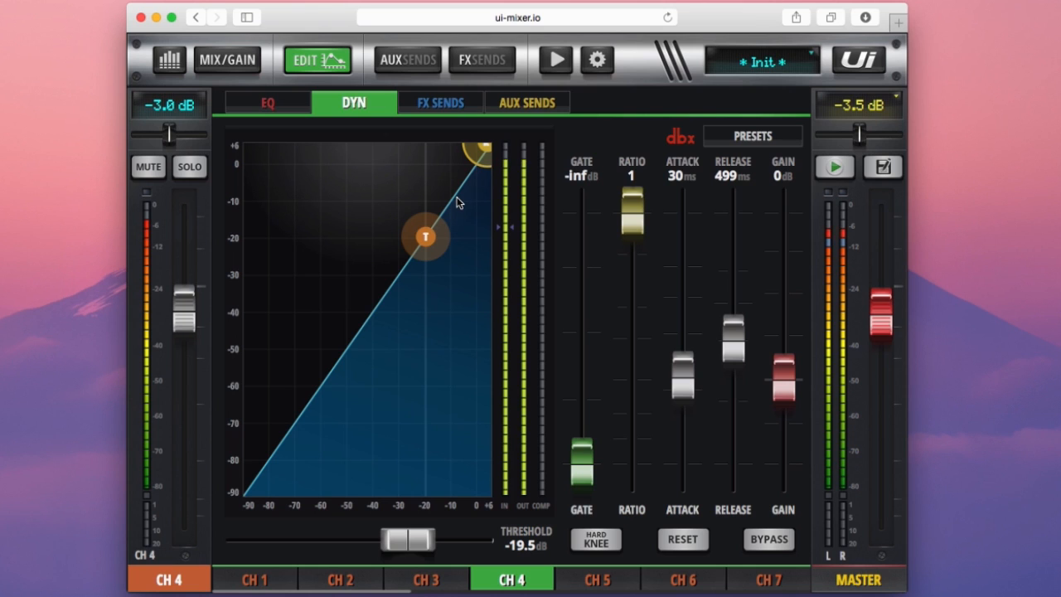
mouse_move(464, 433)
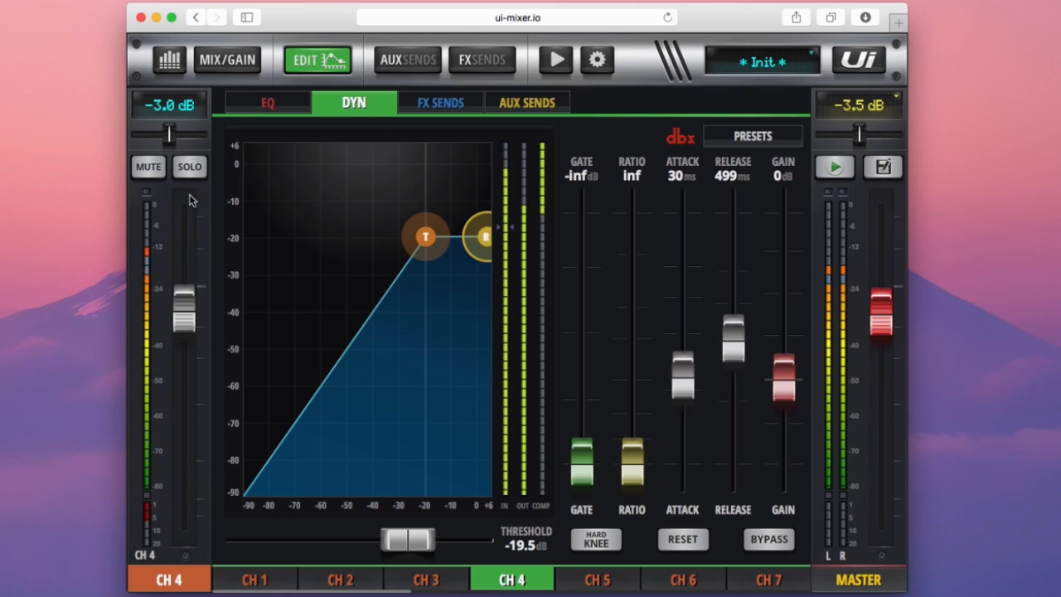
mouse_move(307, 297)
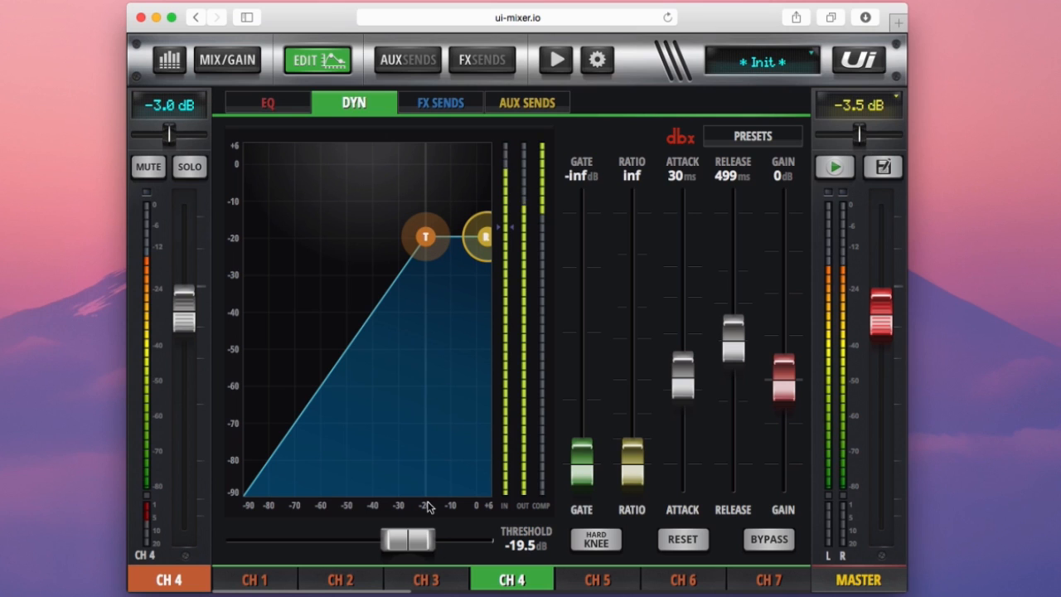
mouse_move(257, 197)
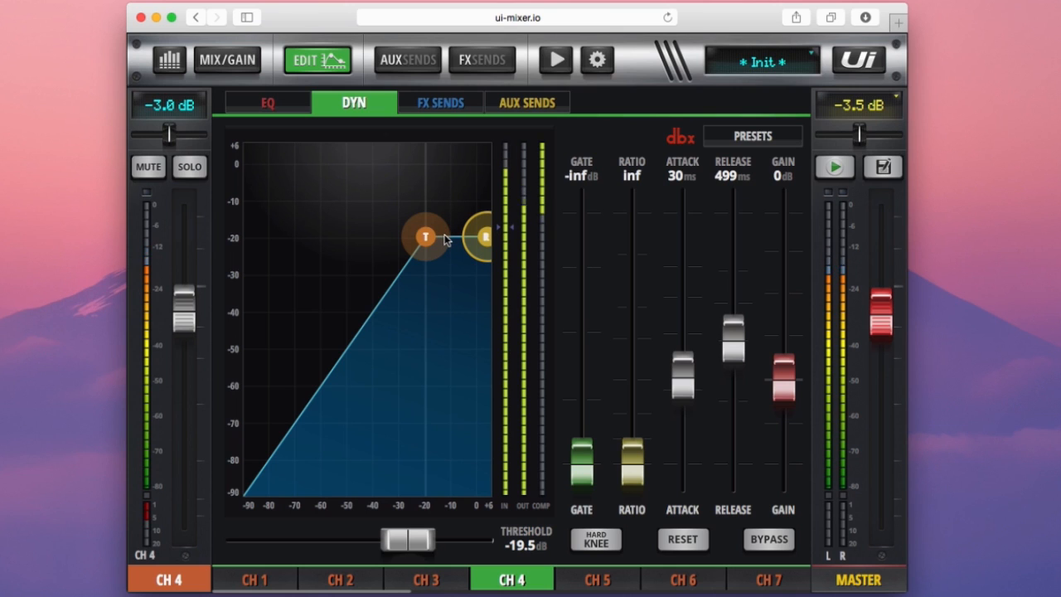
mouse_move(454, 256)
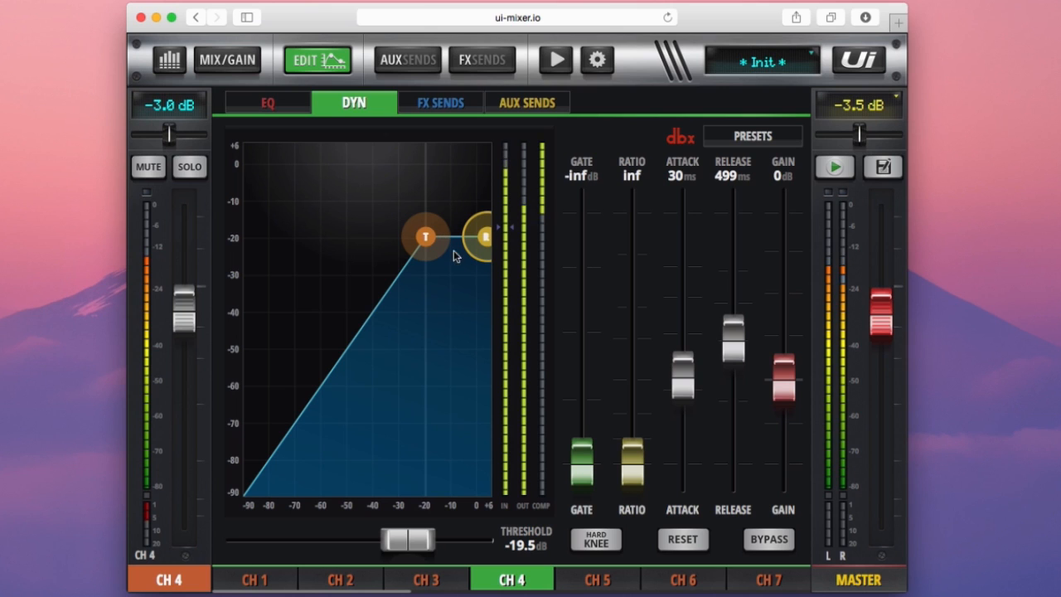
mouse_move(508, 195)
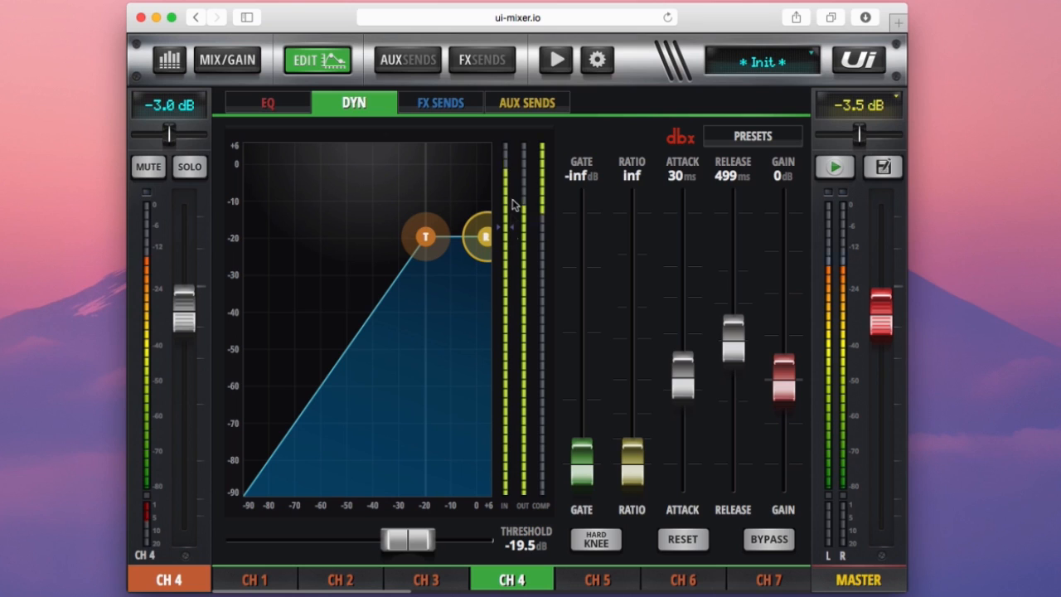
mouse_move(507, 229)
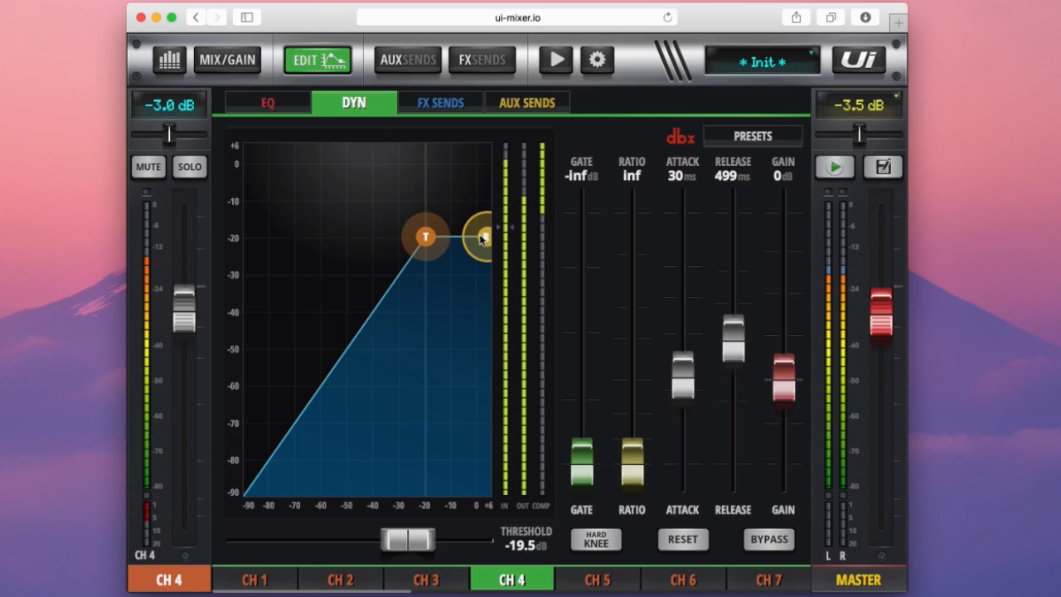
mouse_move(516, 239)
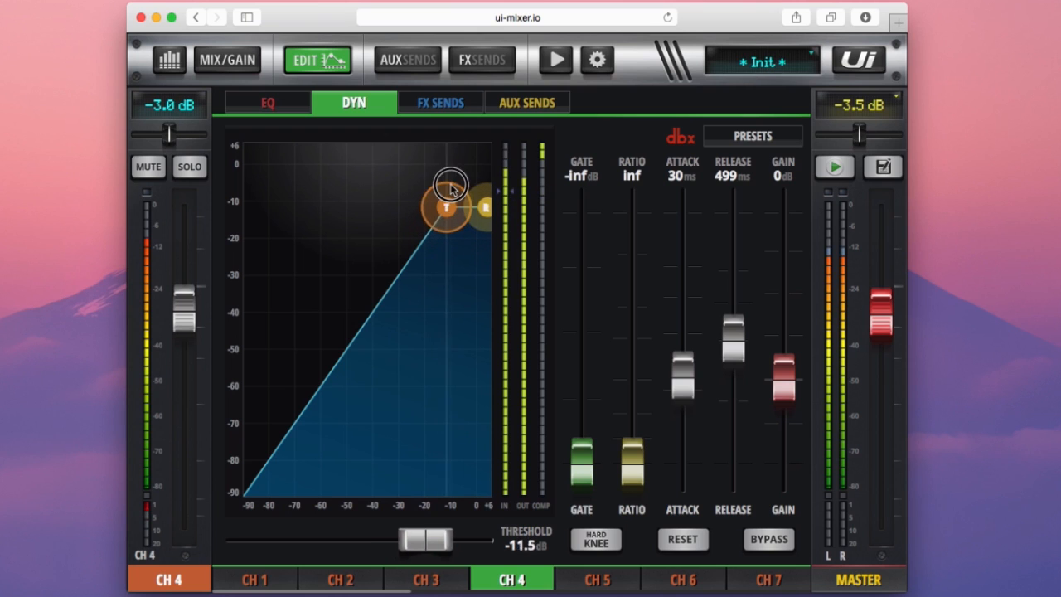
Test the threshold around -8.6 dB, then settle channel 4's compressor threshold at -18.9 dB.
drag(448, 207, 454, 196)
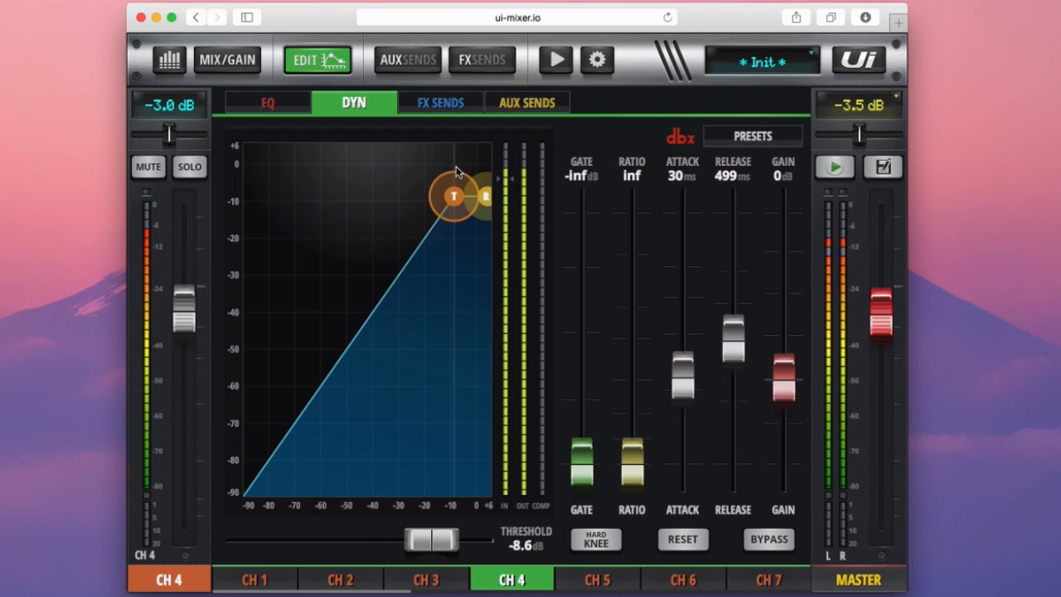
mouse_move(518, 372)
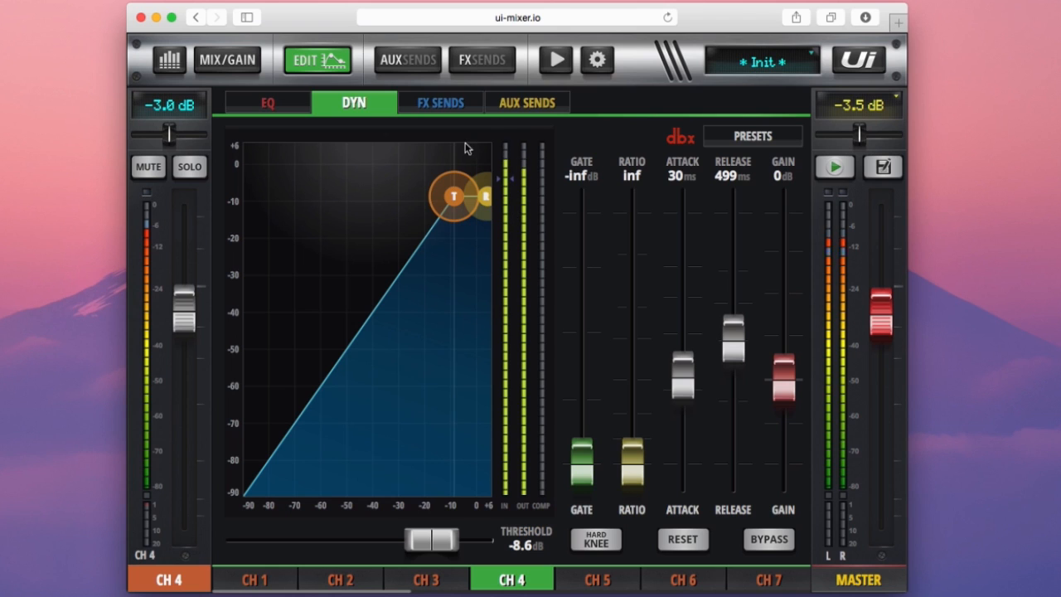
mouse_move(485, 302)
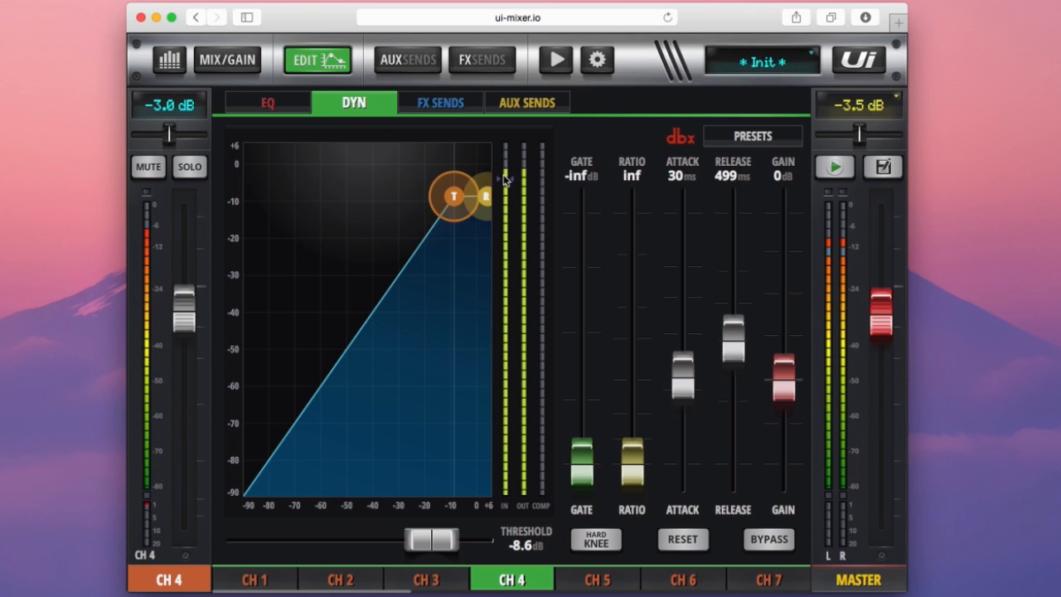
drag(455, 196, 451, 203)
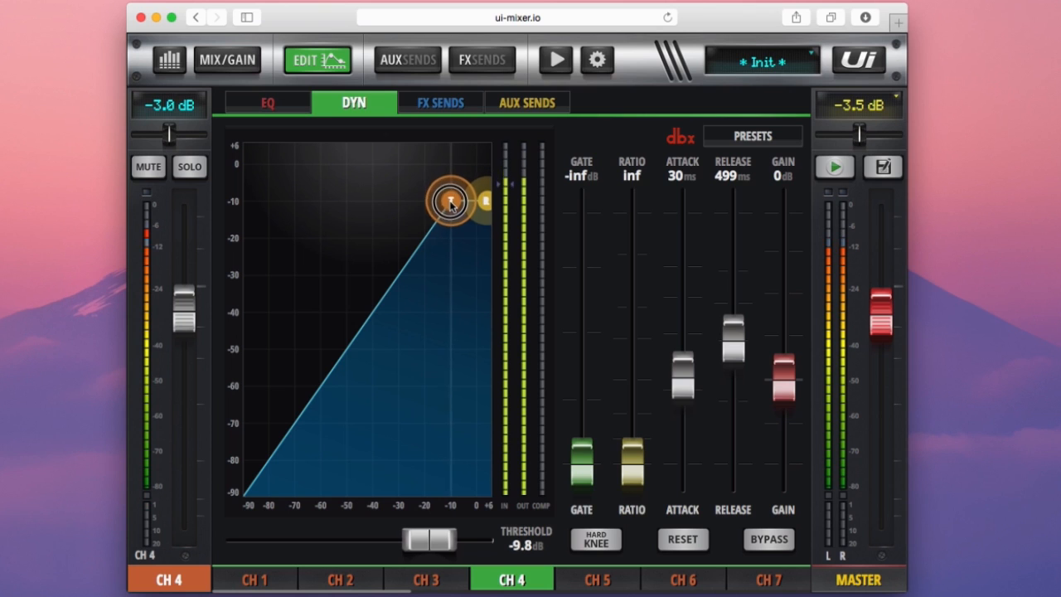
drag(451, 202, 427, 235)
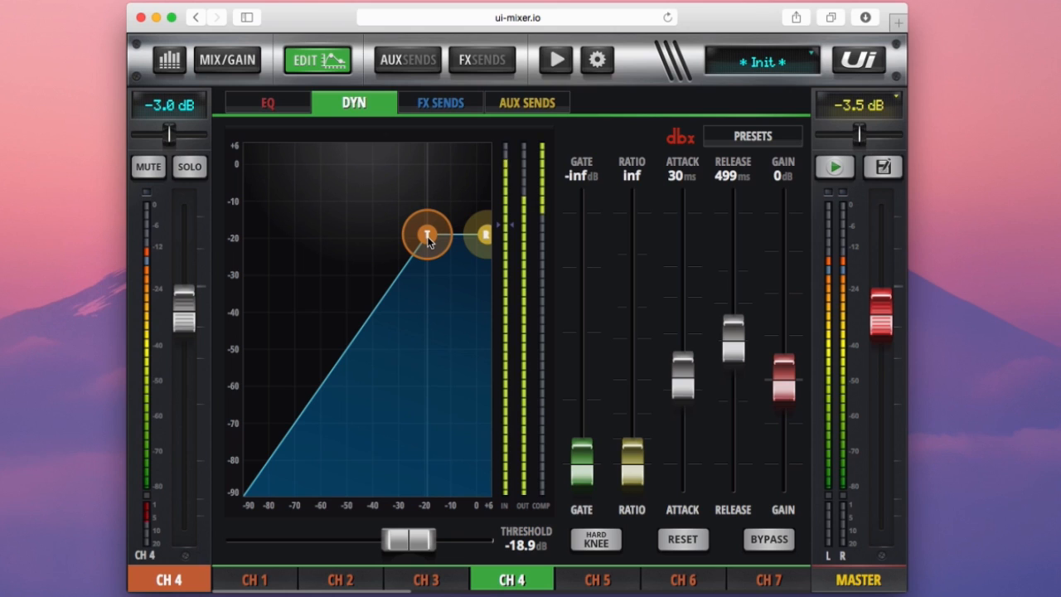
mouse_move(546, 209)
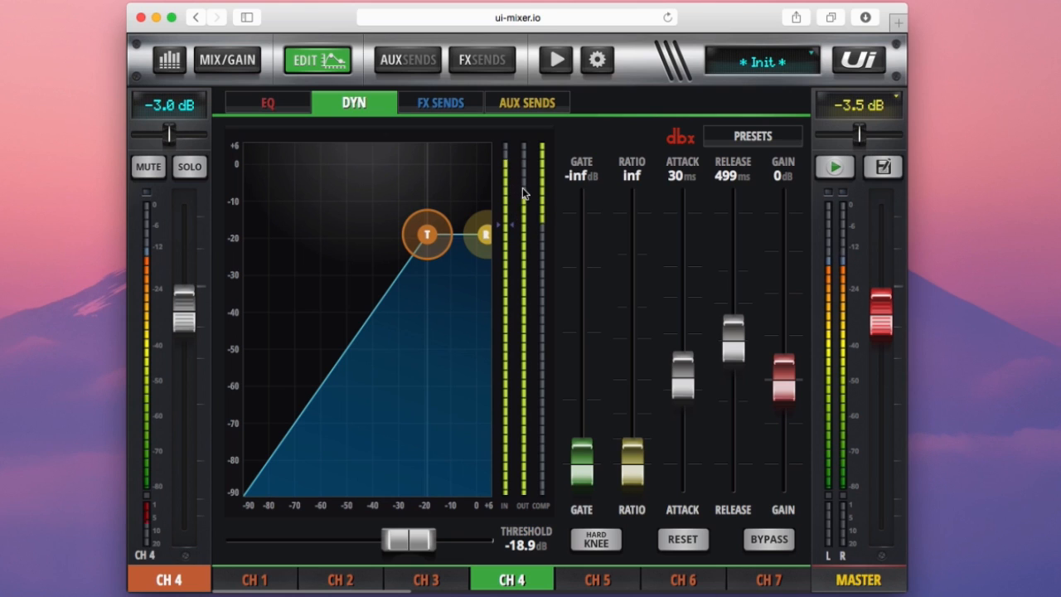
mouse_move(510, 193)
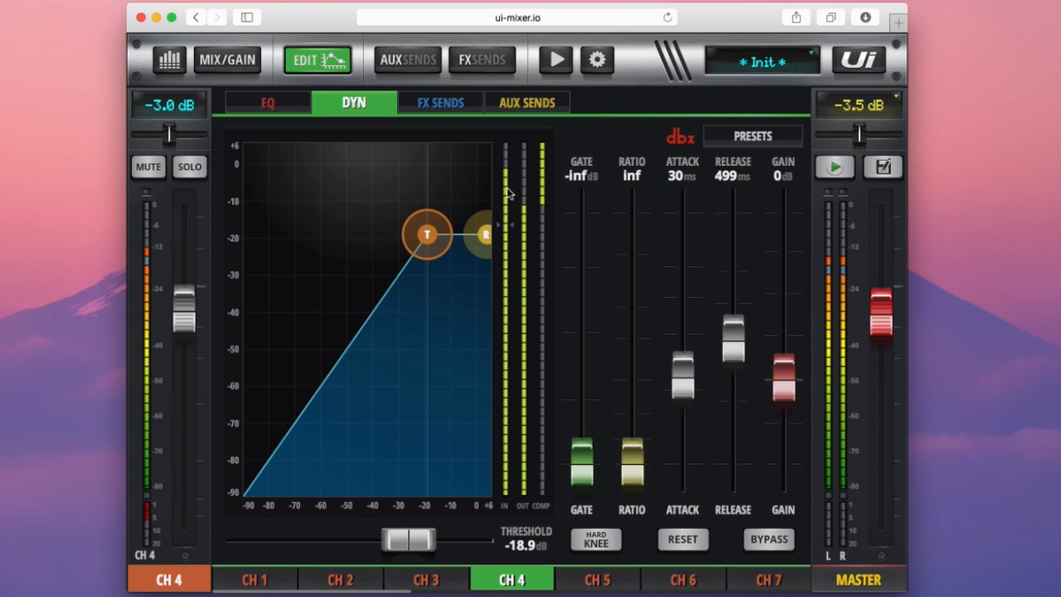
mouse_move(629, 313)
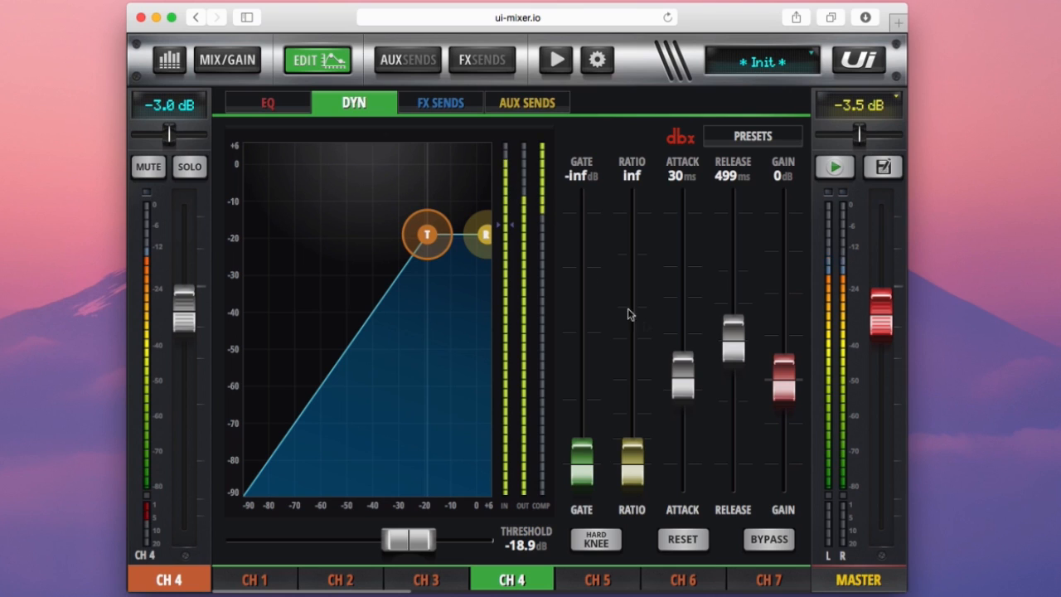
mouse_move(783, 194)
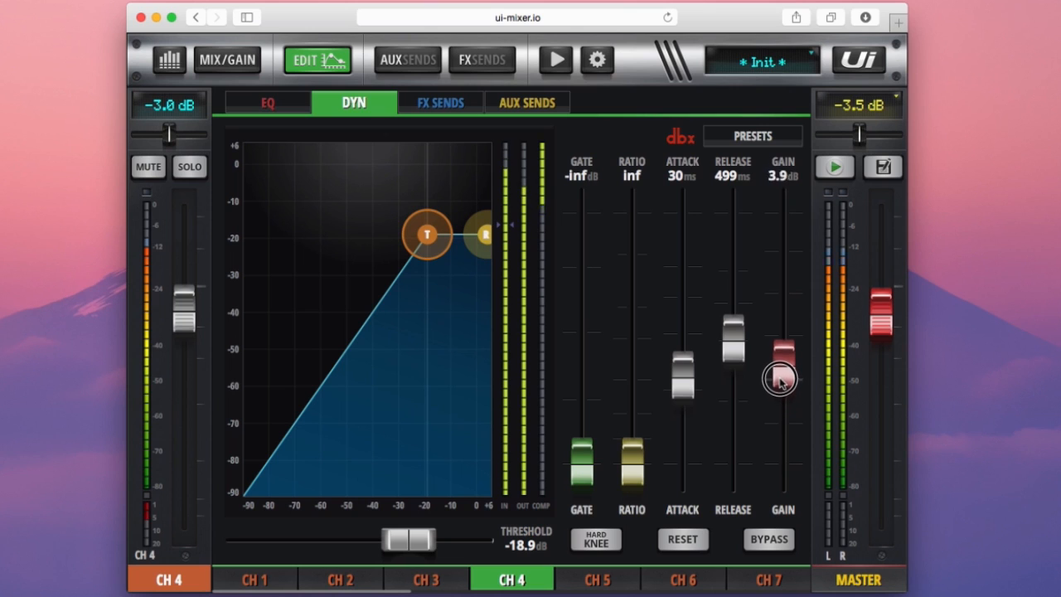
Raise channel 4's compressor makeup gain to 8.5 dB.
drag(779, 378, 779, 365)
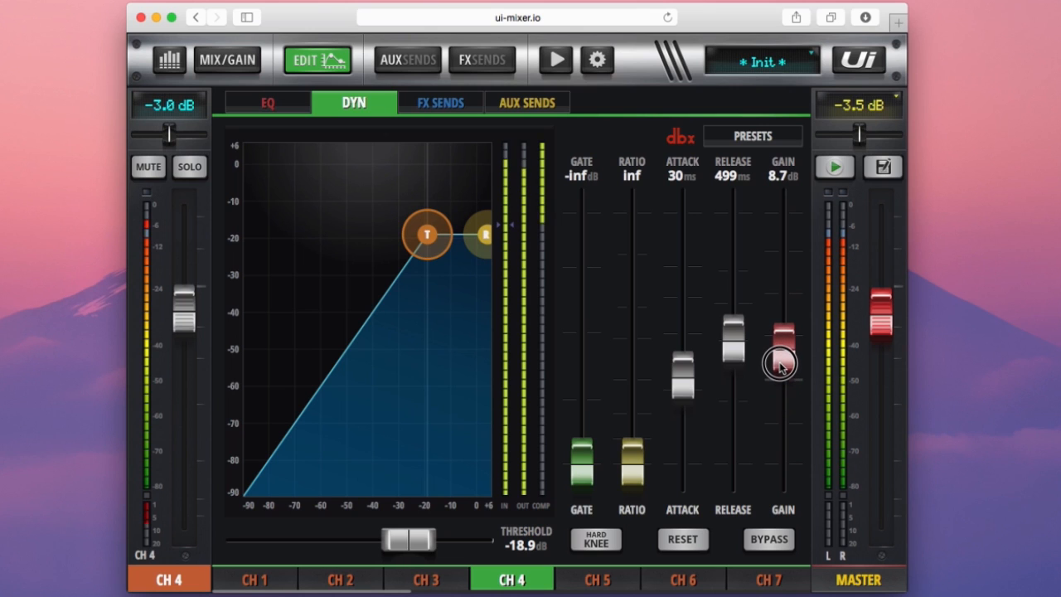
drag(779, 365, 779, 349)
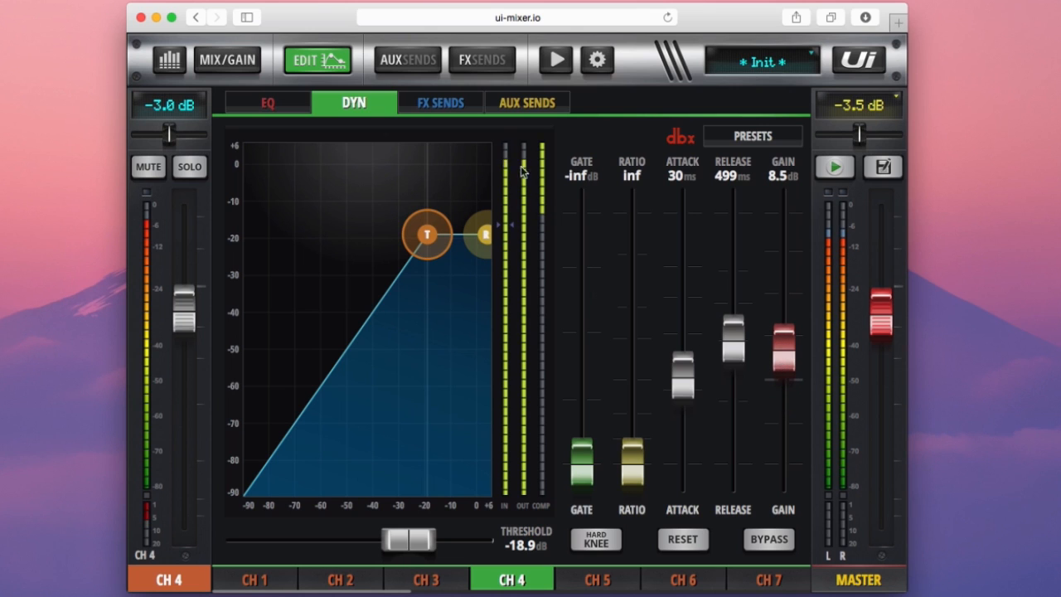
mouse_move(307, 428)
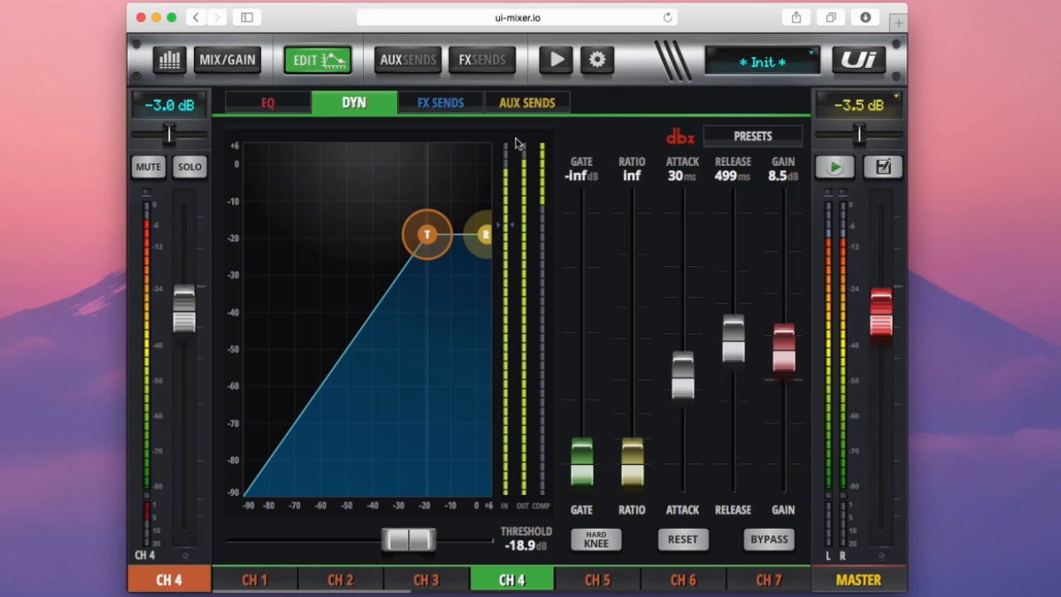
mouse_move(541, 252)
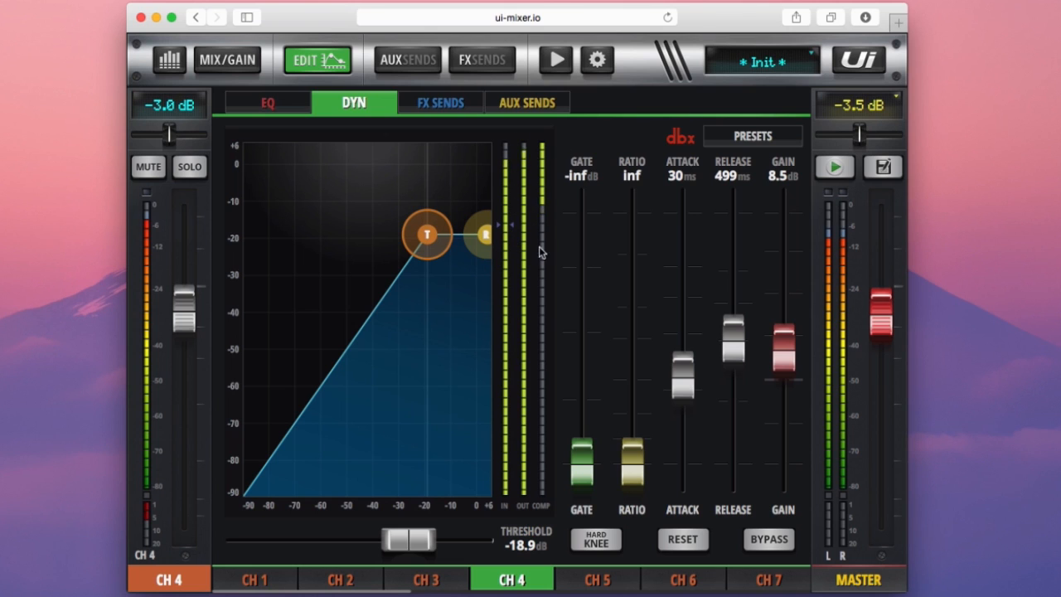
mouse_move(556, 247)
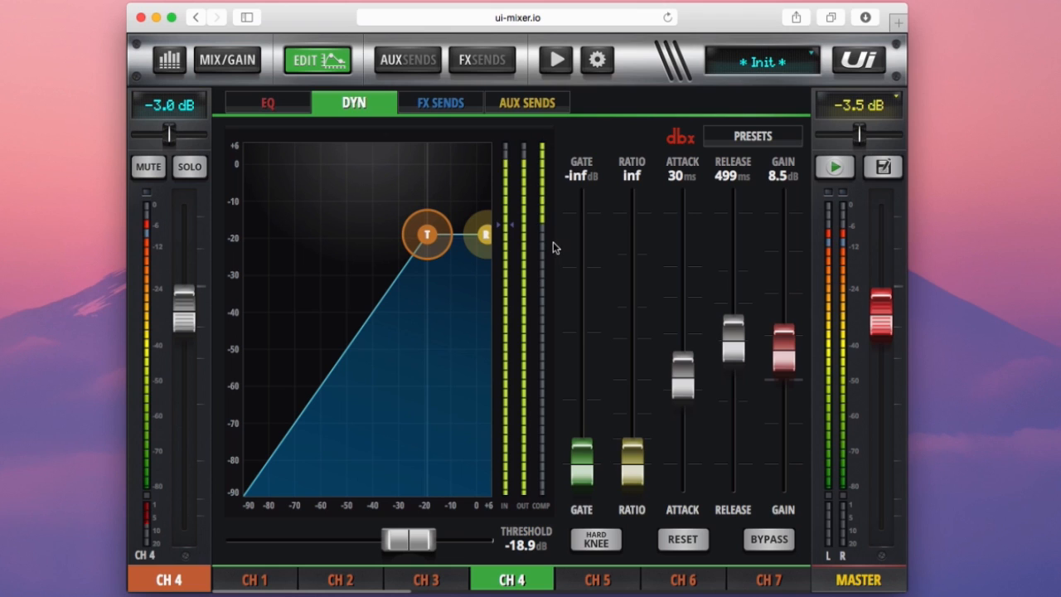
mouse_move(547, 174)
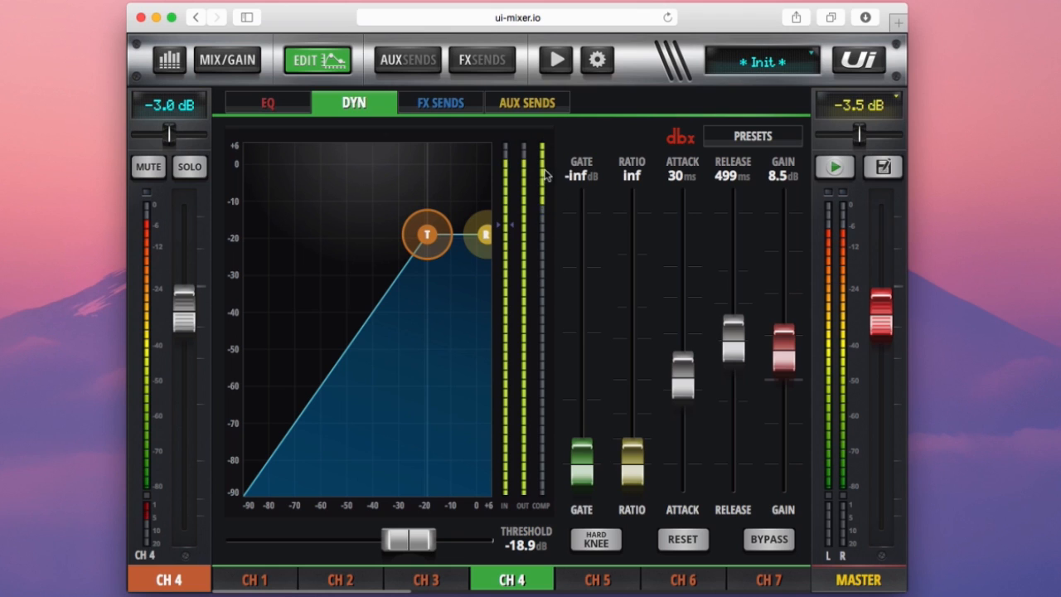
mouse_move(544, 214)
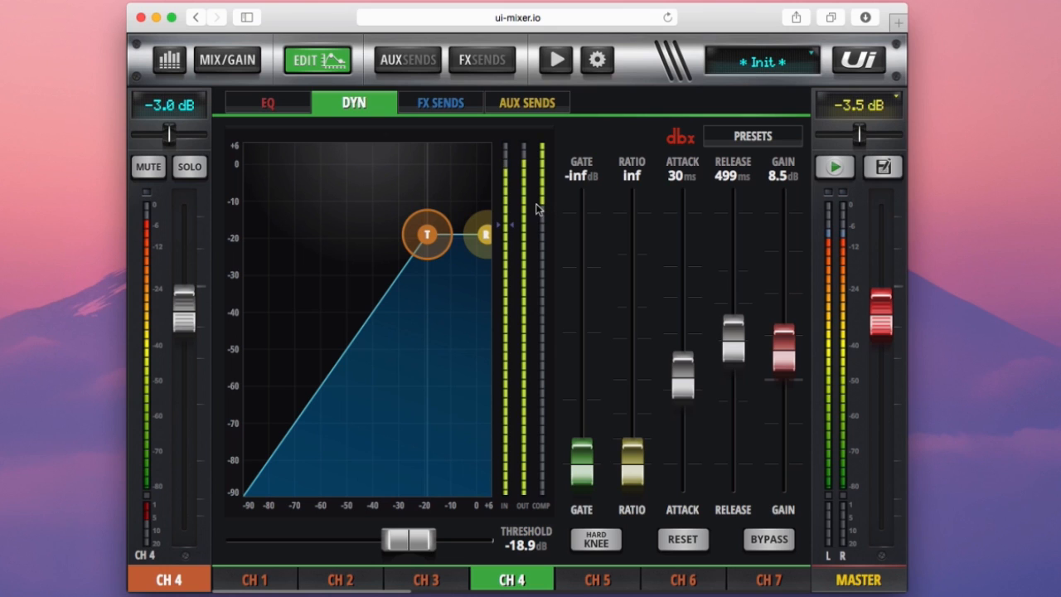
mouse_move(556, 217)
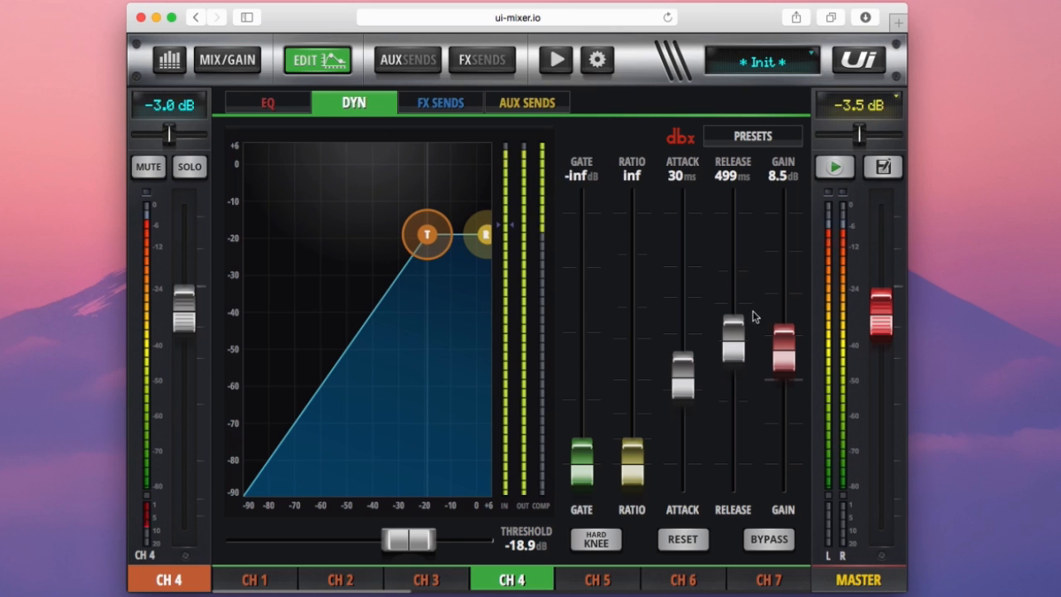
mouse_move(780, 219)
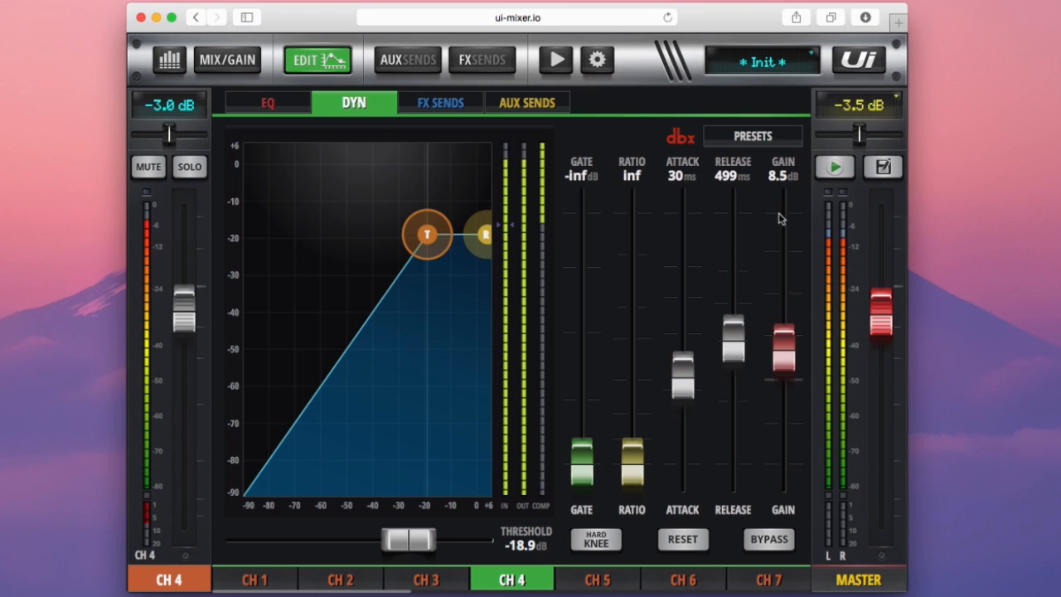
mouse_move(780, 348)
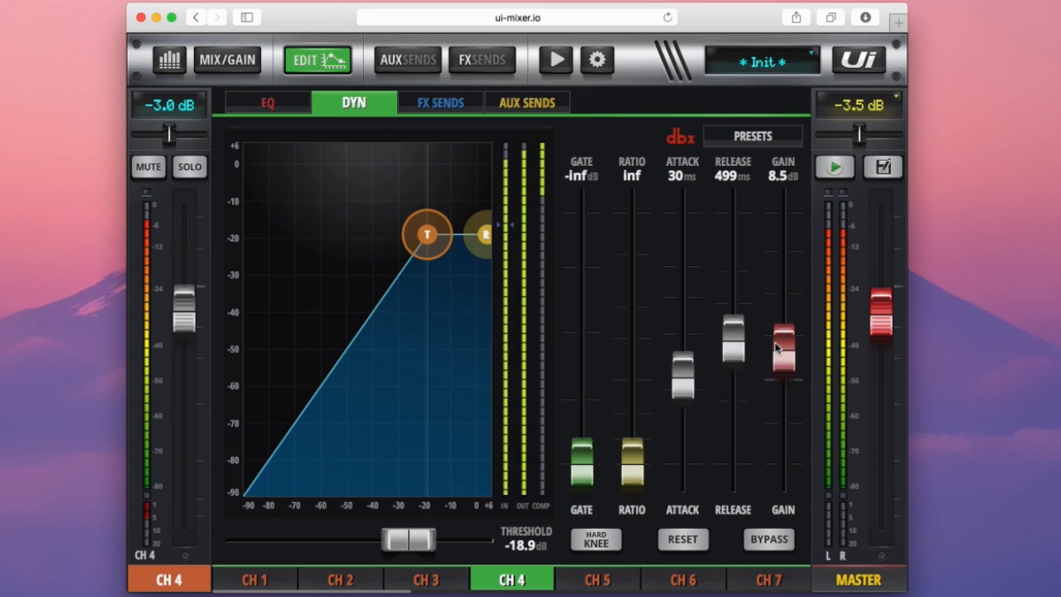
mouse_move(474, 15)
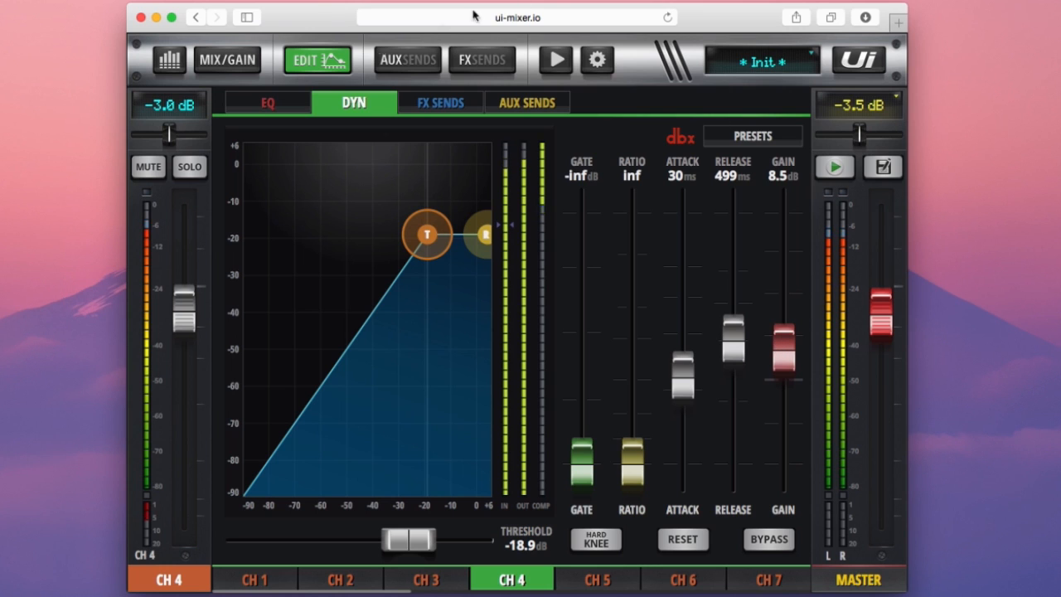
mouse_move(593, 131)
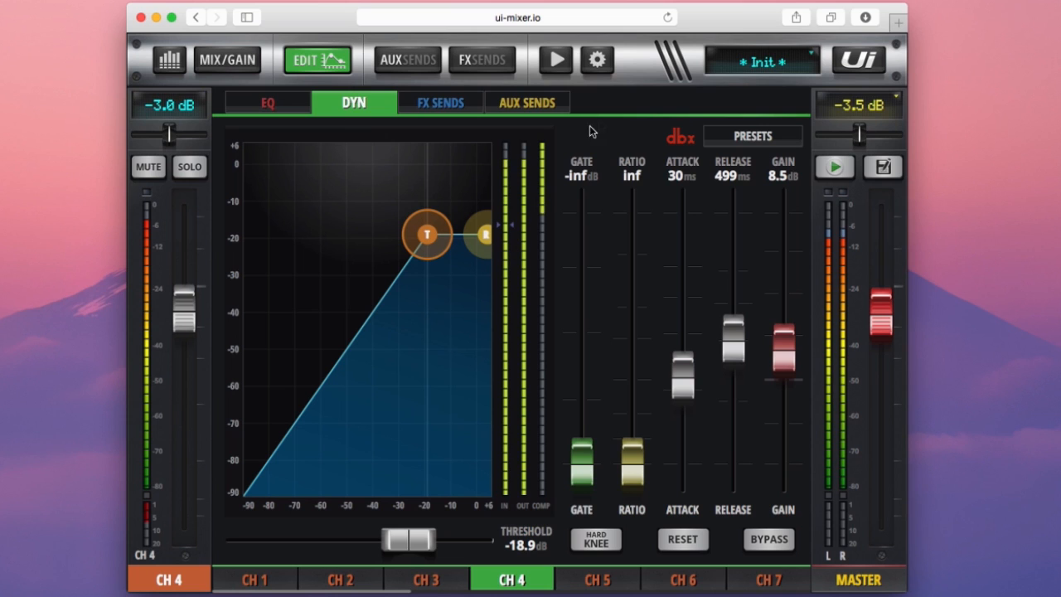
mouse_move(630, 199)
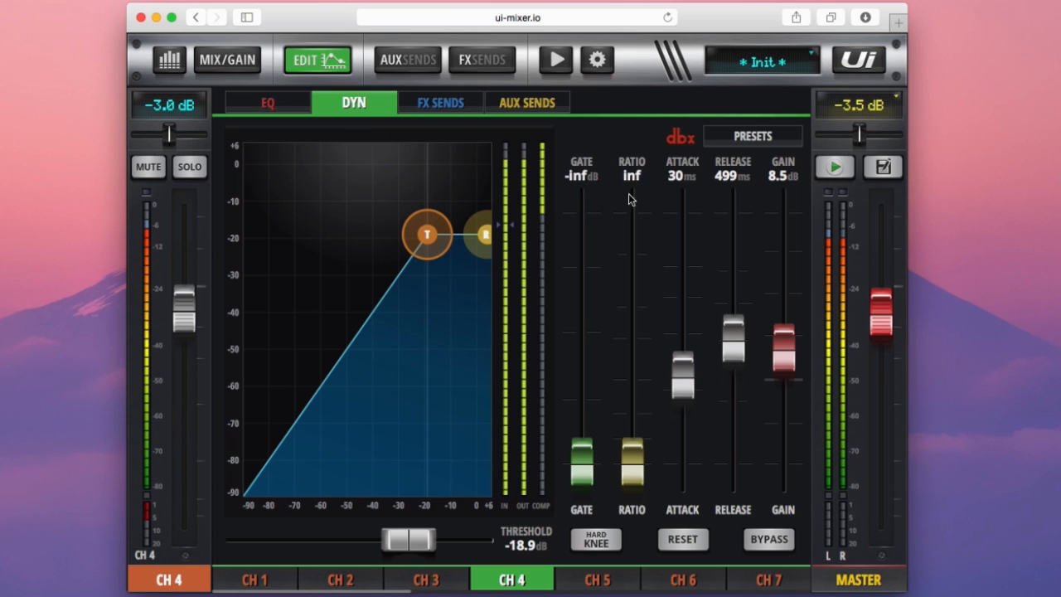
Set channel 4's compressor to ratio 7.4, attack 16 ms and release 53 ms.
drag(630, 464, 636, 318)
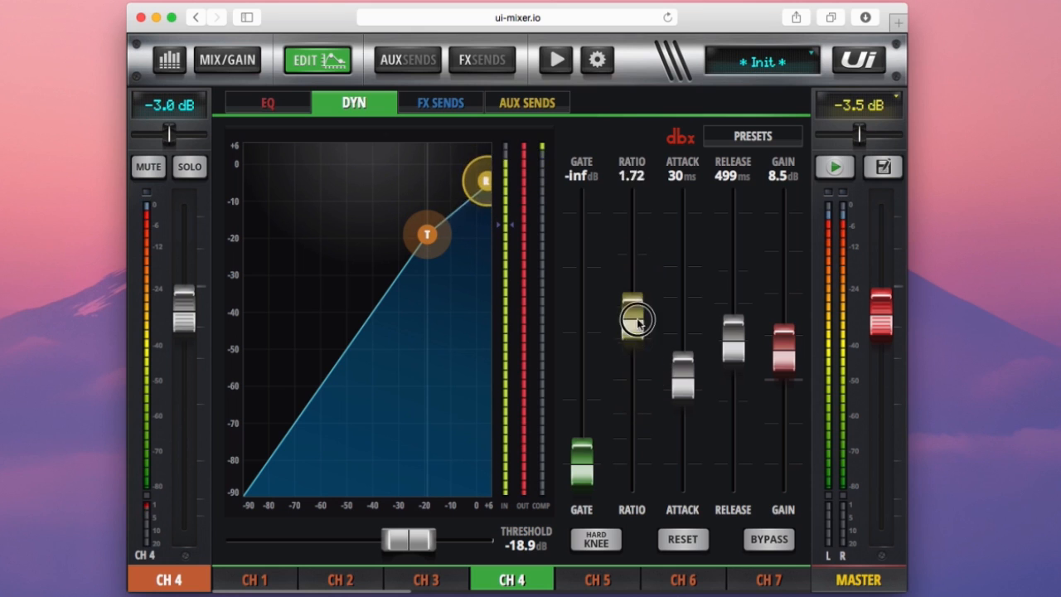
drag(634, 318, 634, 422)
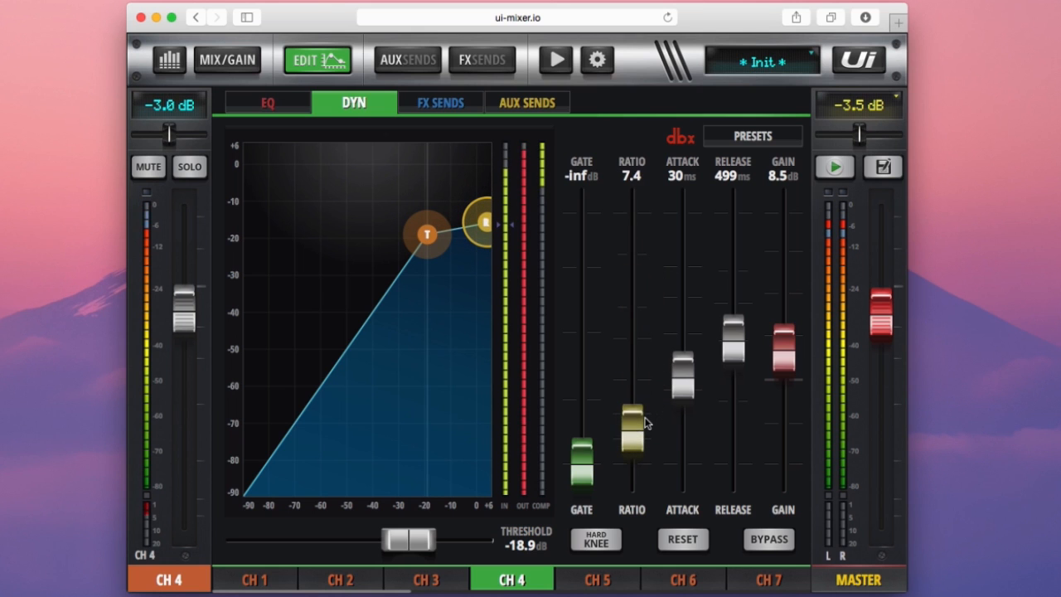
drag(682, 374, 681, 464)
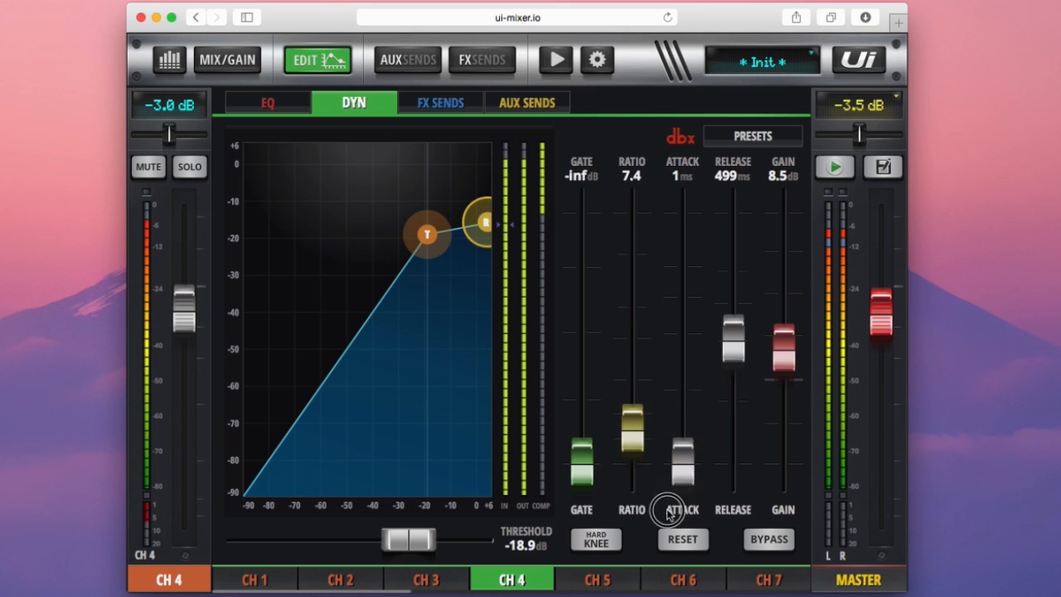
drag(682, 461, 682, 394)
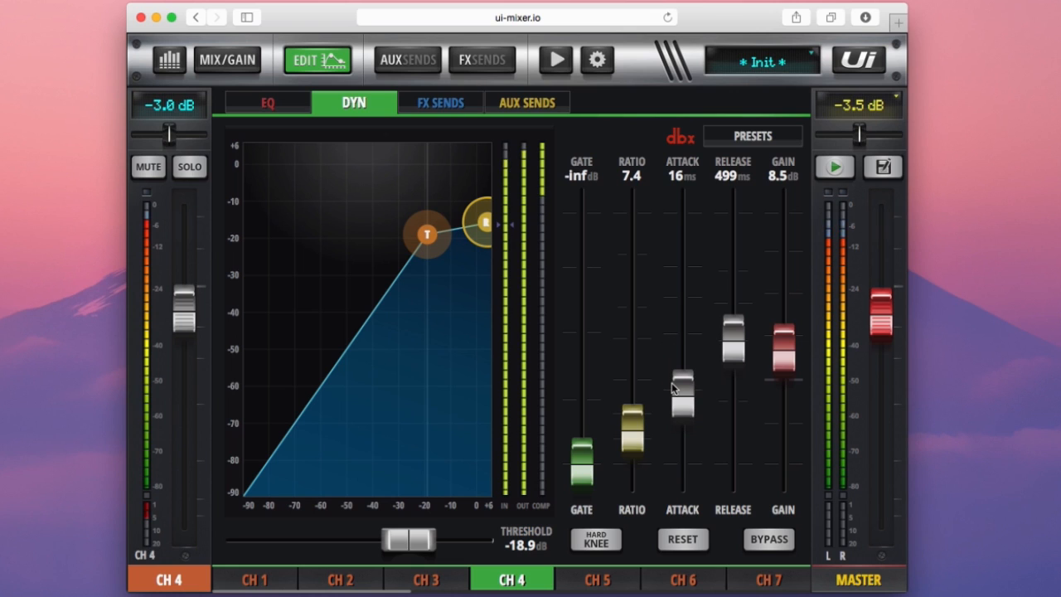
mouse_move(663, 367)
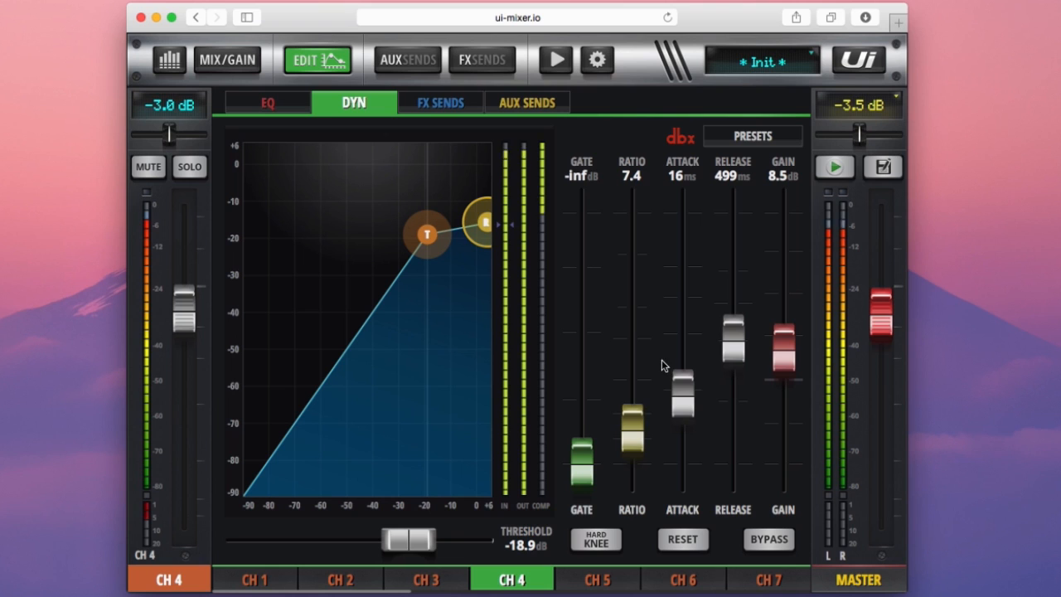
drag(731, 344, 738, 395)
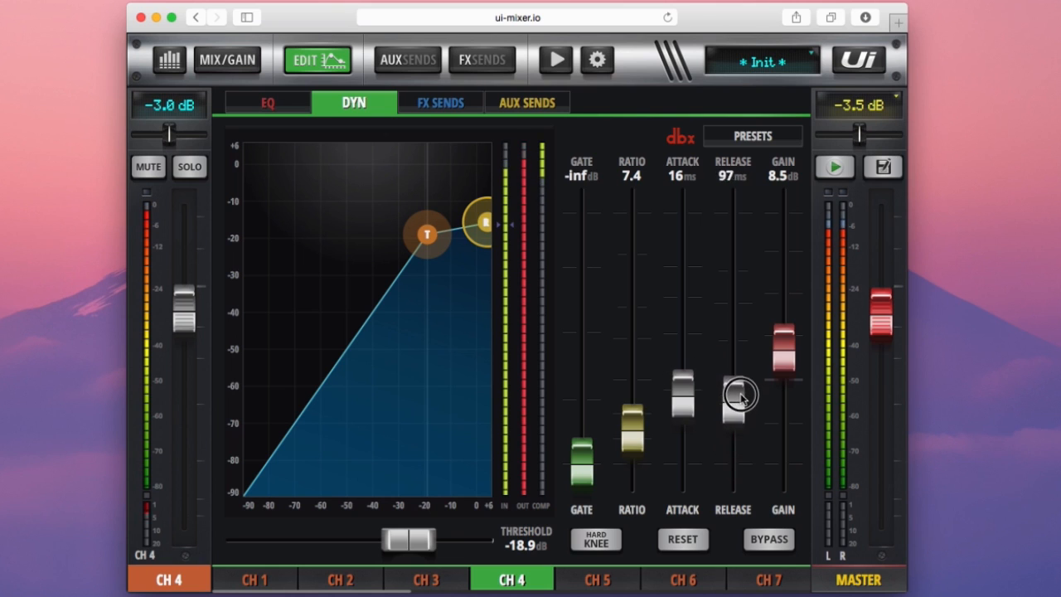
drag(736, 395, 737, 418)
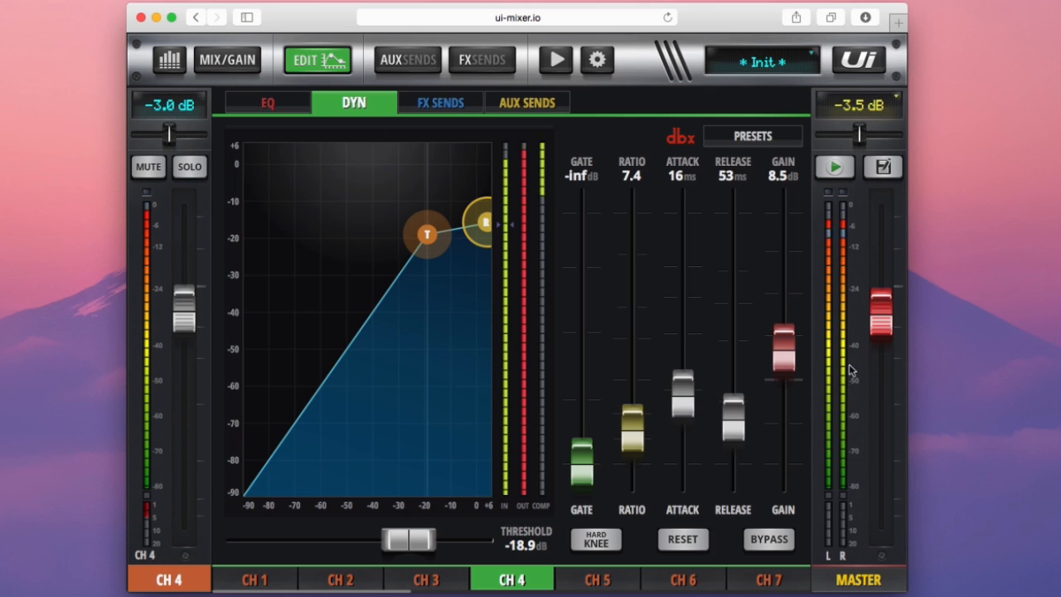
mouse_move(532, 179)
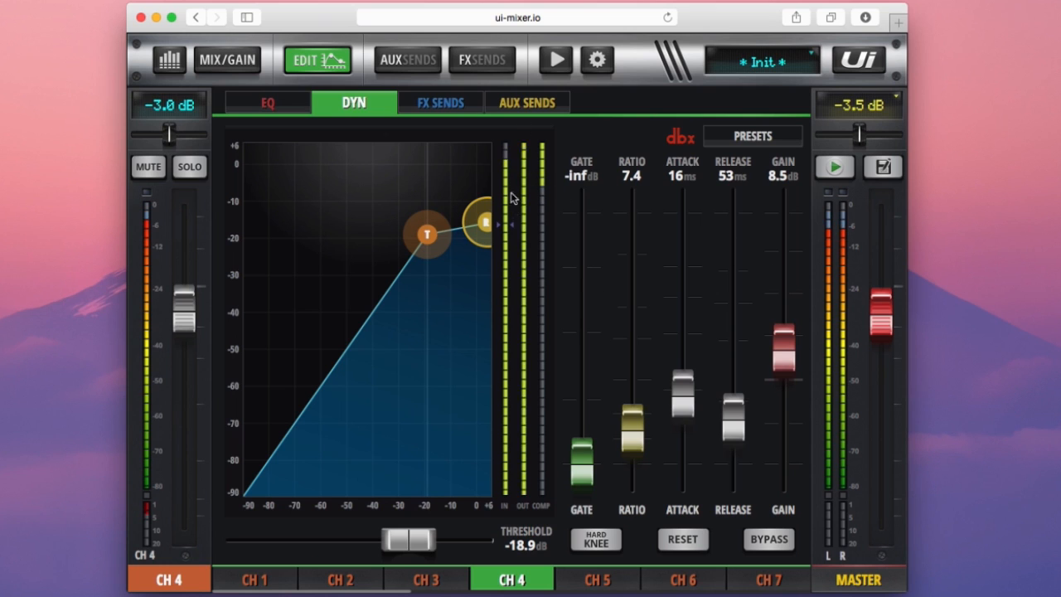
mouse_move(593, 267)
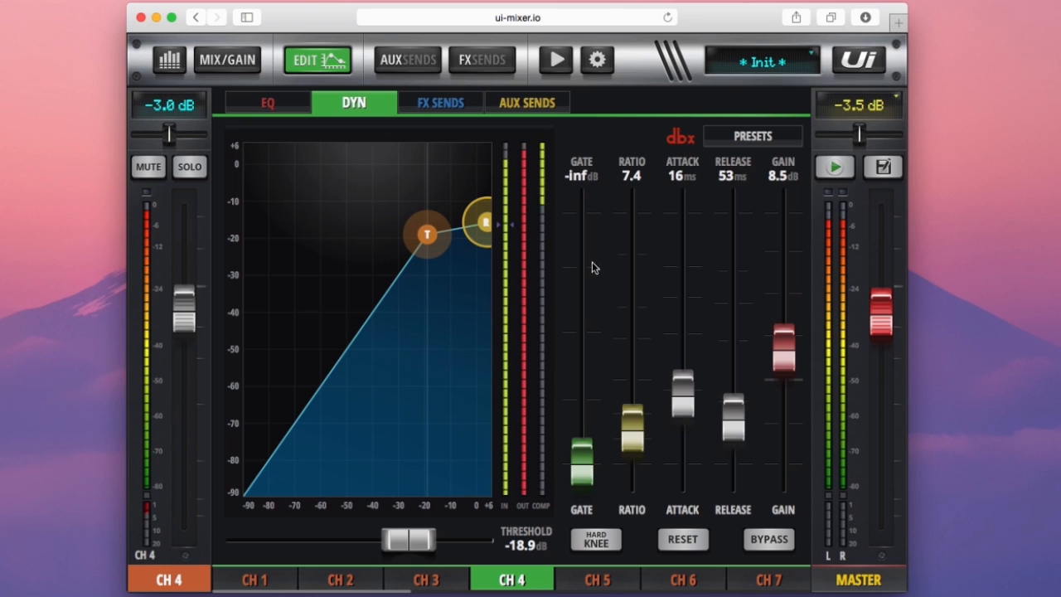
Boost the makeup gain to 12.5 dB, then bring it back down to 4.1 dB.
drag(783, 348, 782, 332)
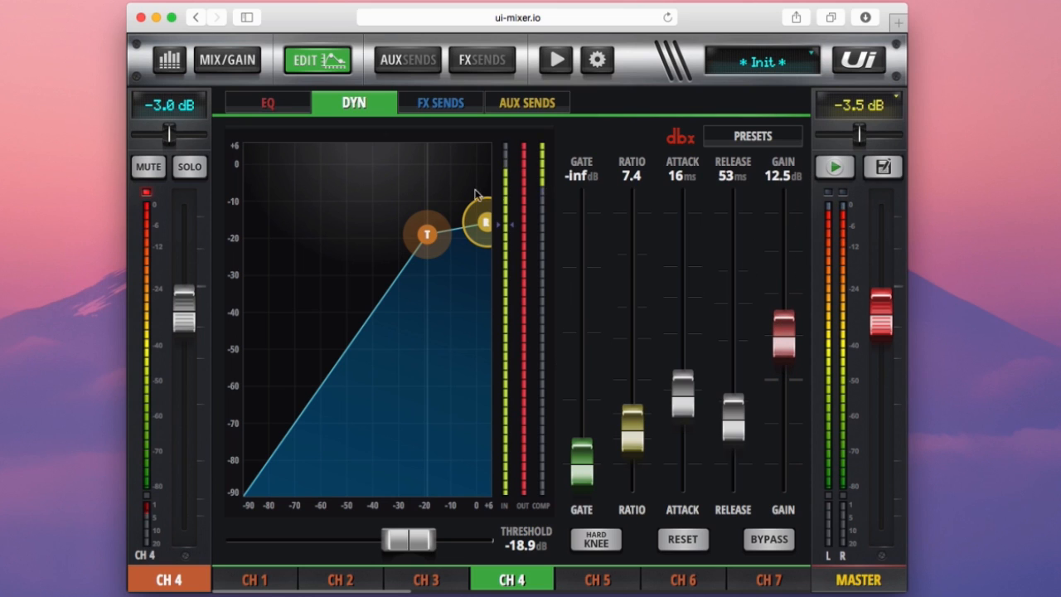
mouse_move(518, 482)
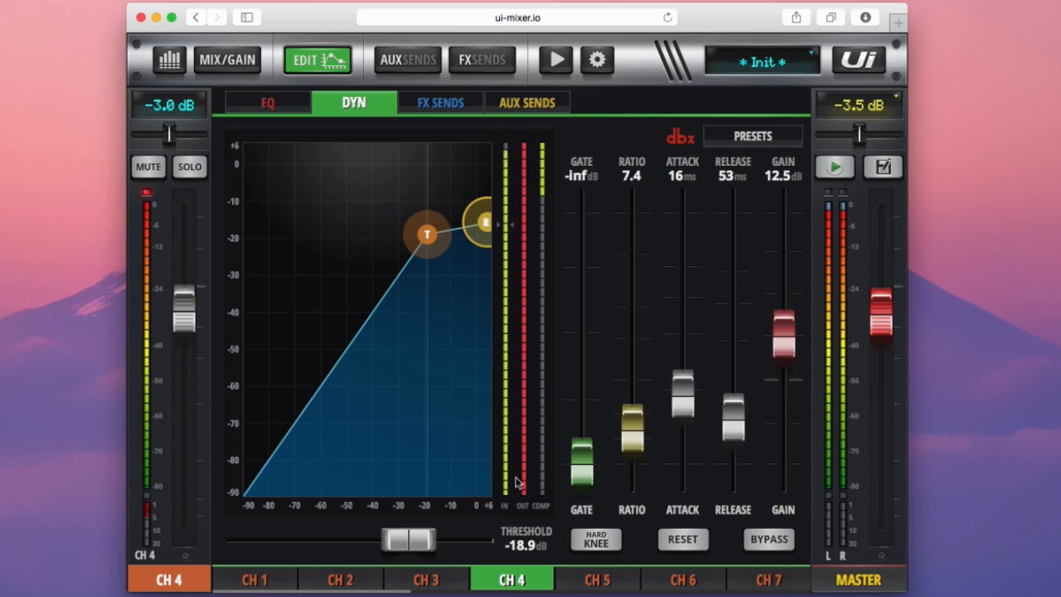
drag(783, 328, 783, 346)
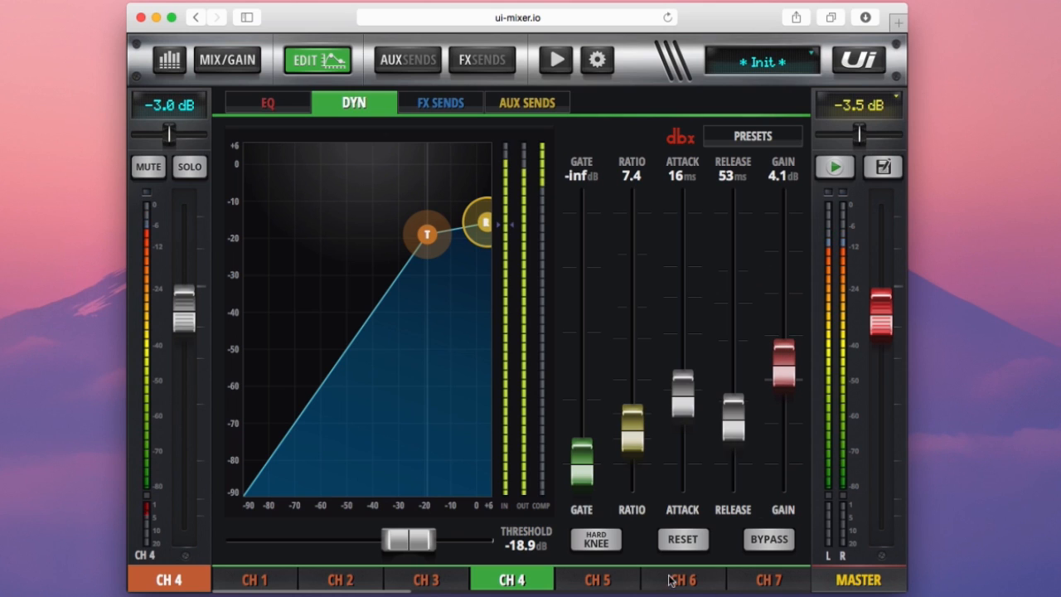
mouse_move(975, 499)
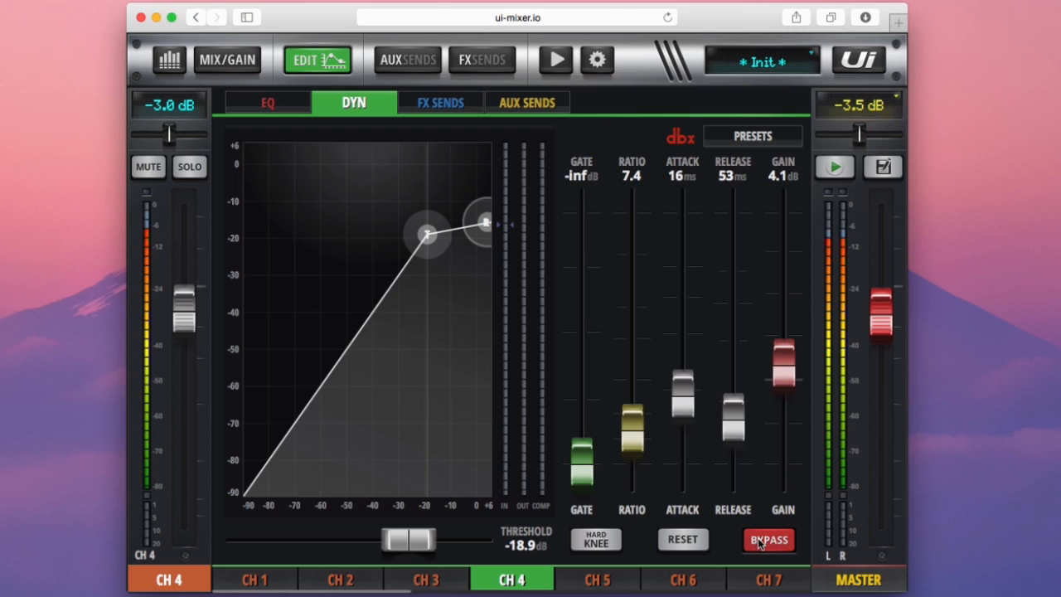
Take the compressor out of bypass, reset it, then lower its threshold toward -33 dB for heavier compression.
click(683, 540)
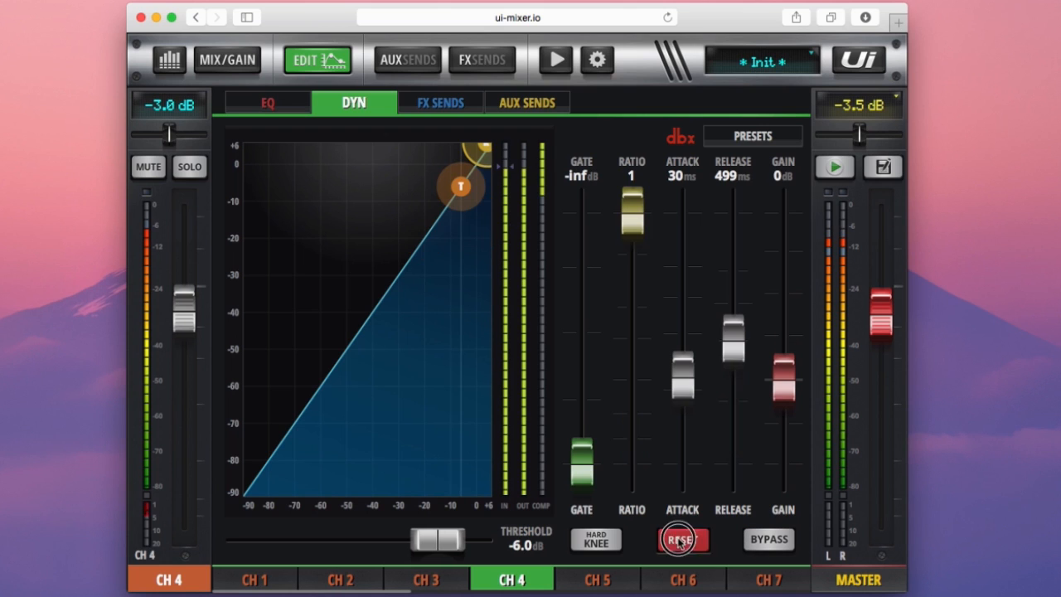
click(683, 541)
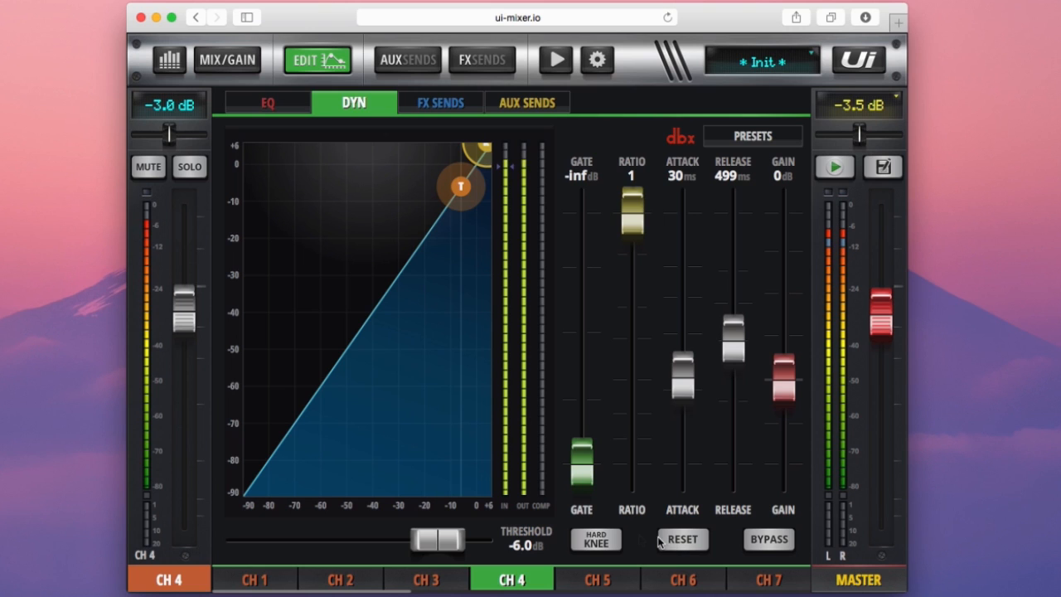
drag(461, 186, 390, 288)
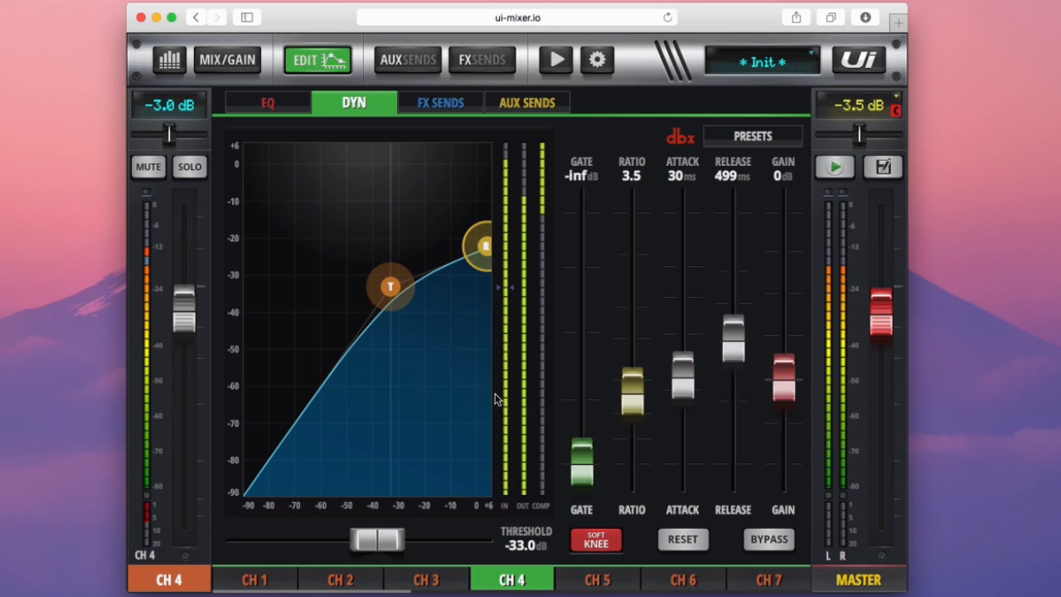
mouse_move(600, 301)
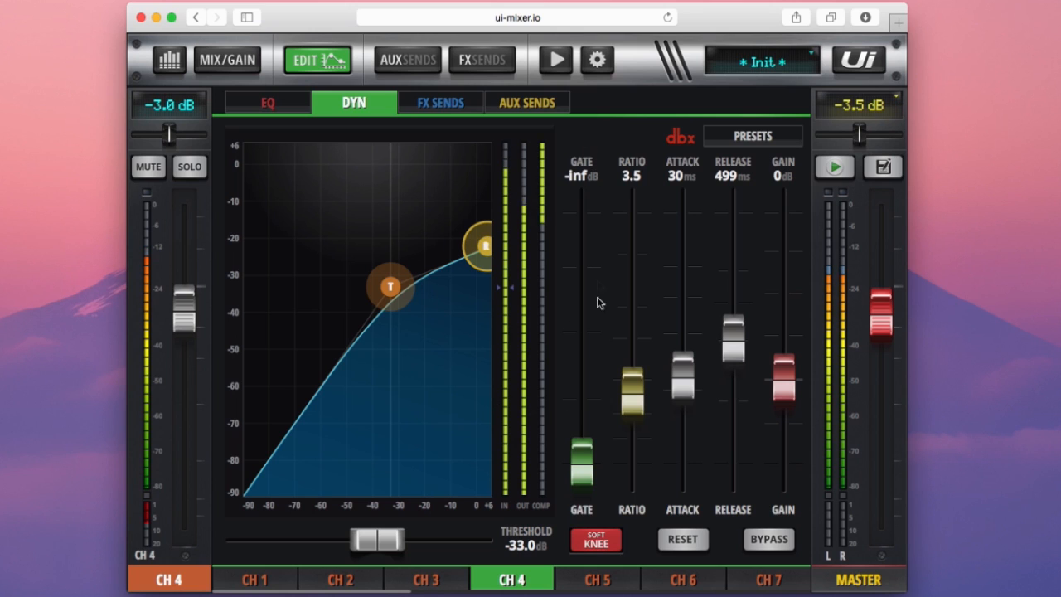
mouse_move(595, 276)
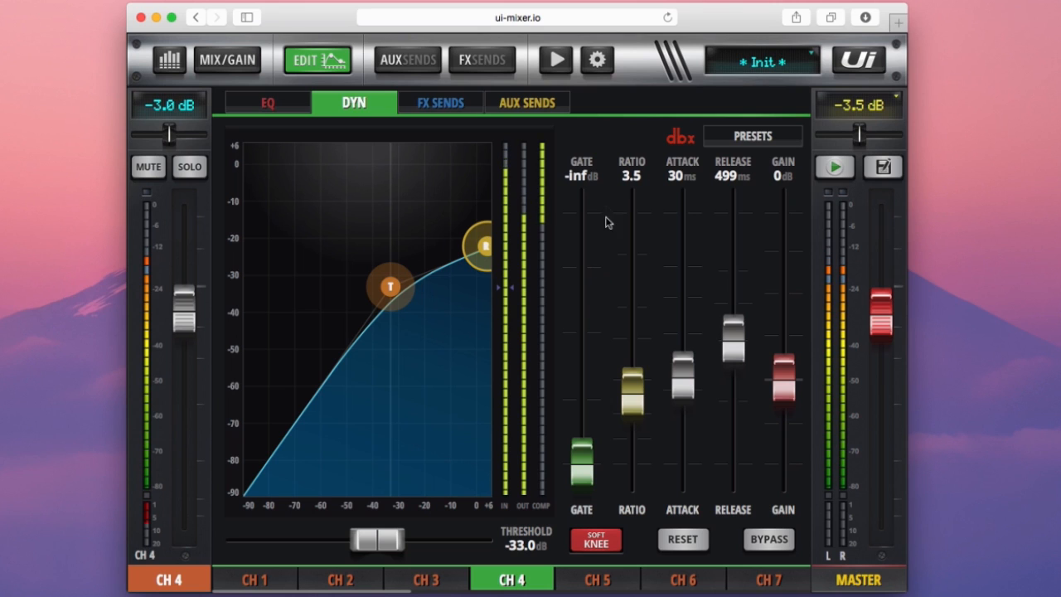
mouse_move(583, 154)
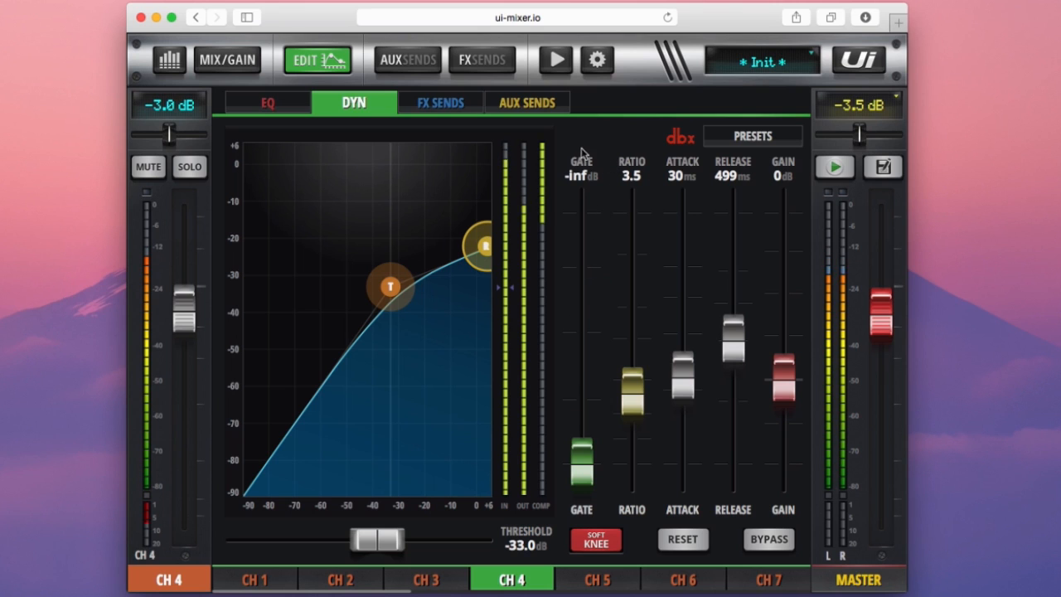
drag(580, 461, 580, 448)
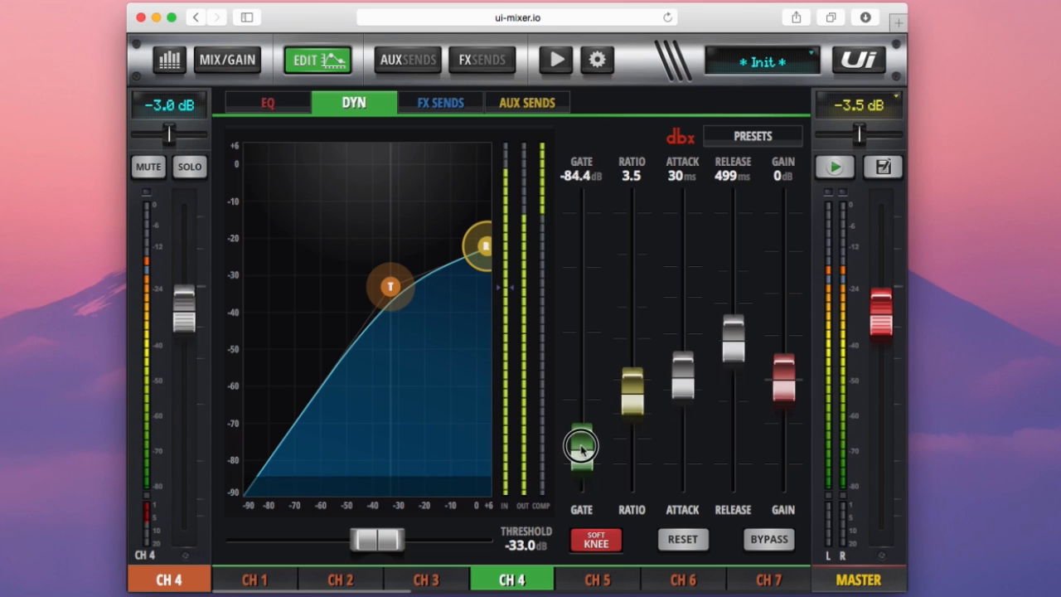
drag(580, 447, 580, 383)
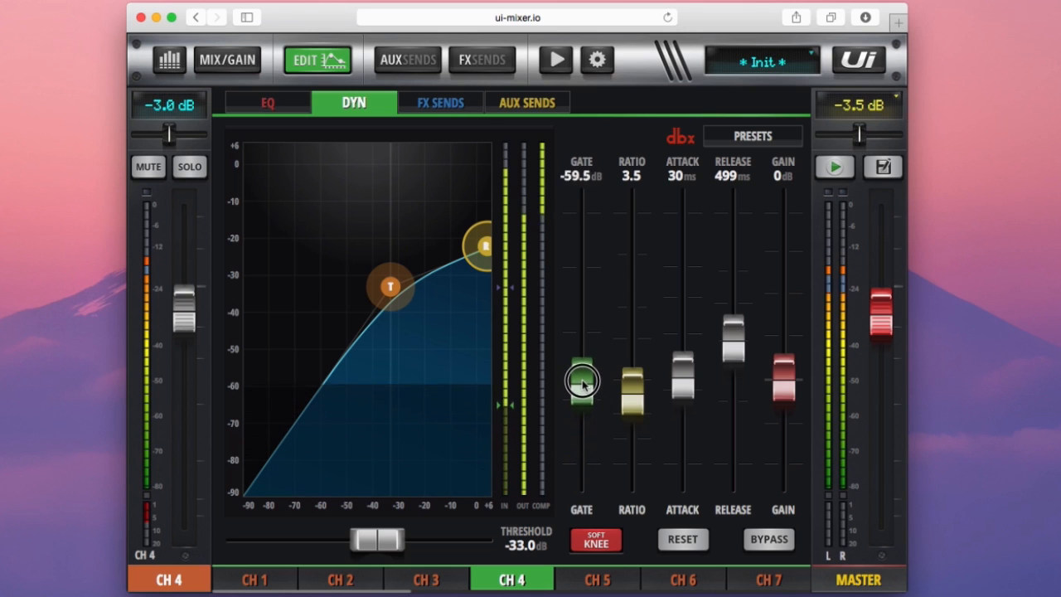
drag(582, 383, 584, 343)
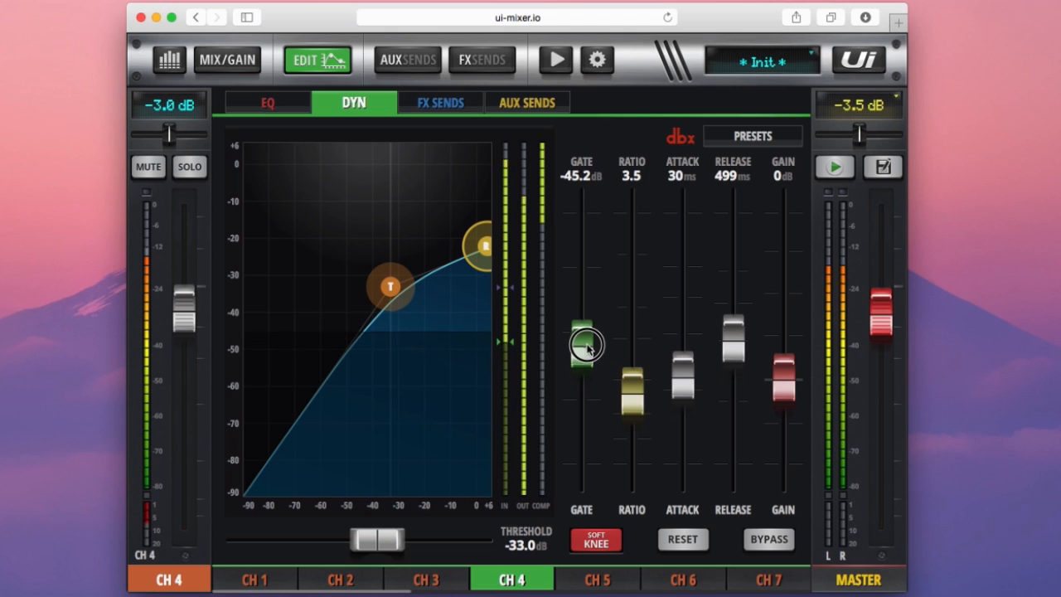
drag(583, 346, 583, 305)
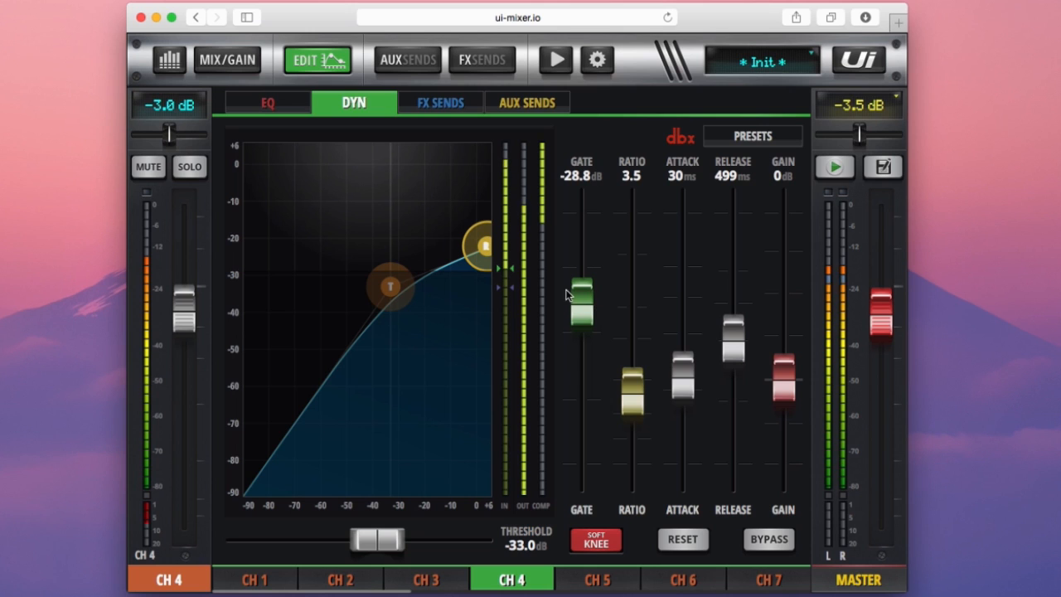
mouse_move(577, 328)
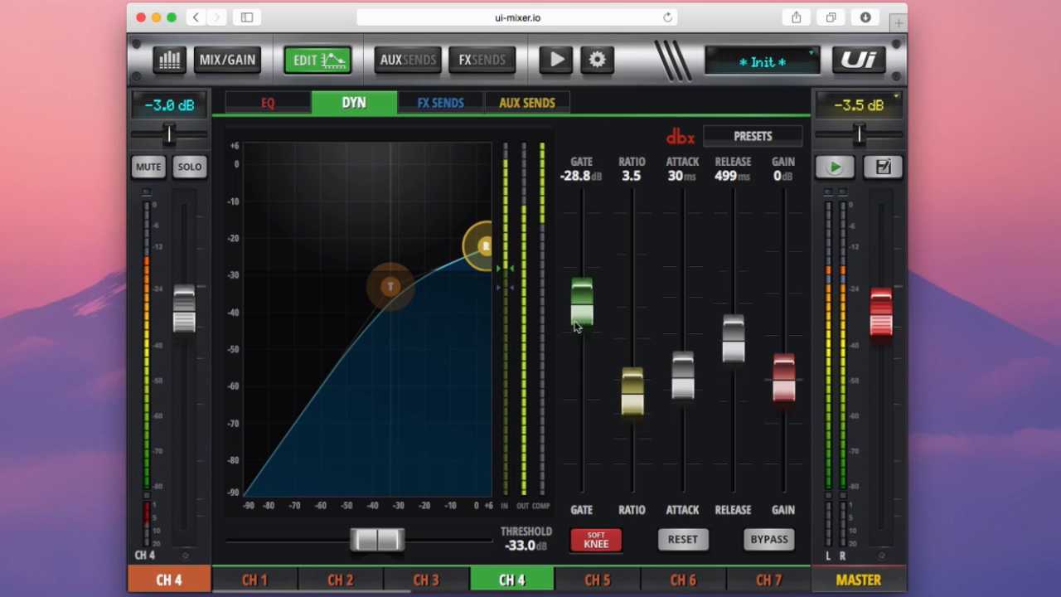
mouse_move(511, 310)
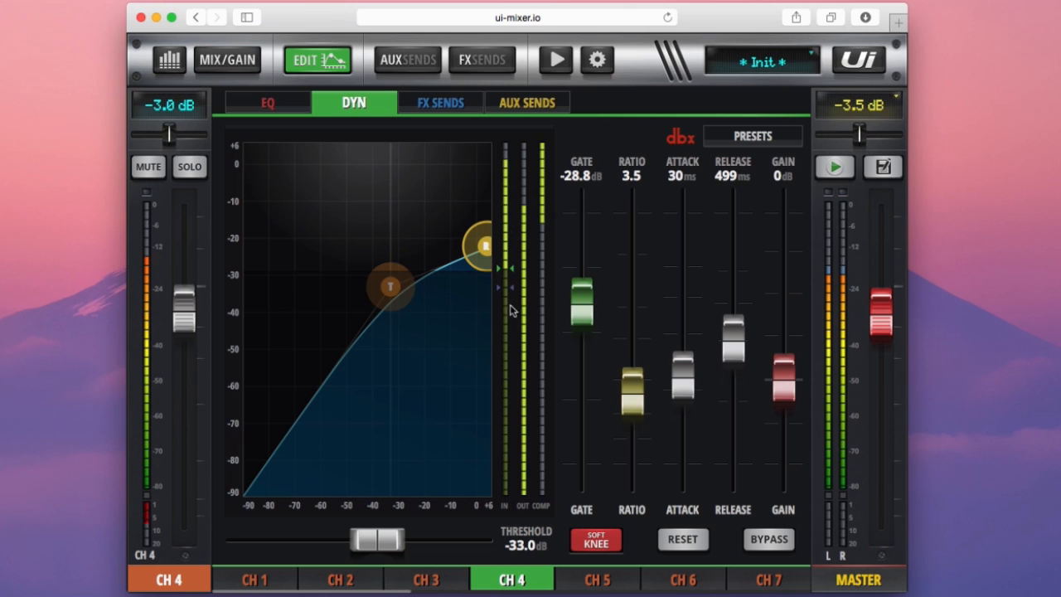
mouse_move(507, 298)
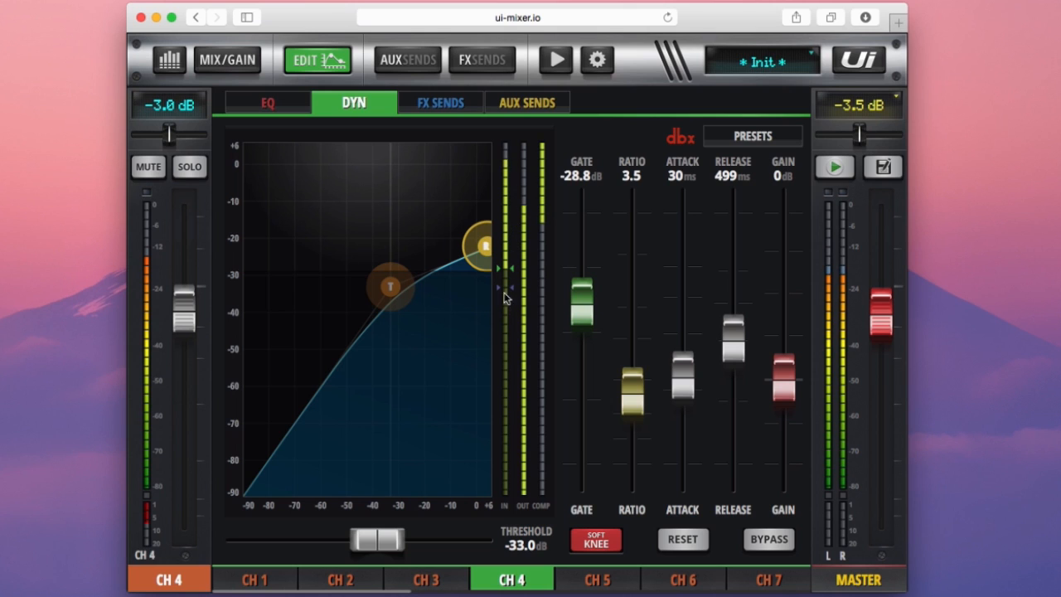
mouse_move(504, 322)
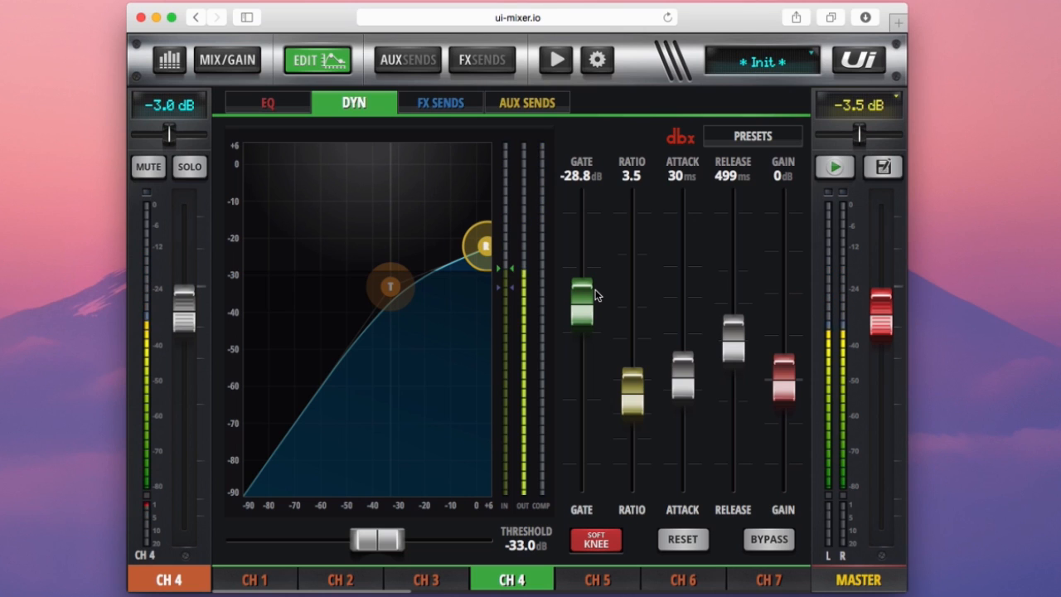
mouse_move(612, 340)
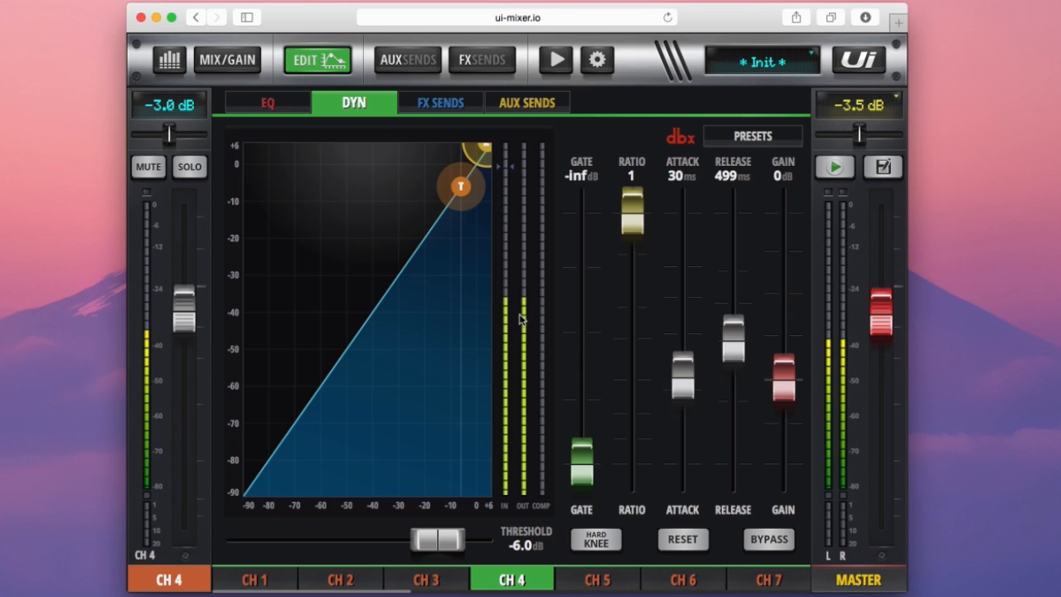
mouse_move(505, 282)
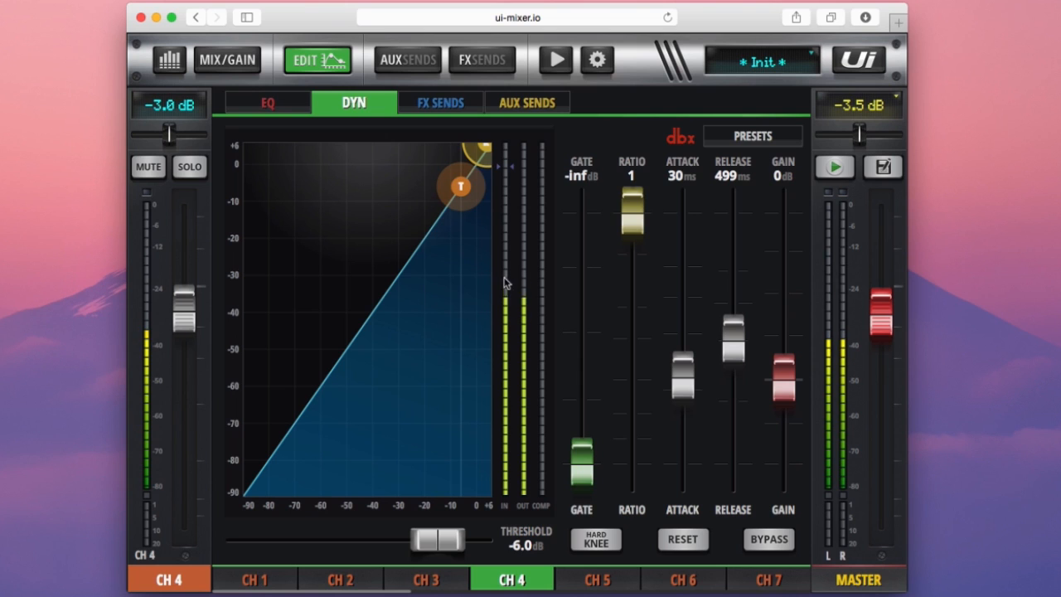
mouse_move(517, 317)
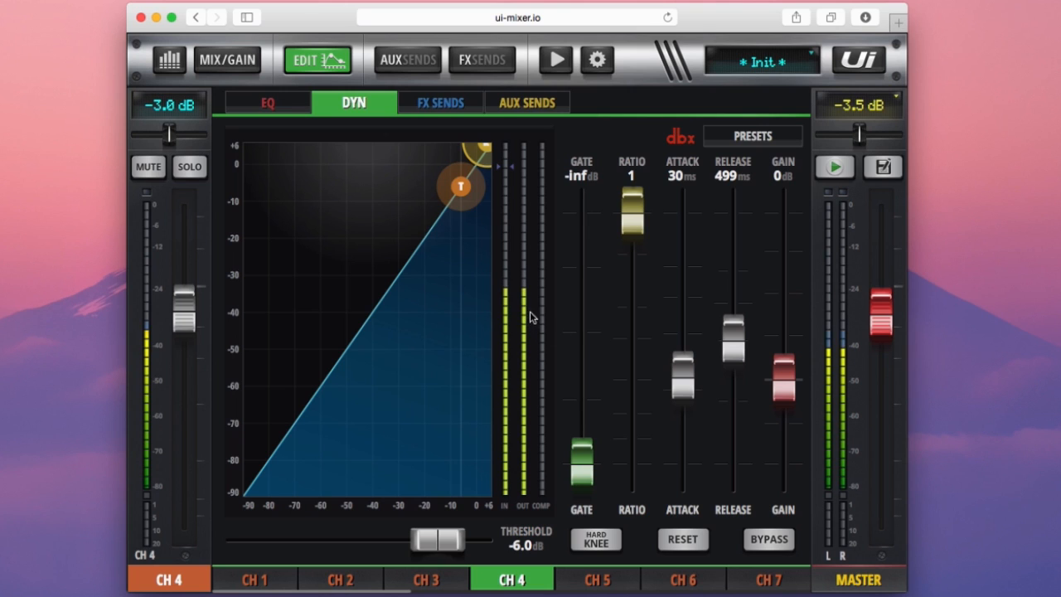
mouse_move(564, 295)
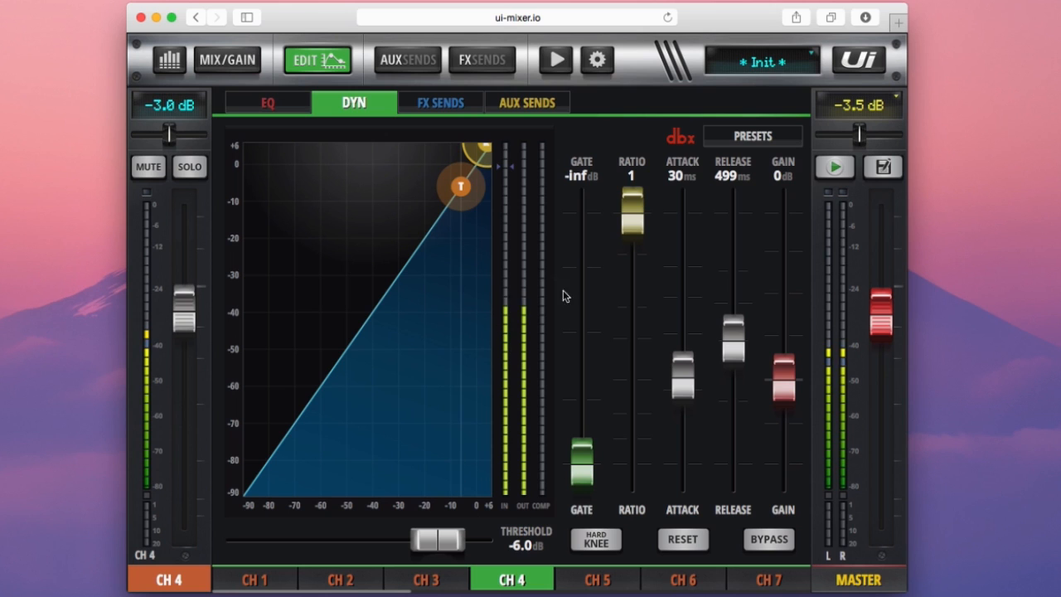
Bring channel 4's gate in from fully off and raise it to about -37.9 dB.
drag(581, 461, 581, 451)
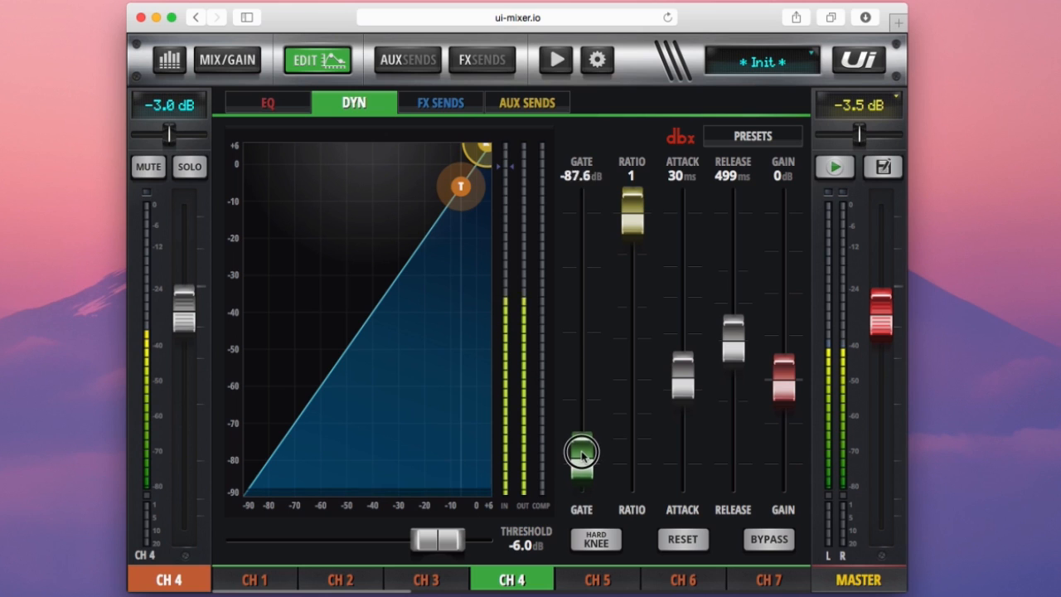
drag(584, 455, 580, 325)
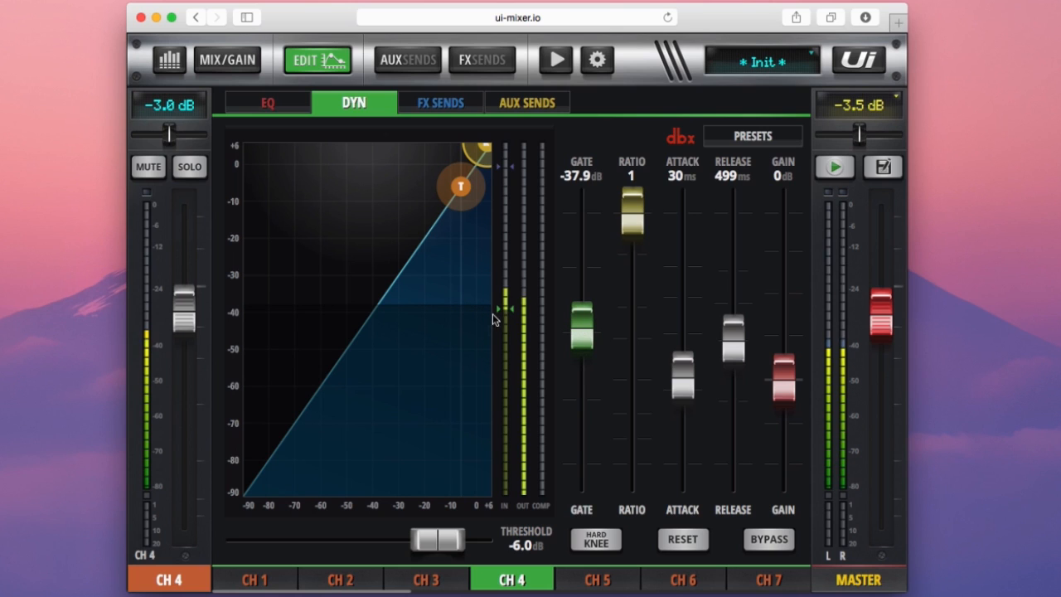
mouse_move(514, 335)
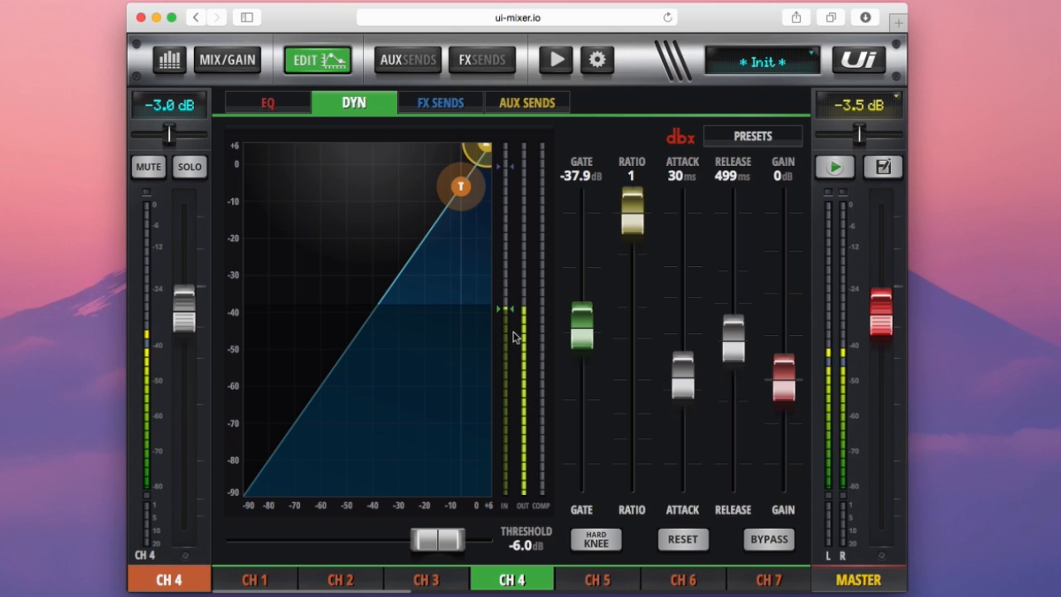
mouse_move(464, 400)
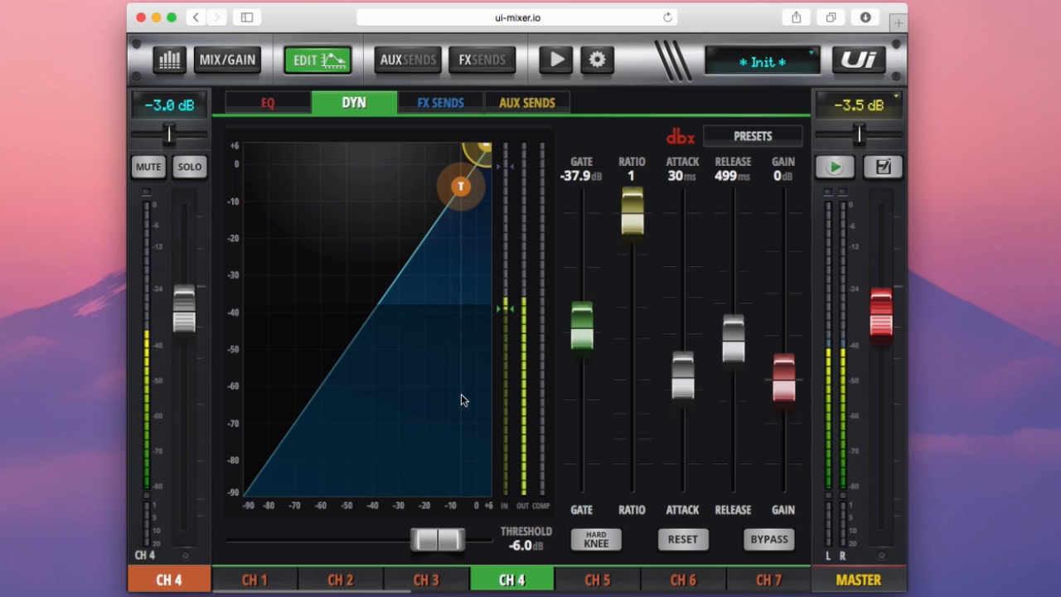
mouse_move(511, 300)
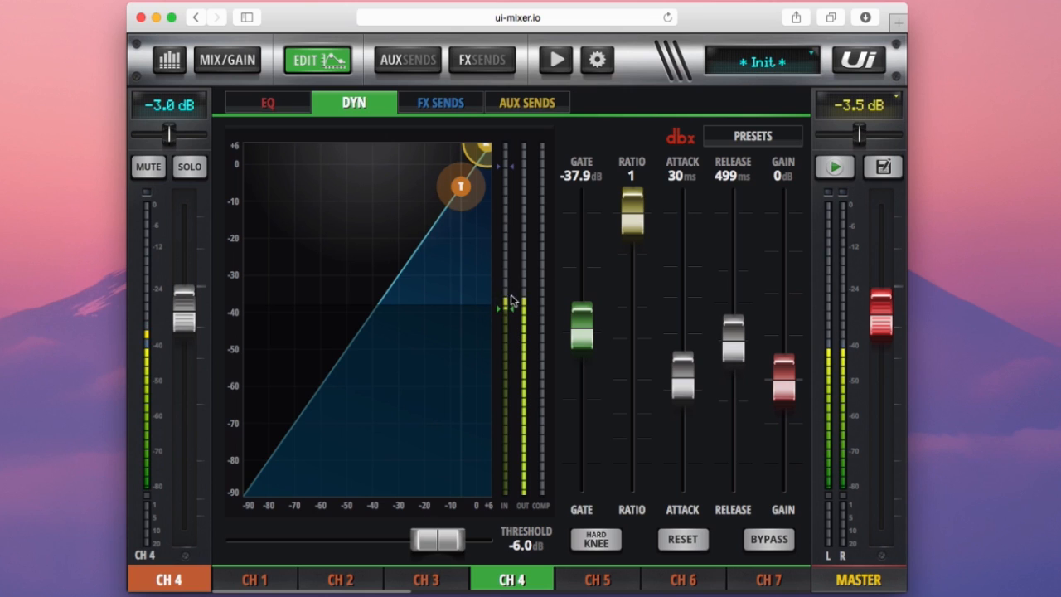
mouse_move(500, 311)
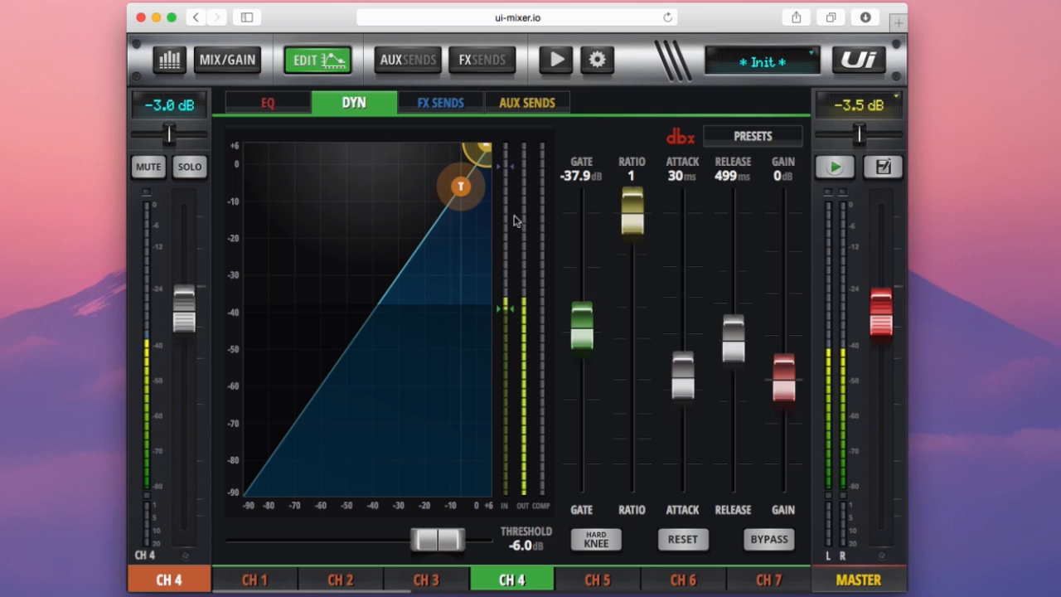
mouse_move(518, 318)
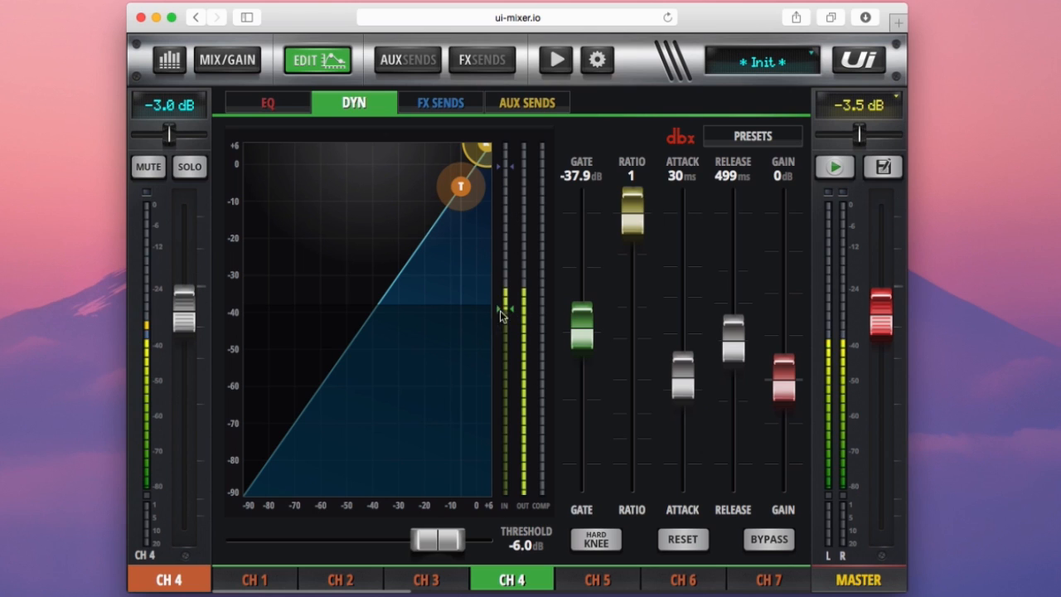
mouse_move(478, 438)
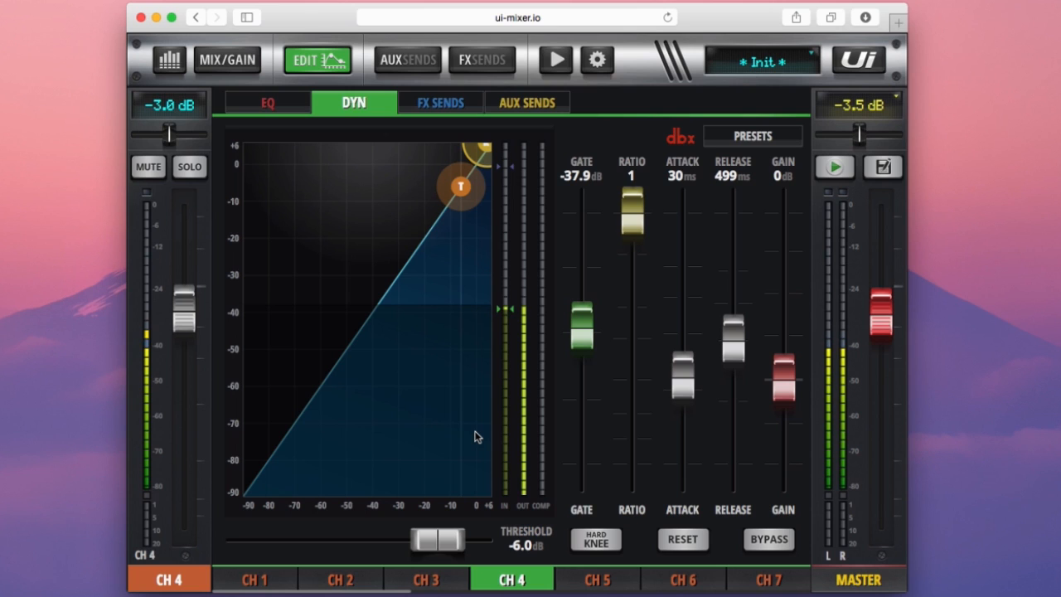
mouse_move(501, 280)
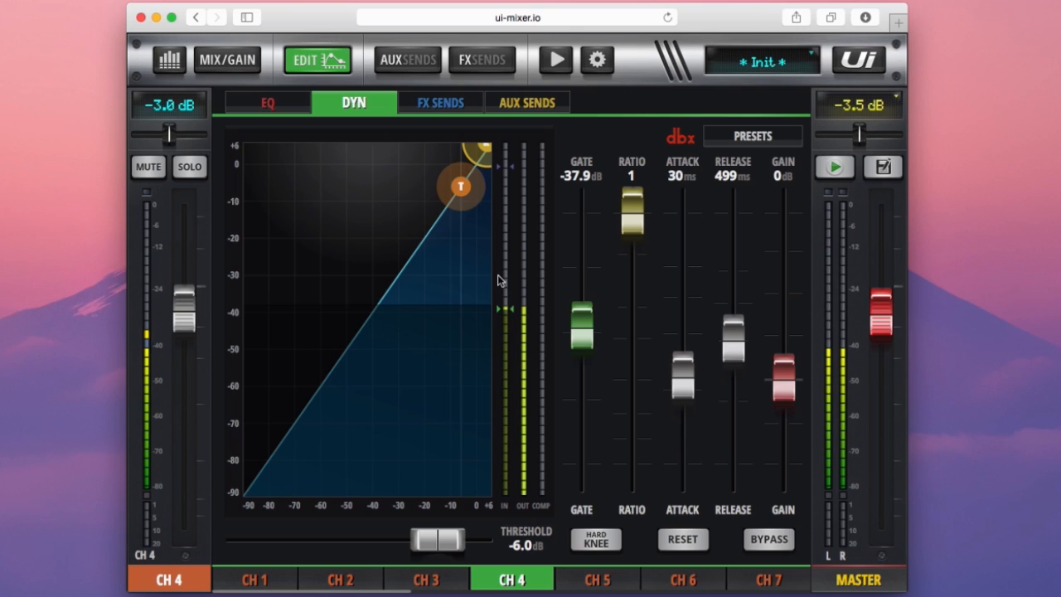
mouse_move(566, 275)
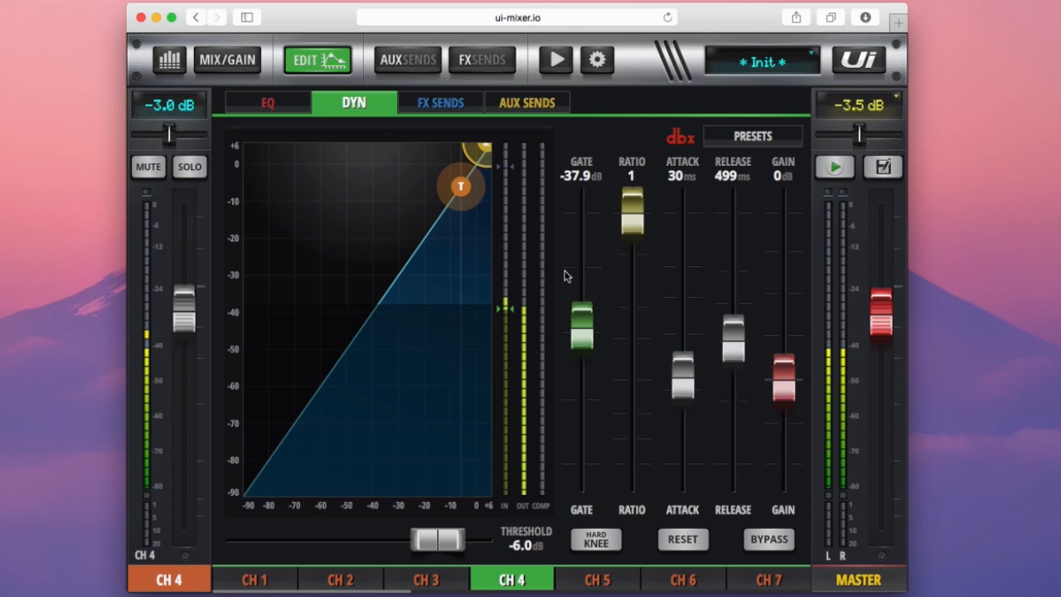
mouse_move(826, 132)
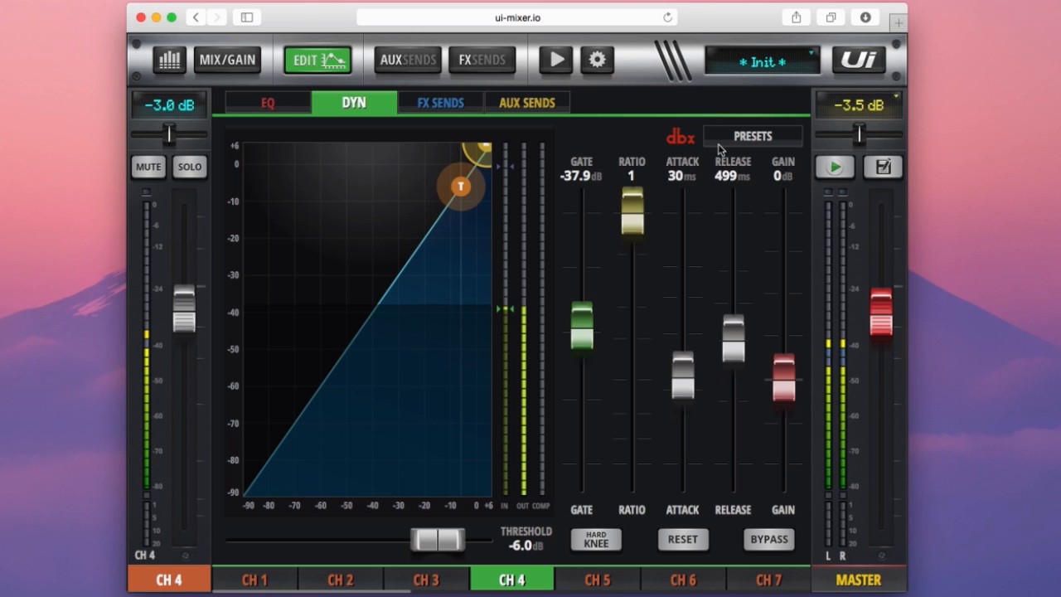
mouse_move(547, 374)
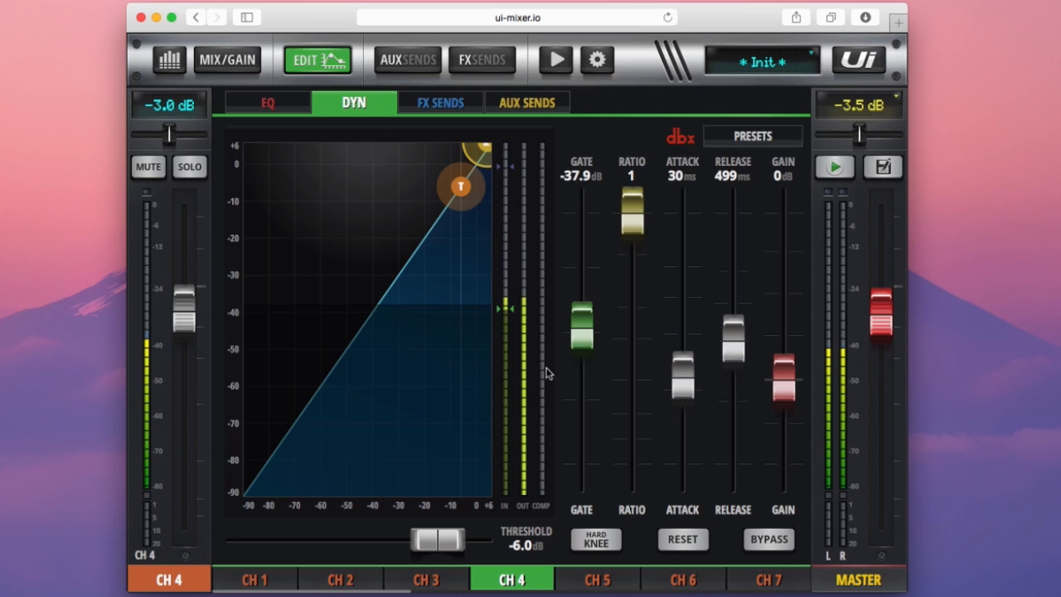
Show channel 4's EQ page (bass 0.0, mid +1.6, treble 0.0 dB).
click(267, 103)
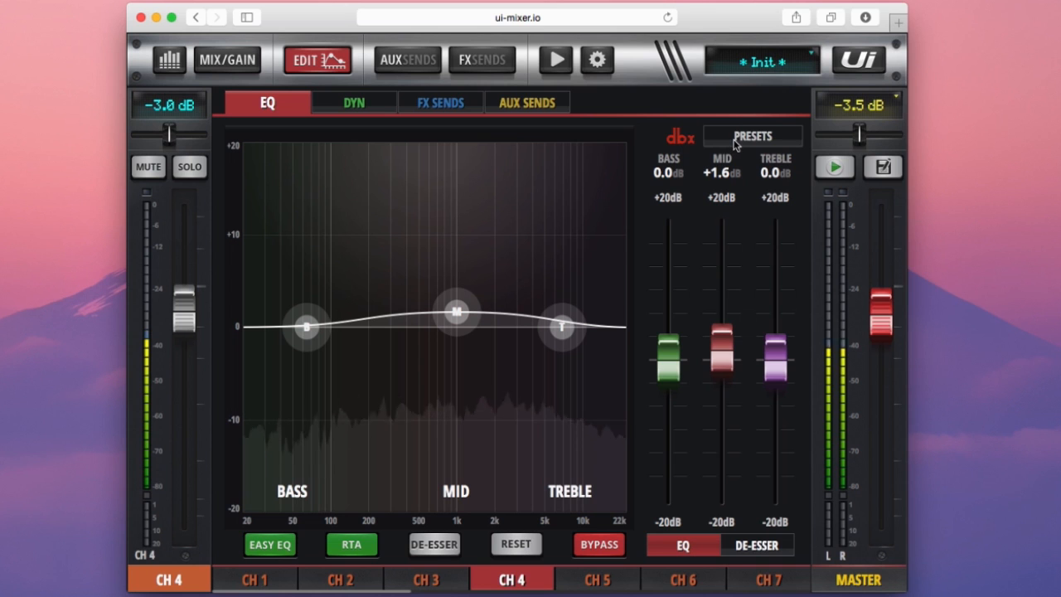
Load the factory 'Acoustic 1' EQ preset onto channel 4 from the presets list.
click(751, 136)
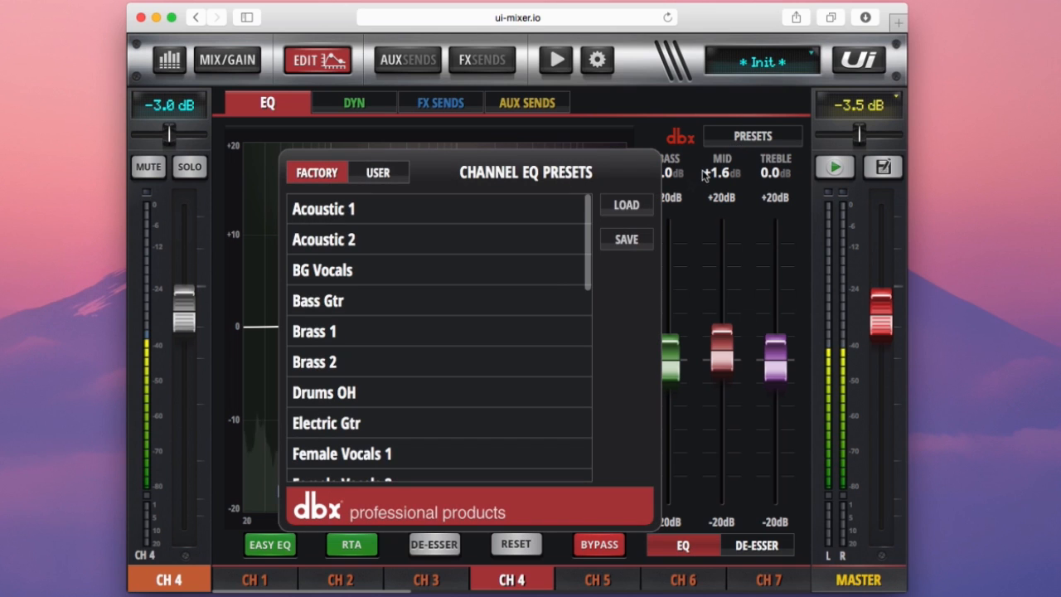
mouse_move(501, 302)
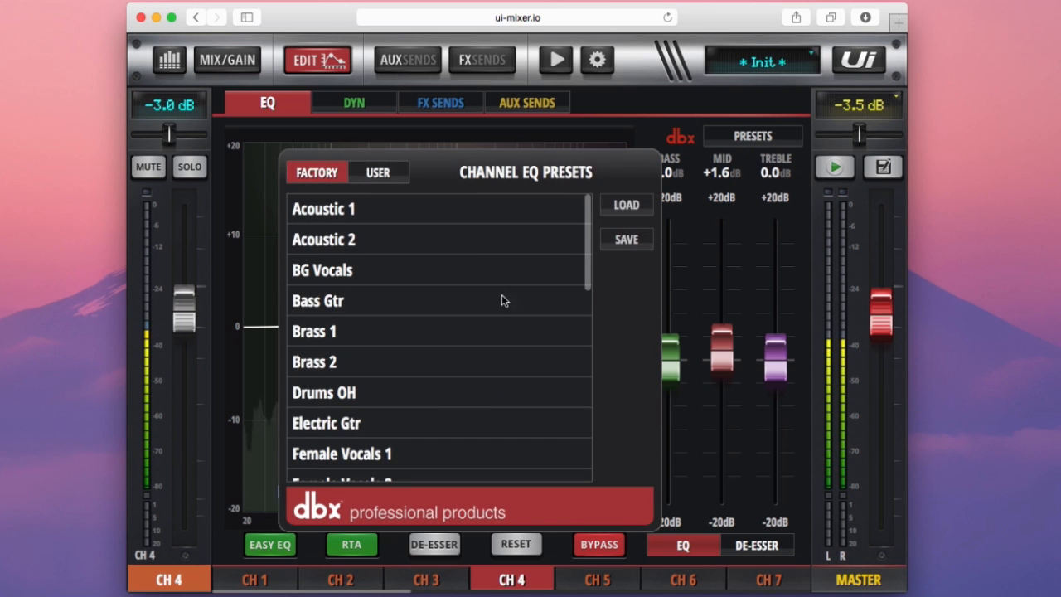
mouse_move(417, 335)
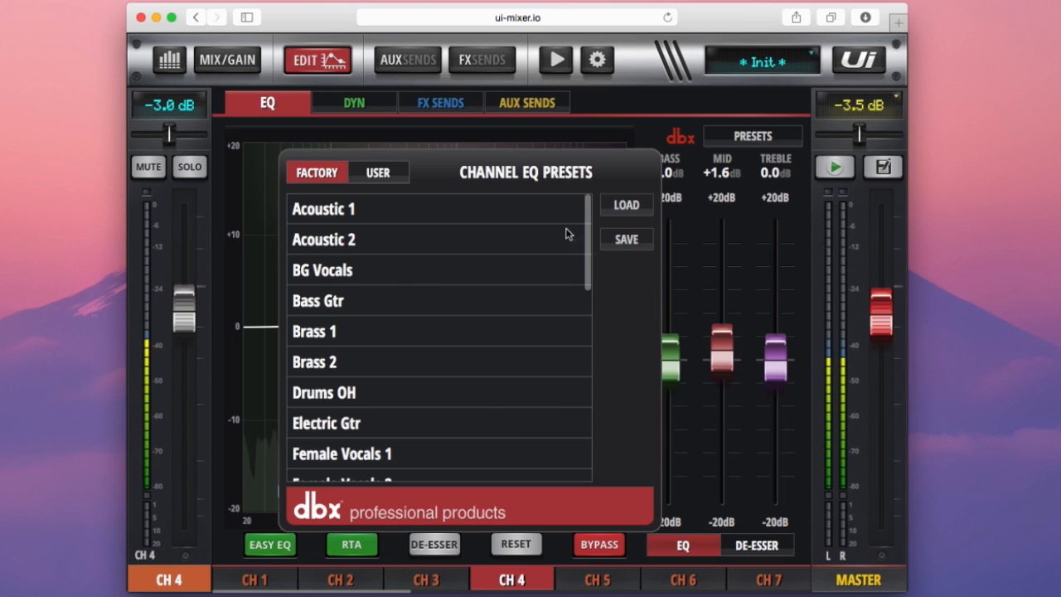
click(317, 300)
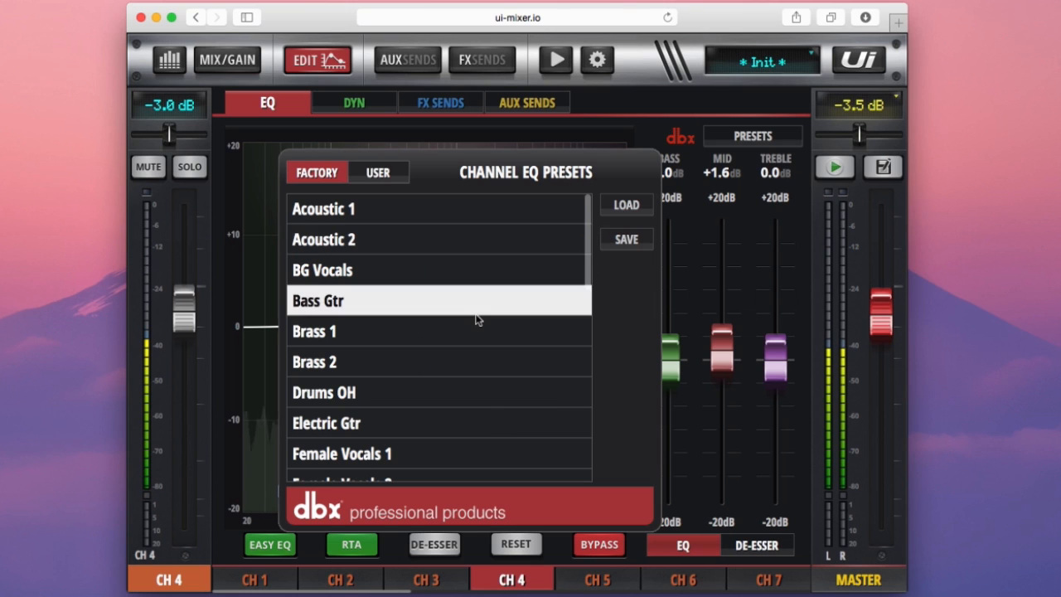
mouse_move(473, 307)
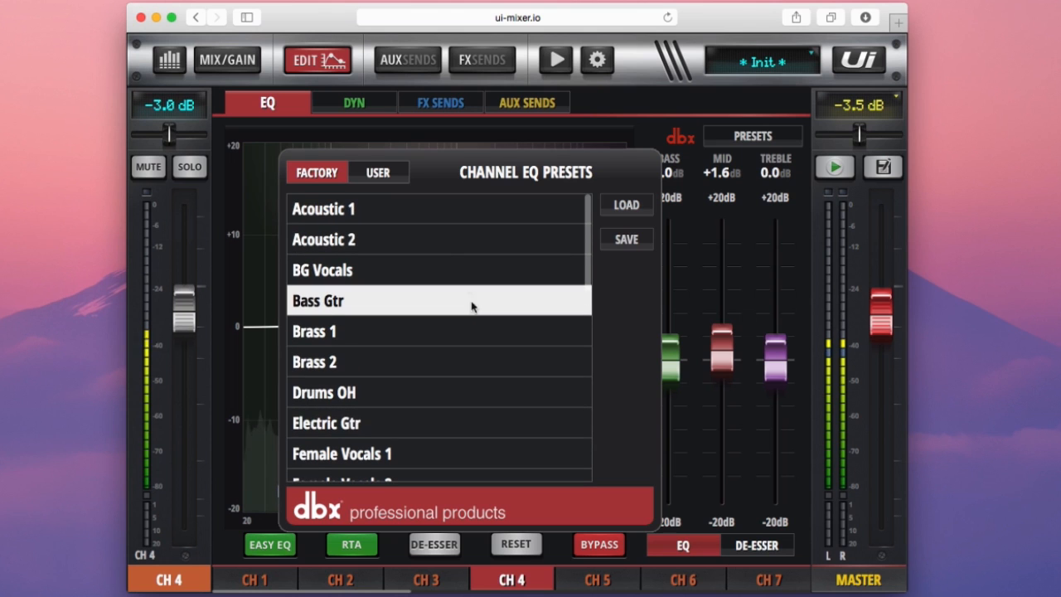
mouse_move(368, 209)
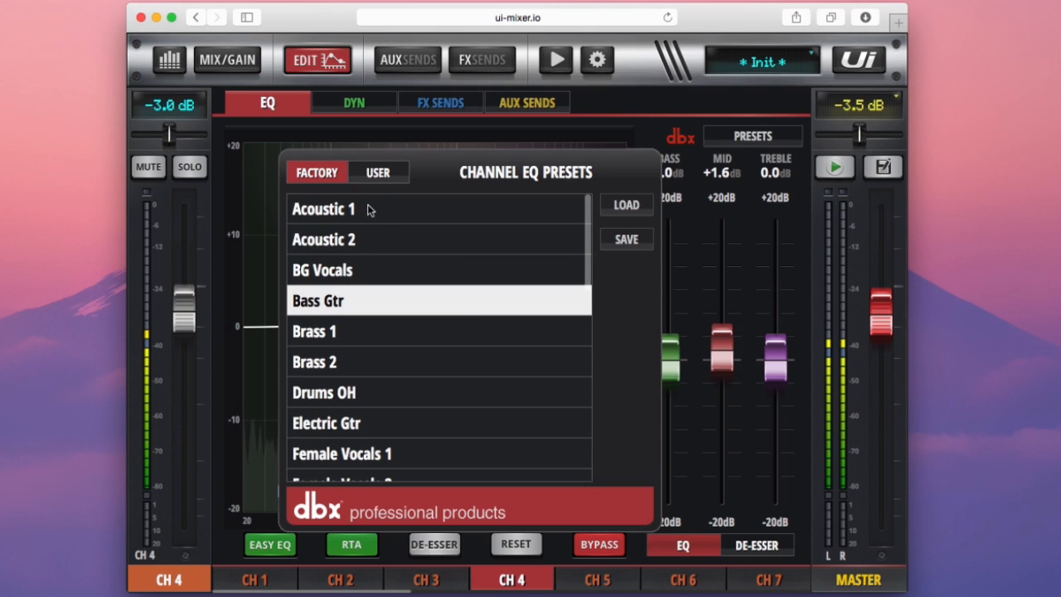
click(627, 205)
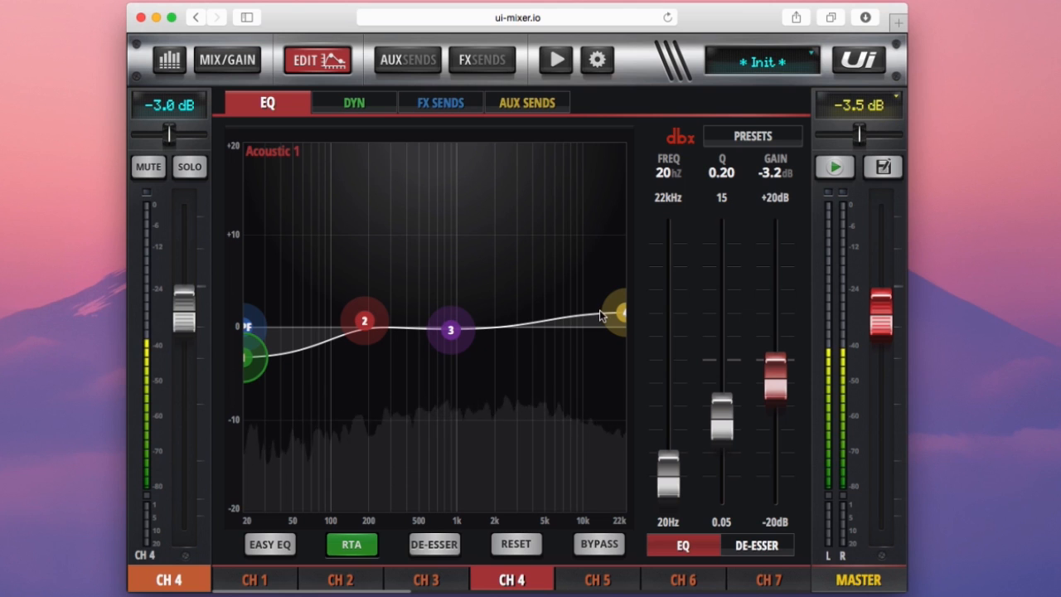
mouse_move(292, 133)
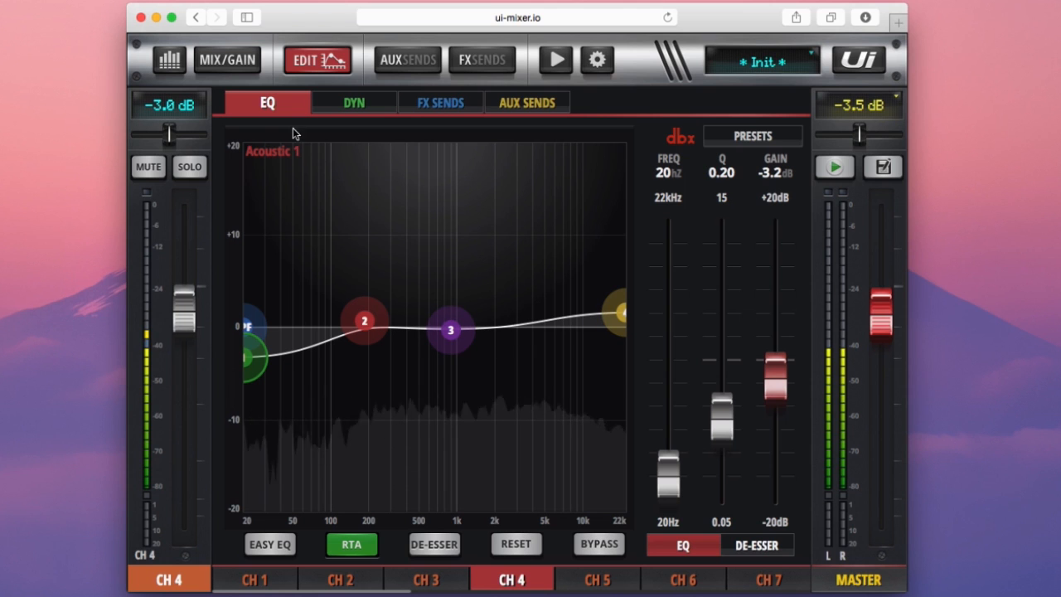
mouse_move(333, 176)
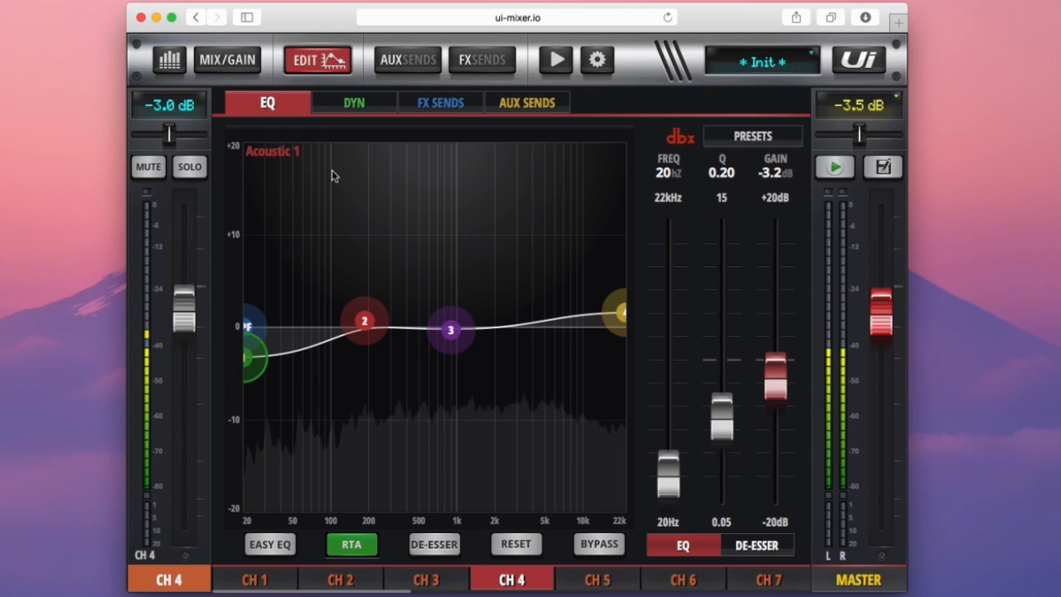
Load the Electric Gtr preset and lift EQ bands 1-3, boosting low-mids and around 2 kHz.
click(751, 136)
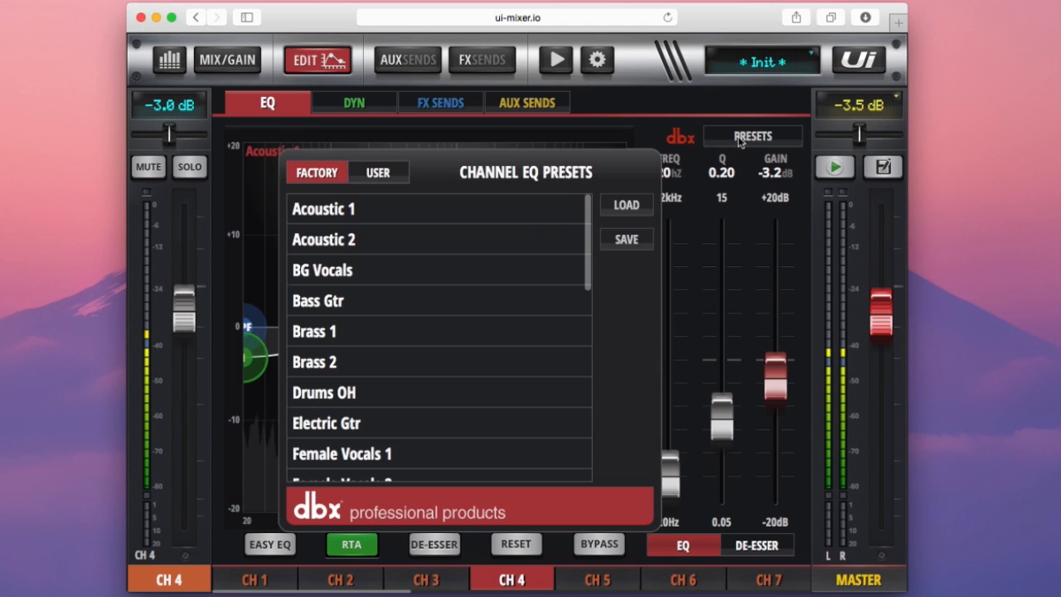
mouse_move(454, 398)
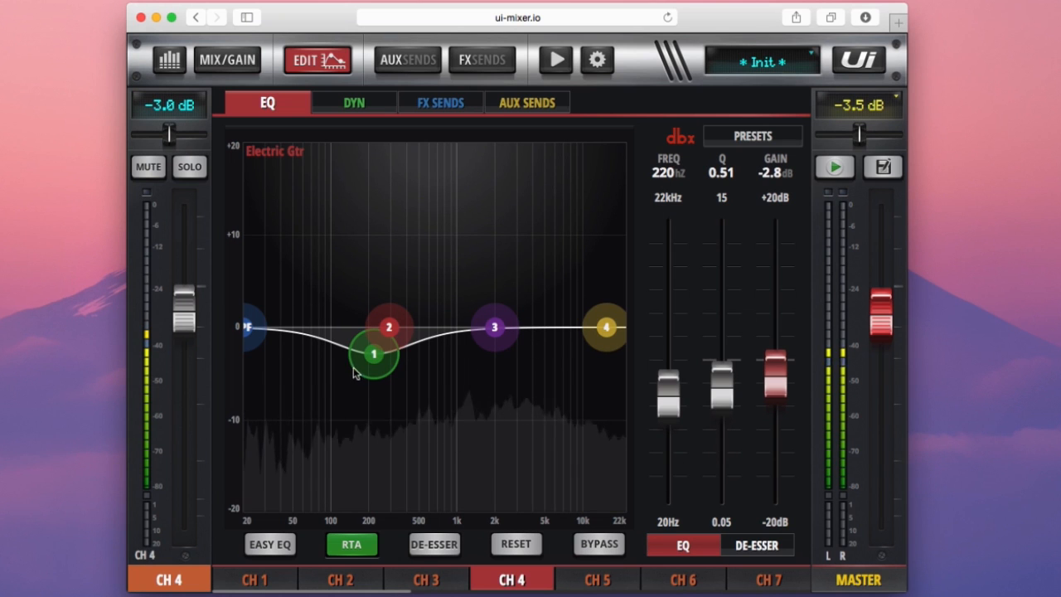
drag(388, 329, 412, 291)
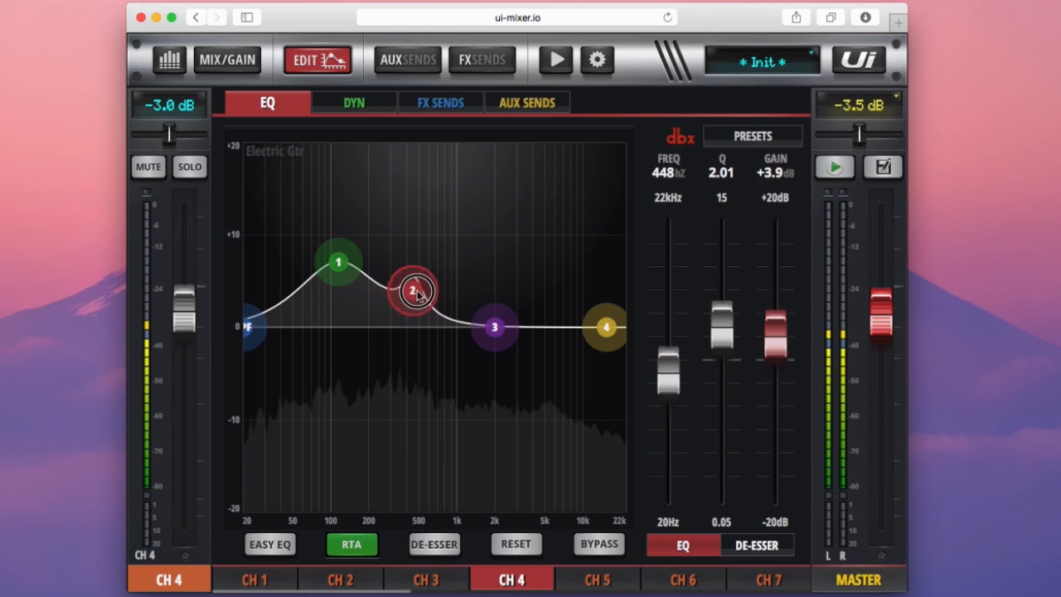
drag(413, 292, 423, 274)
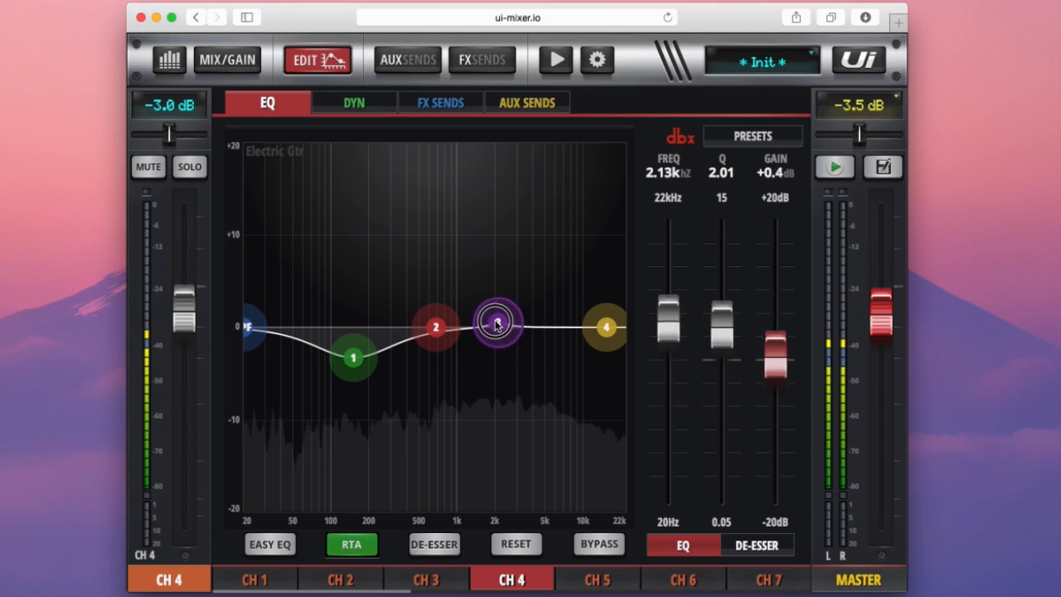
drag(497, 323, 521, 307)
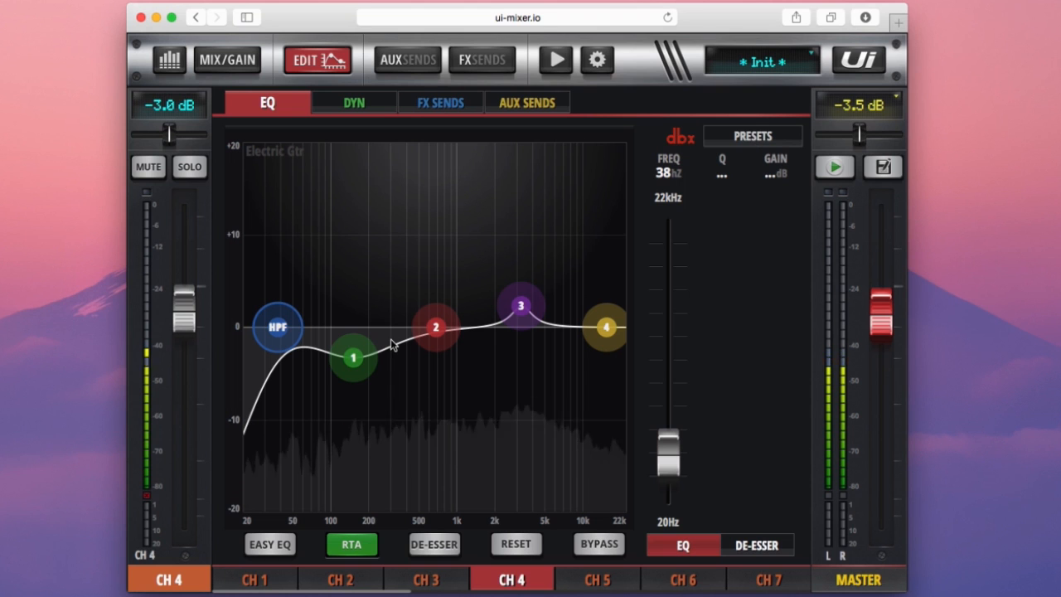
mouse_move(693, 129)
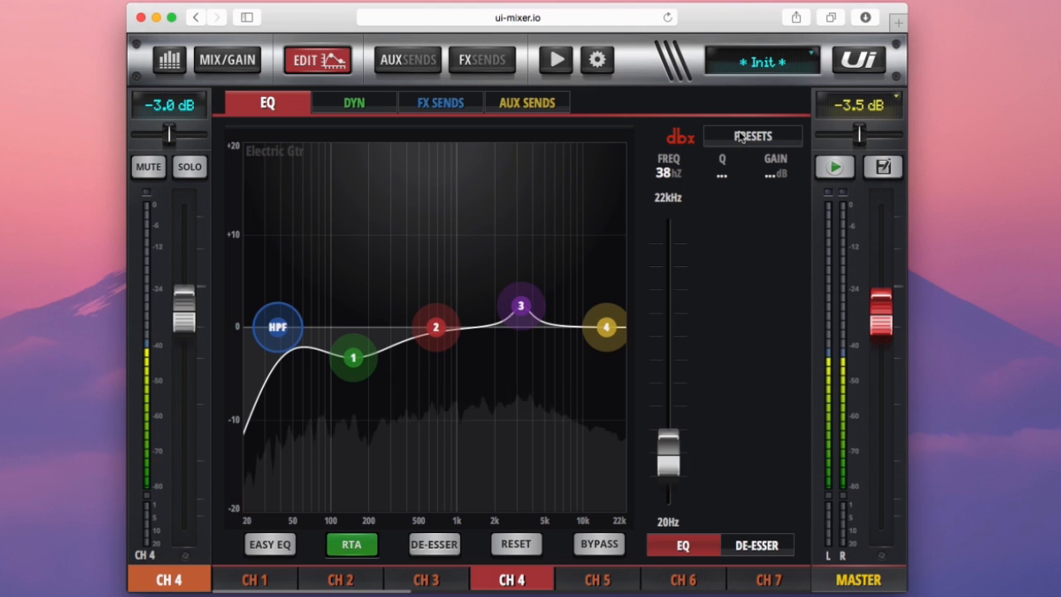
Save channel 4's current EQ curve as a user preset named 'GTR'.
click(751, 136)
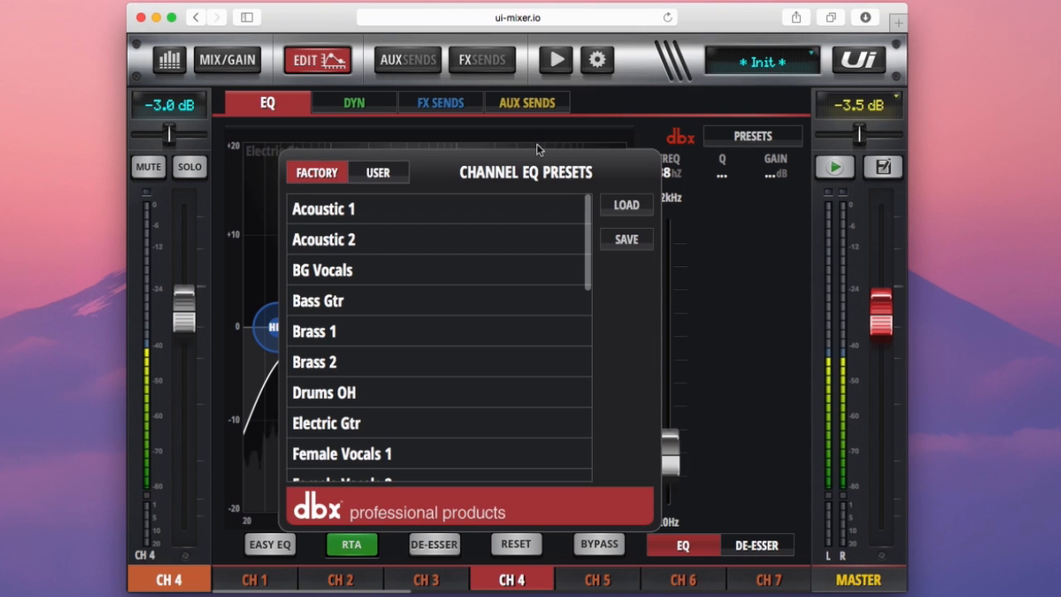
click(378, 172)
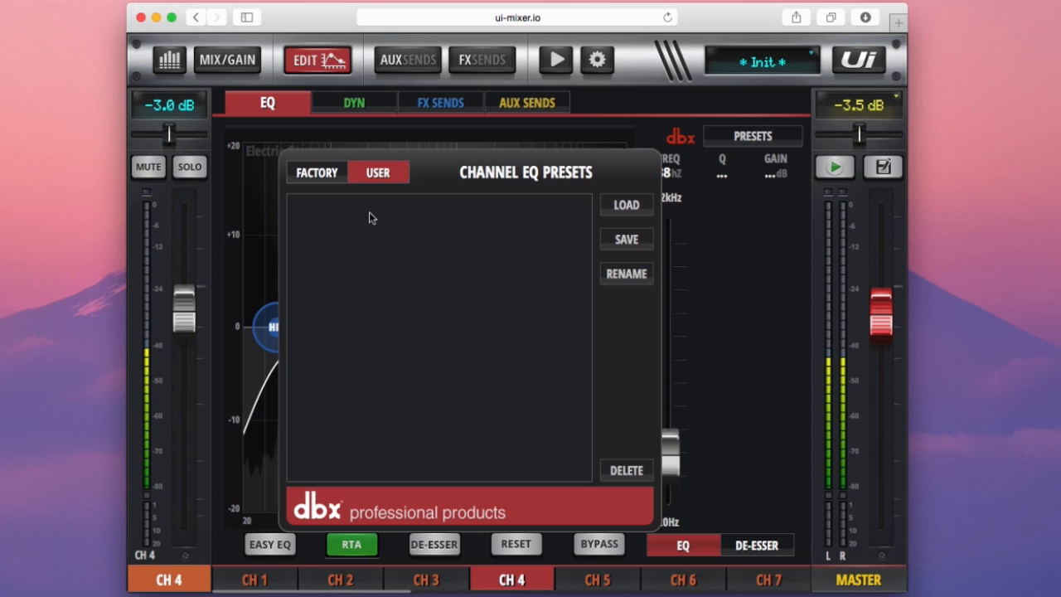
click(627, 239)
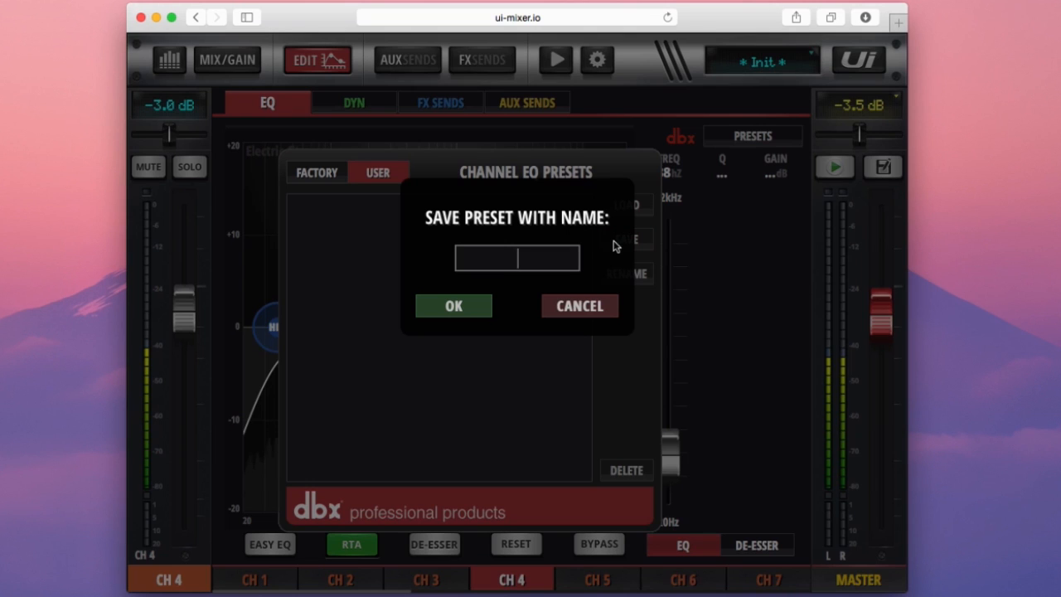
mouse_move(610, 248)
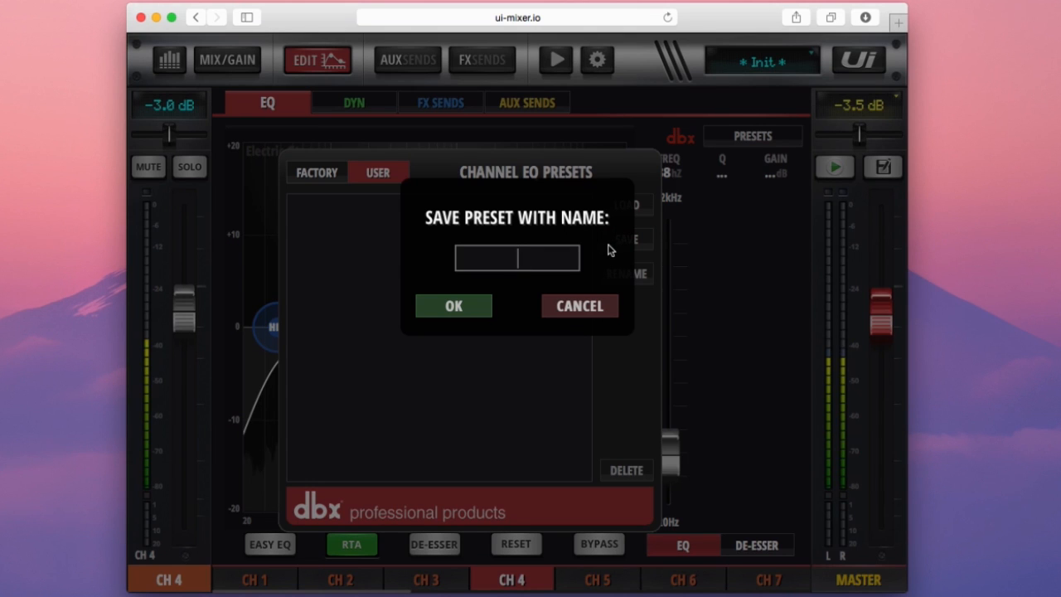
text(GT)
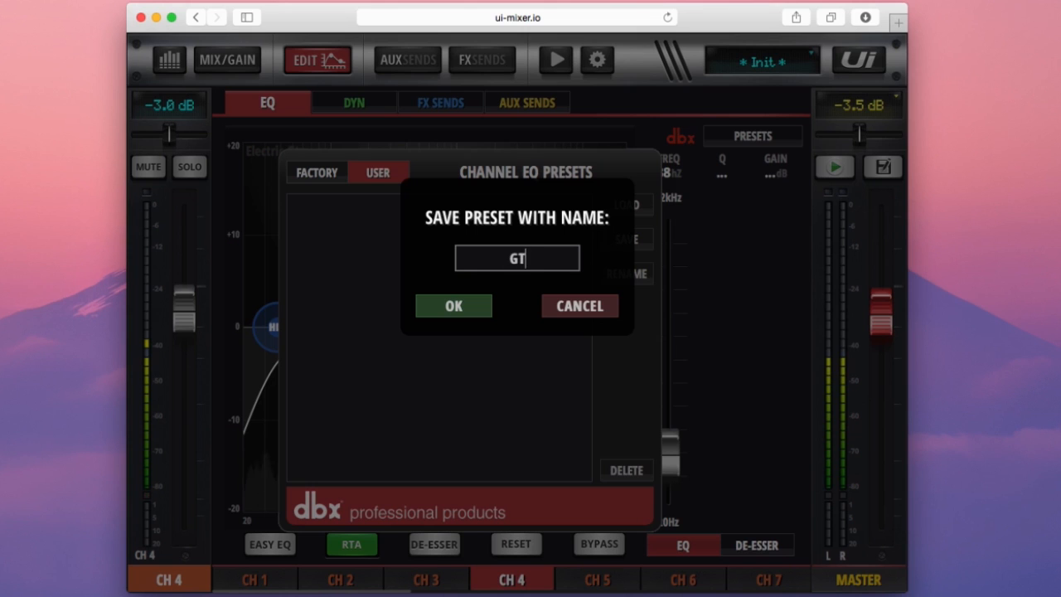
text(R)
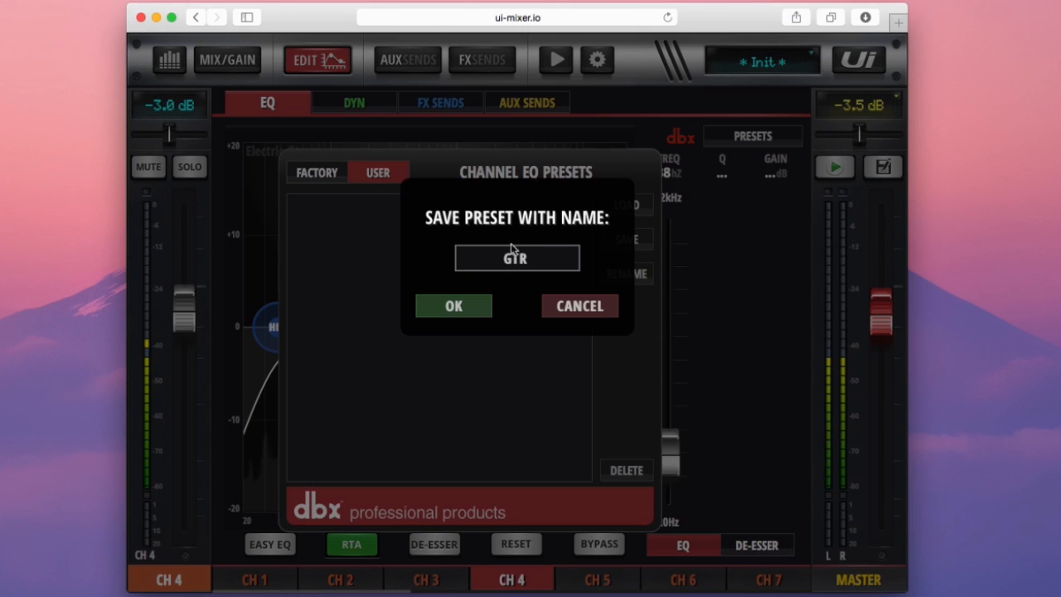
click(454, 305)
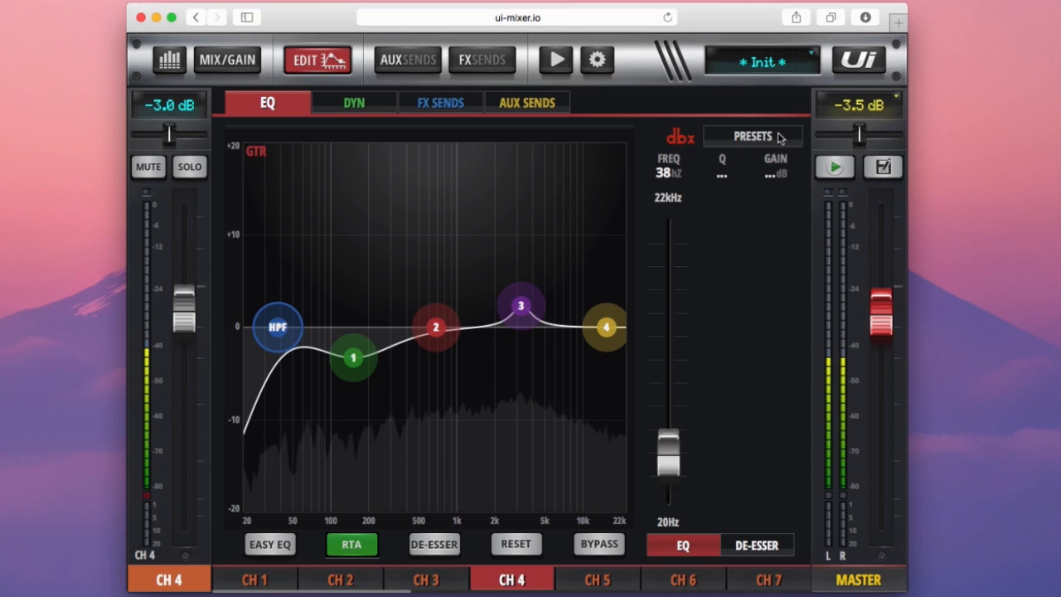
click(753, 136)
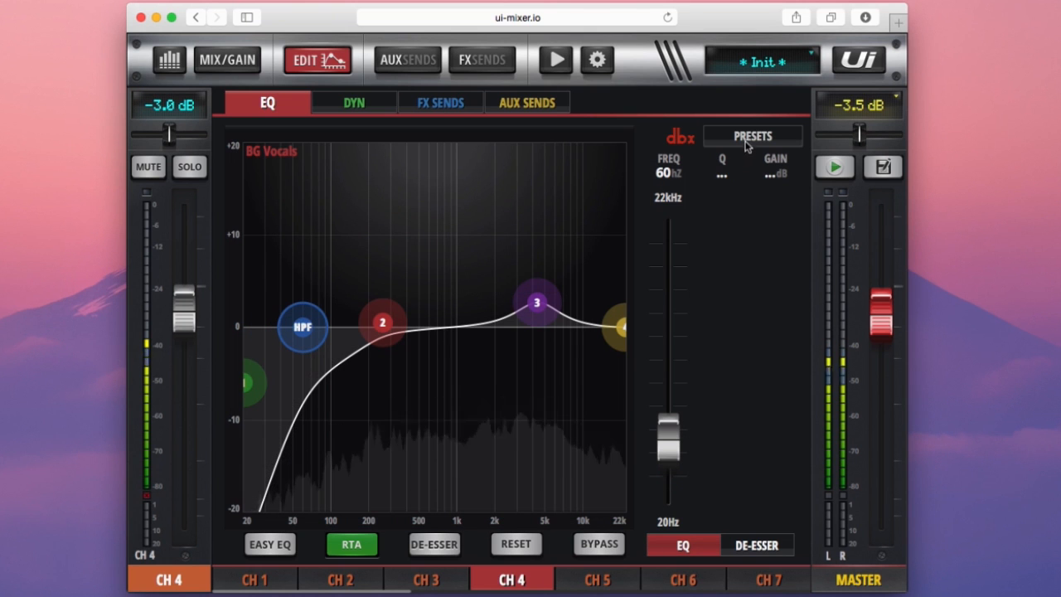
click(751, 136)
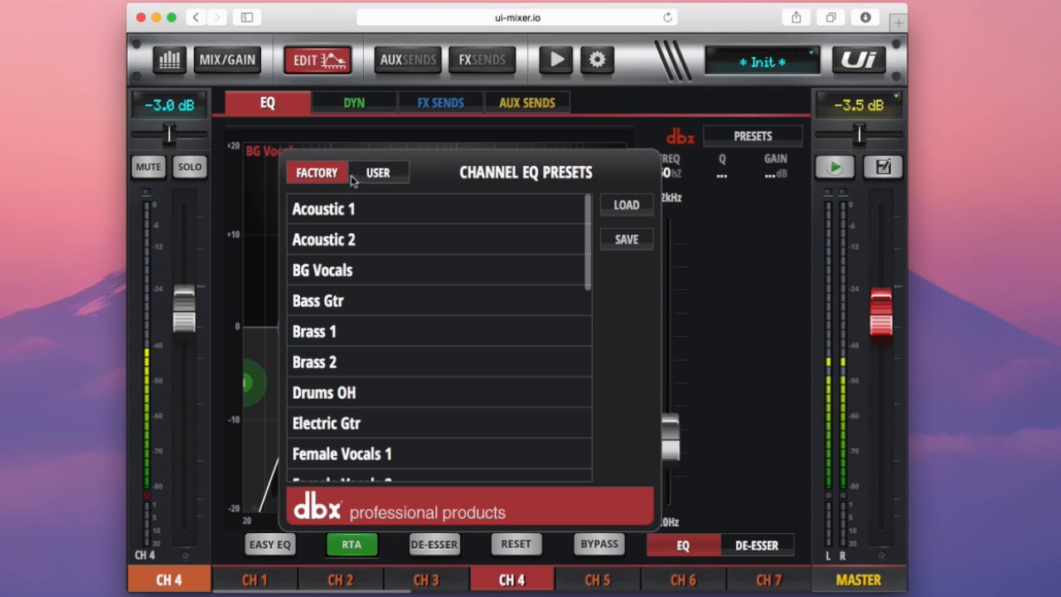
click(378, 171)
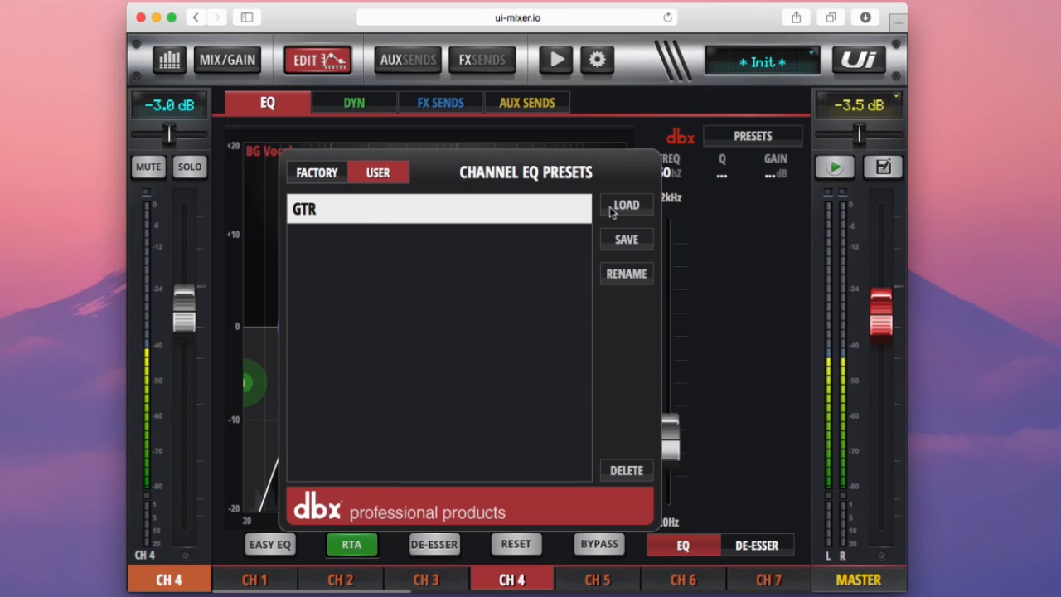
click(626, 206)
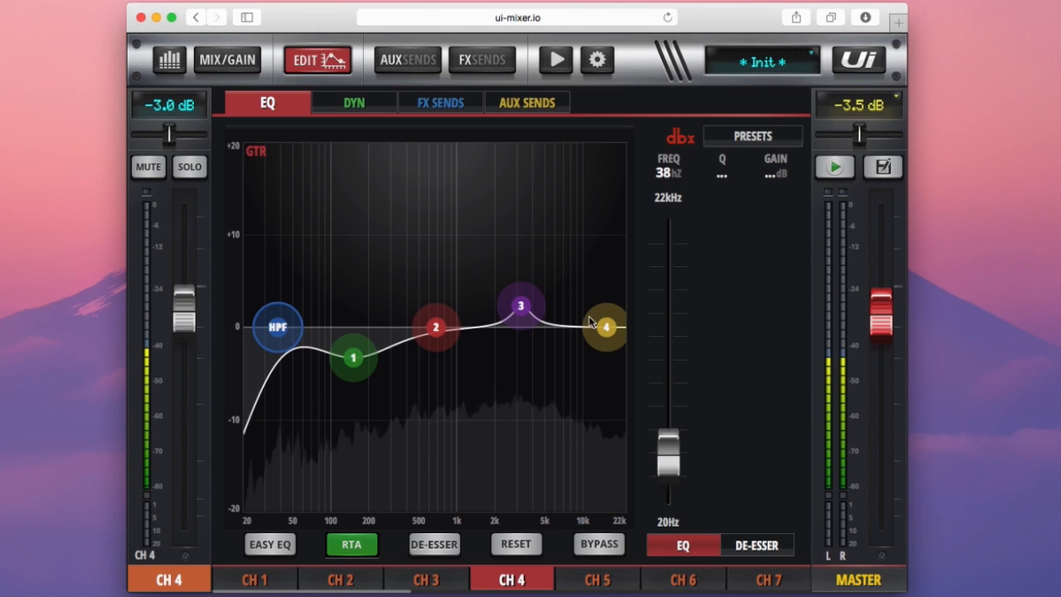
mouse_move(461, 405)
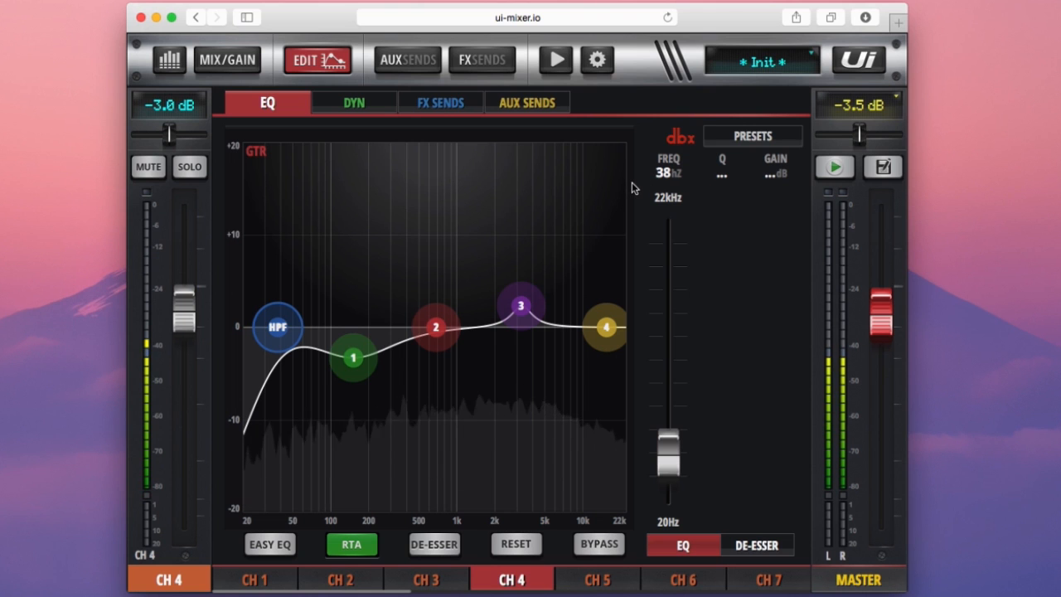
mouse_move(421, 108)
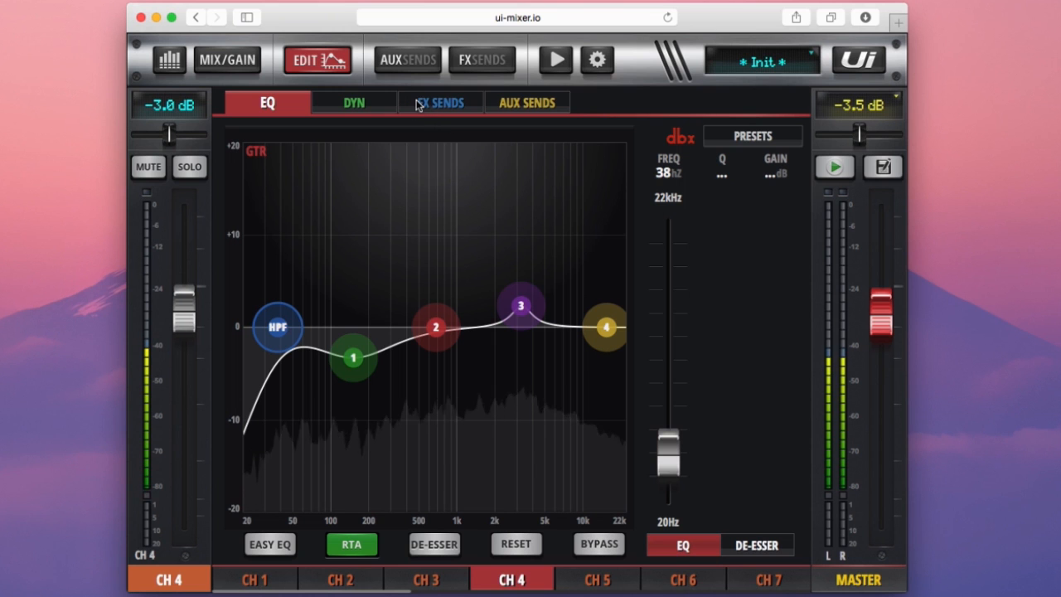
Raise channel 4's reverb FX send from off up to -10.1 dB.
click(439, 103)
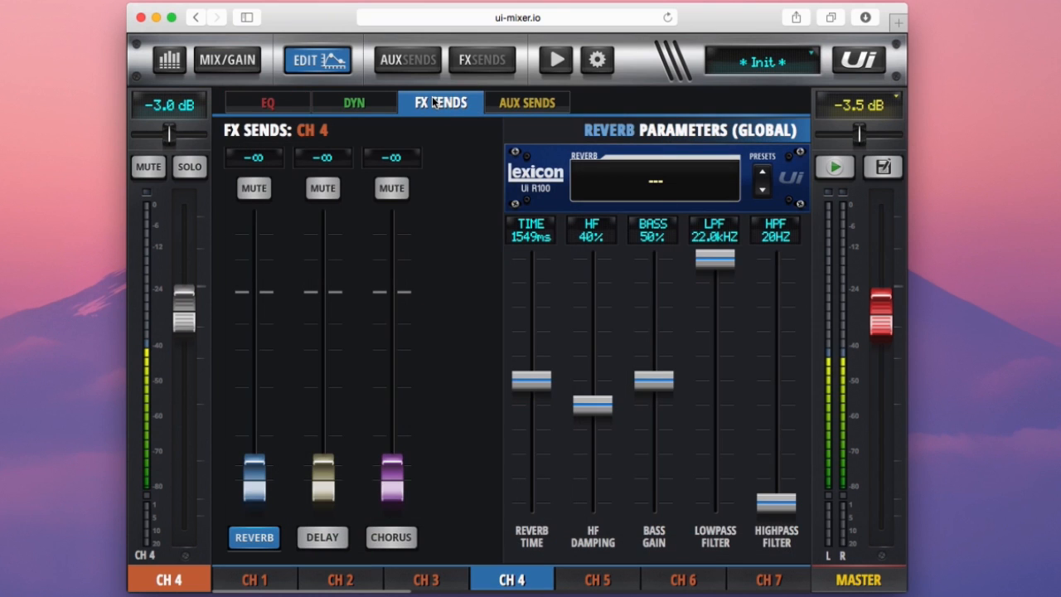
mouse_move(435, 115)
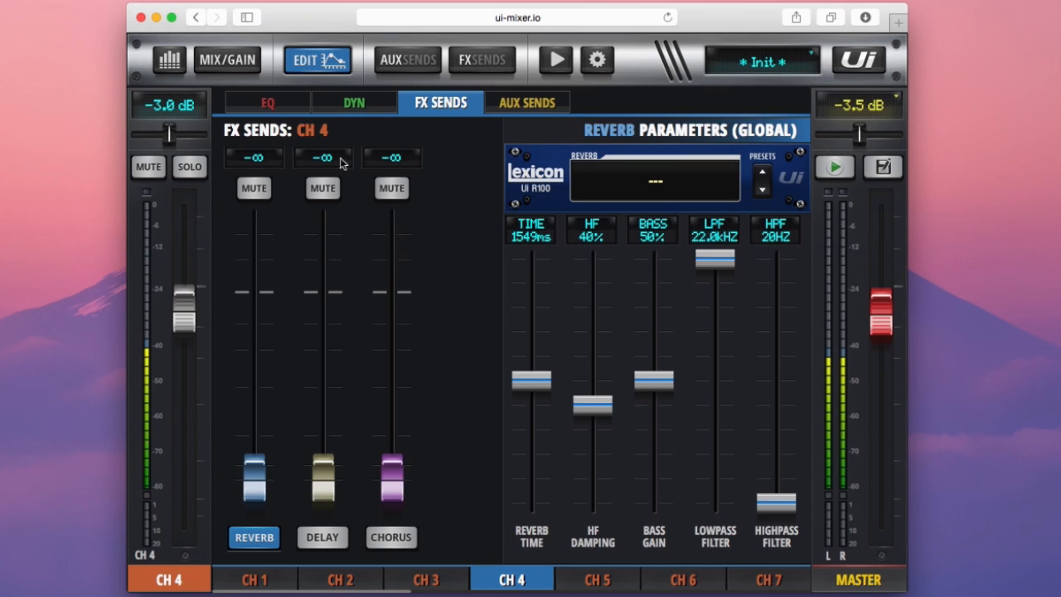
mouse_move(300, 380)
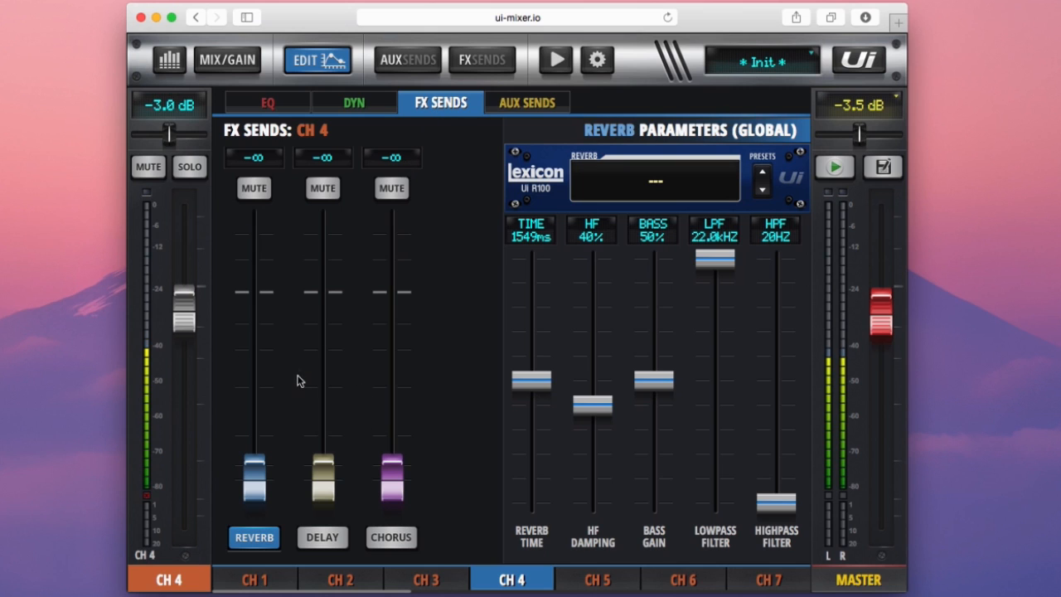
mouse_move(626, 325)
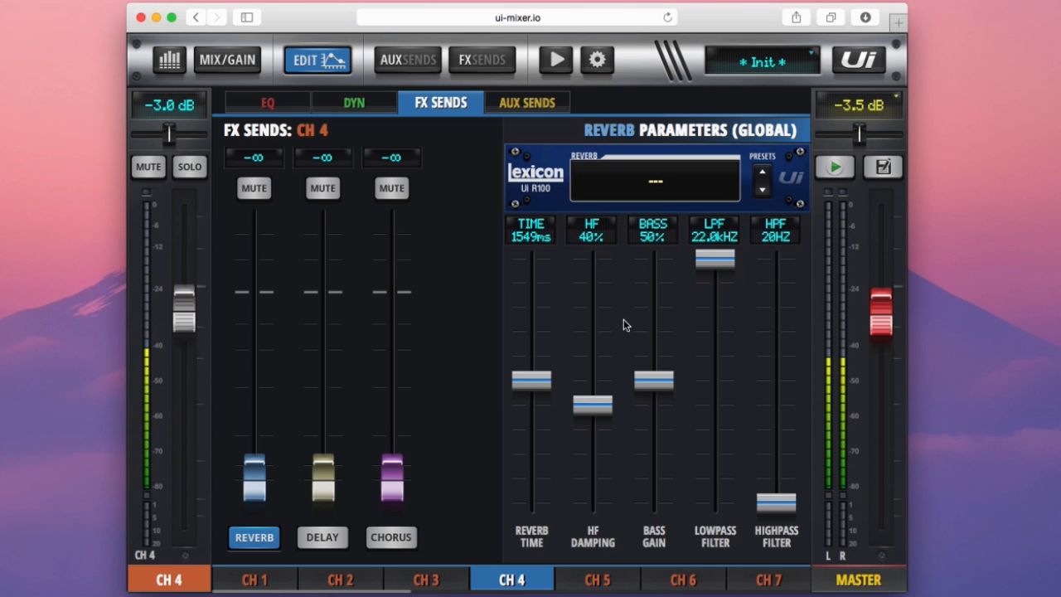
mouse_move(464, 397)
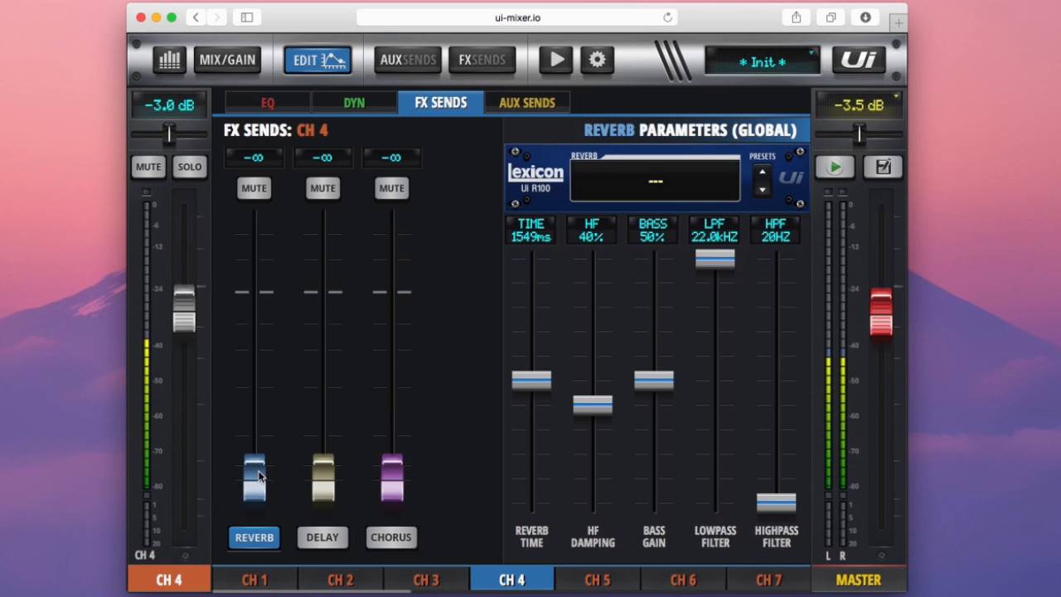
drag(255, 478, 255, 382)
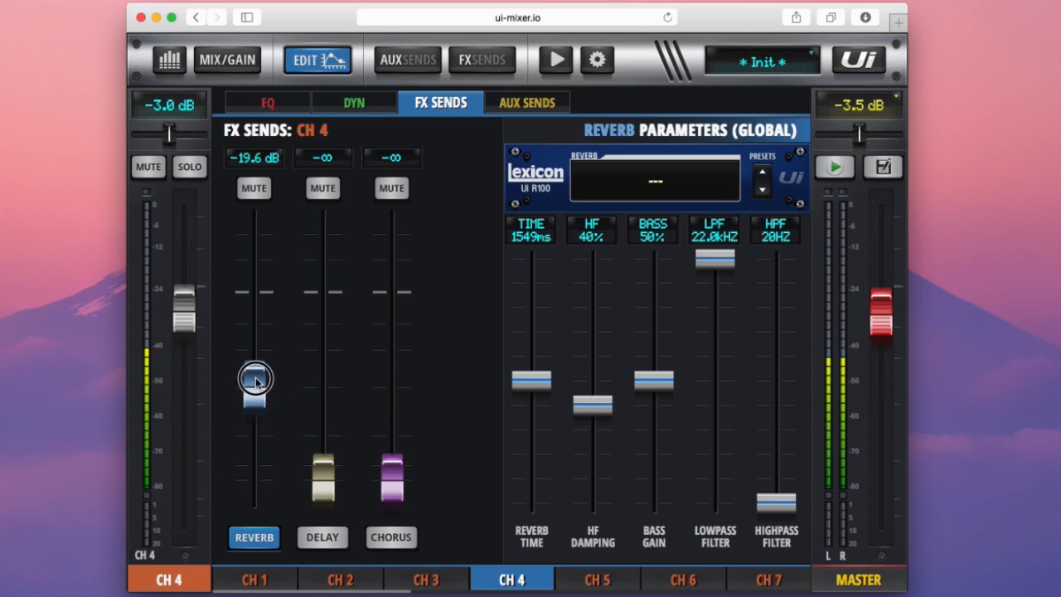
drag(255, 381, 255, 352)
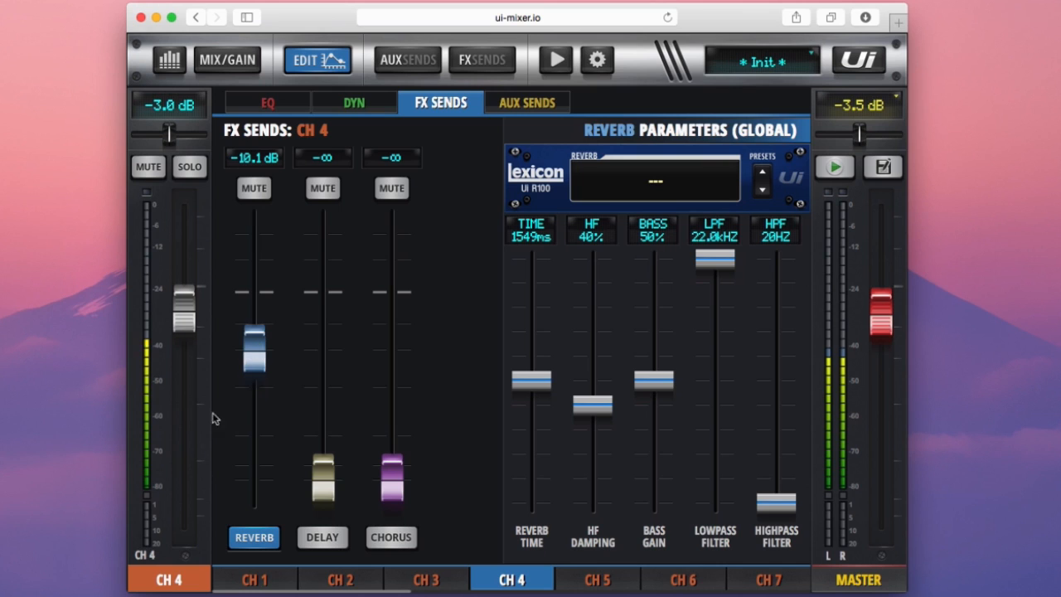
mouse_move(226, 411)
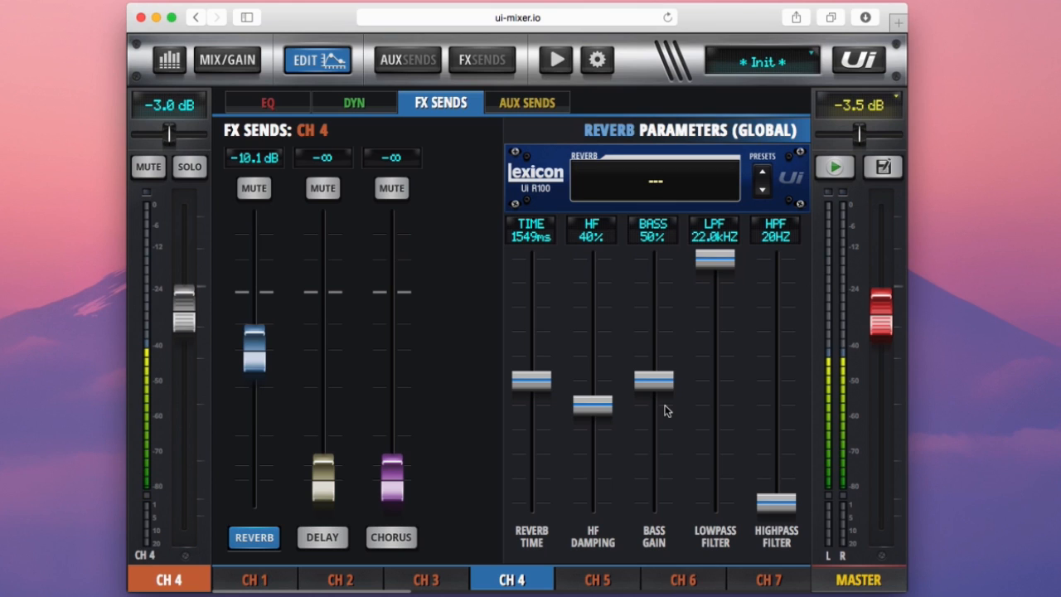
mouse_move(229, 431)
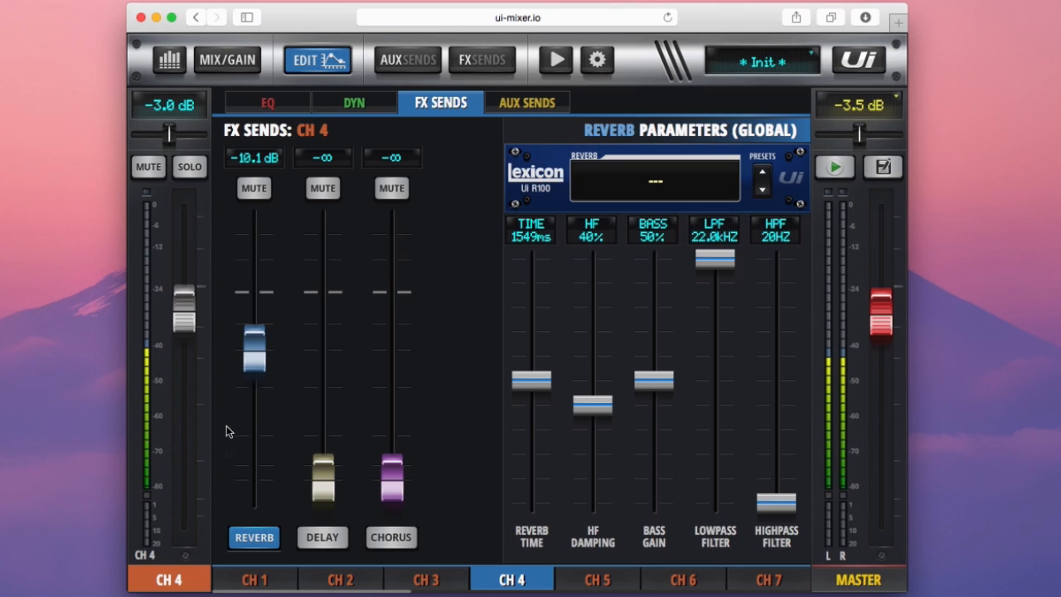
mouse_move(224, 550)
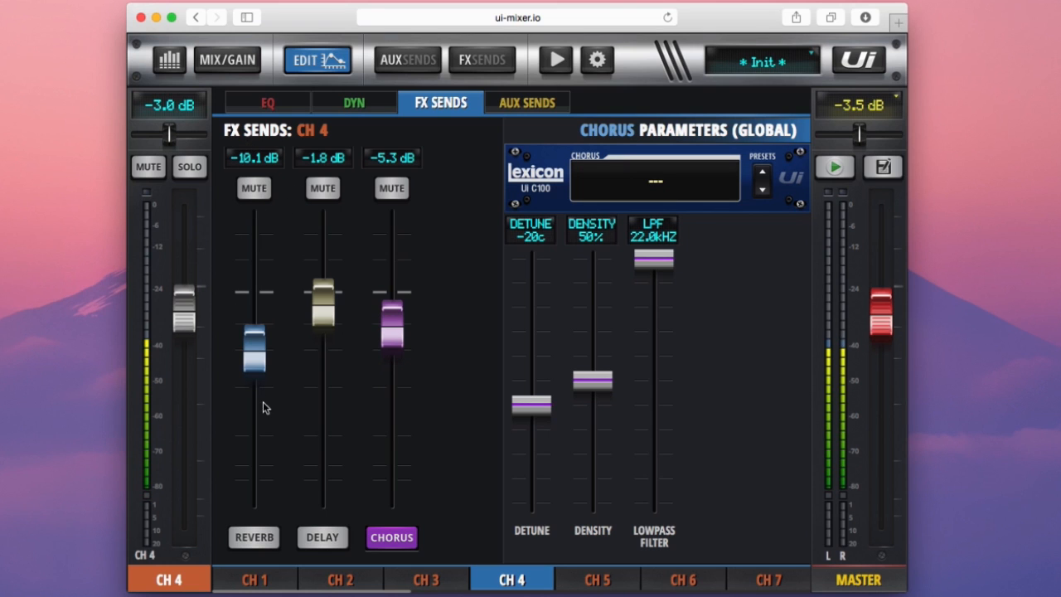
Rework channel 4's reverb send, settling it at -17 dB.
click(254, 537)
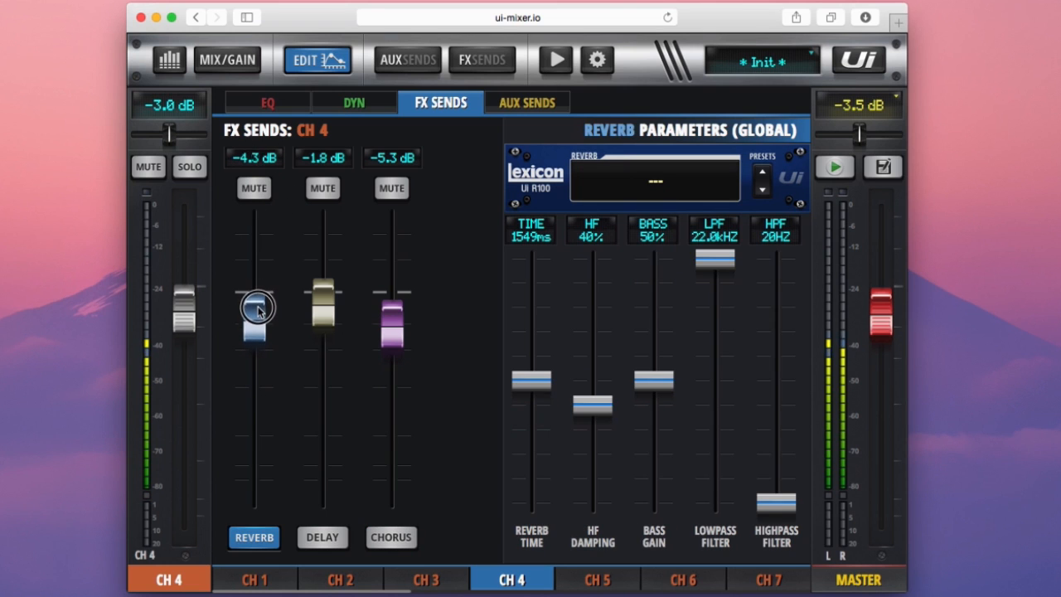
drag(255, 312, 255, 322)
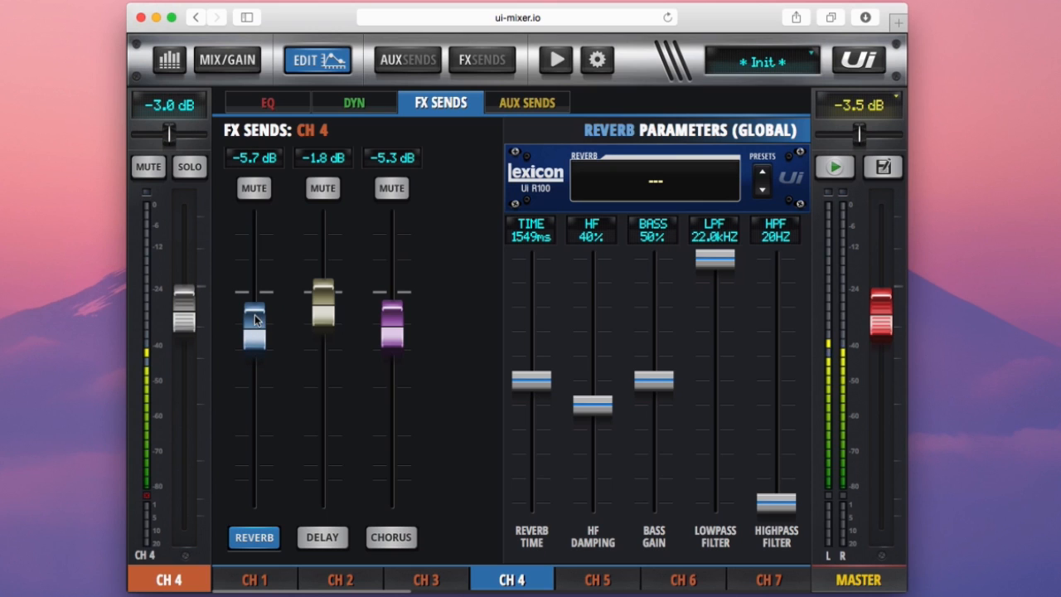
mouse_move(587, 187)
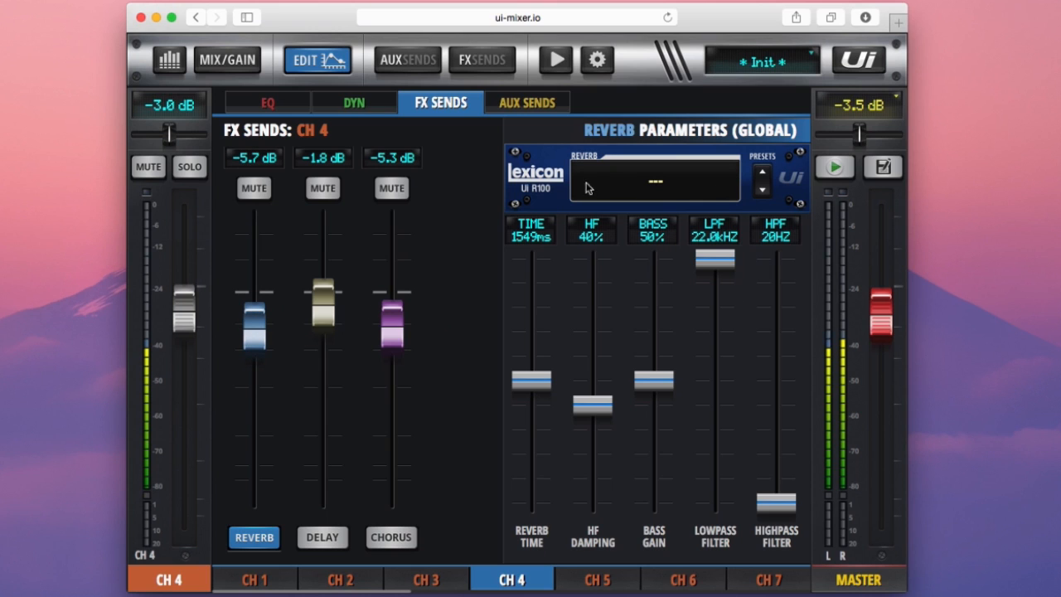
mouse_move(556, 441)
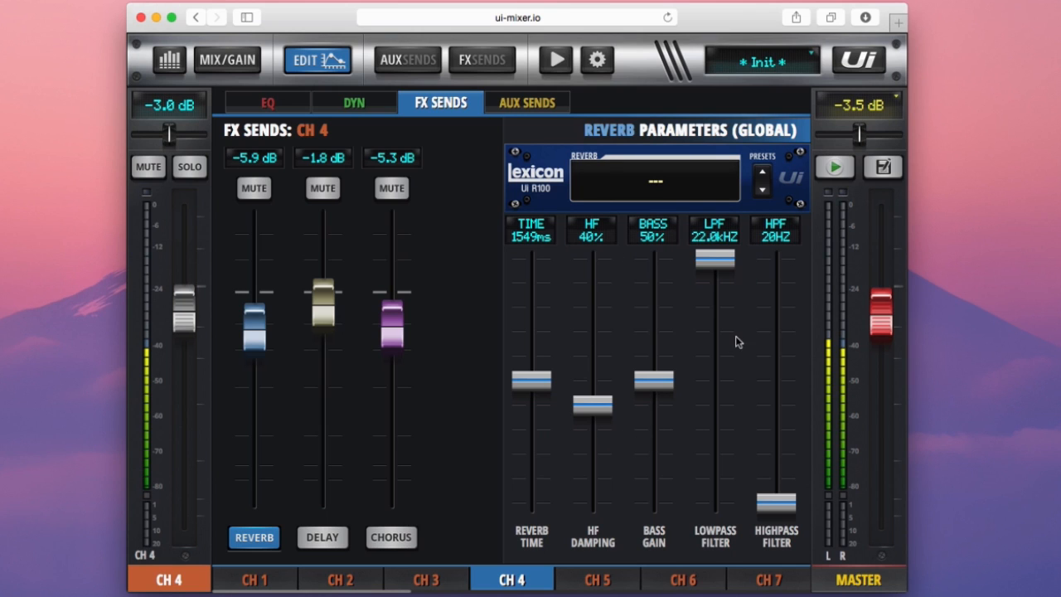
mouse_move(605, 281)
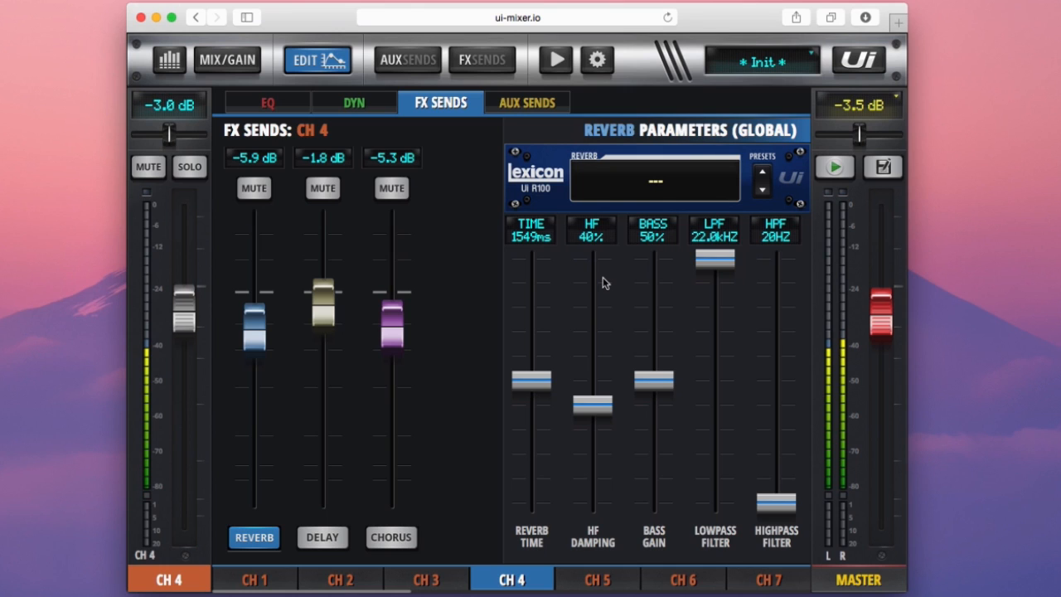
mouse_move(164, 229)
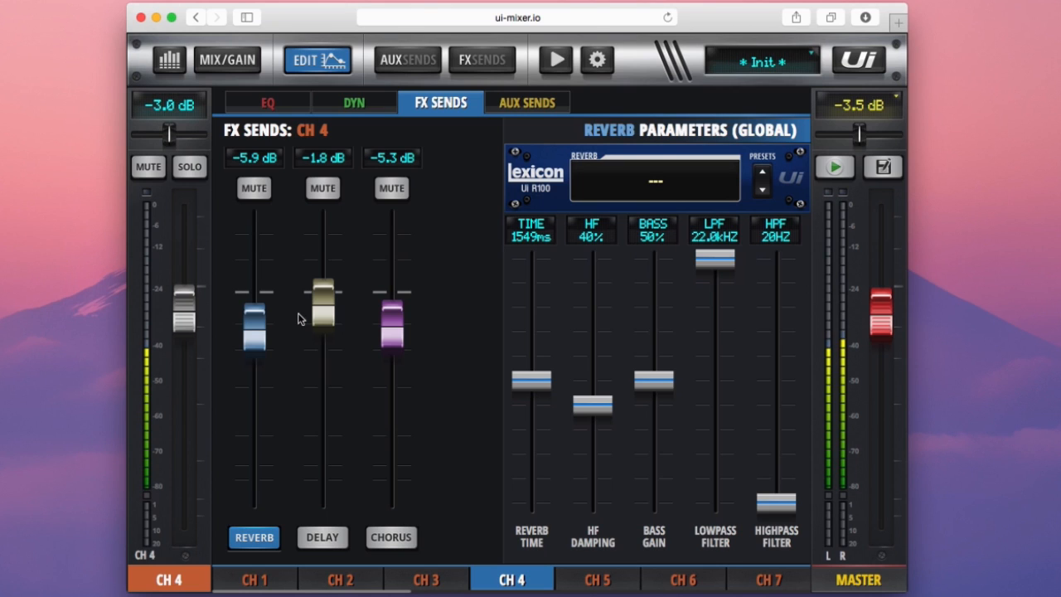
drag(252, 329, 252, 451)
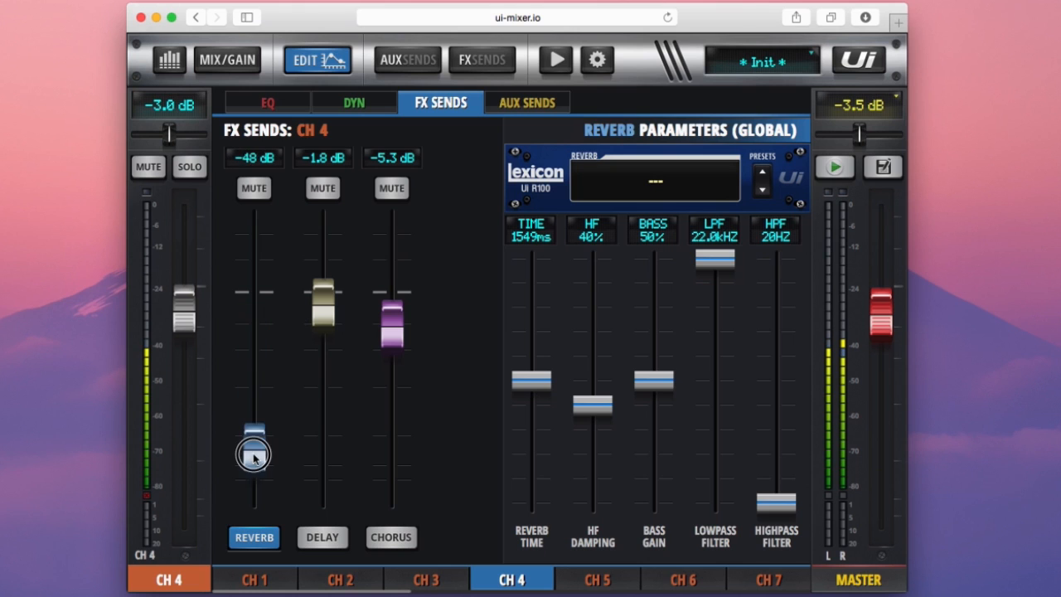
drag(252, 451, 252, 378)
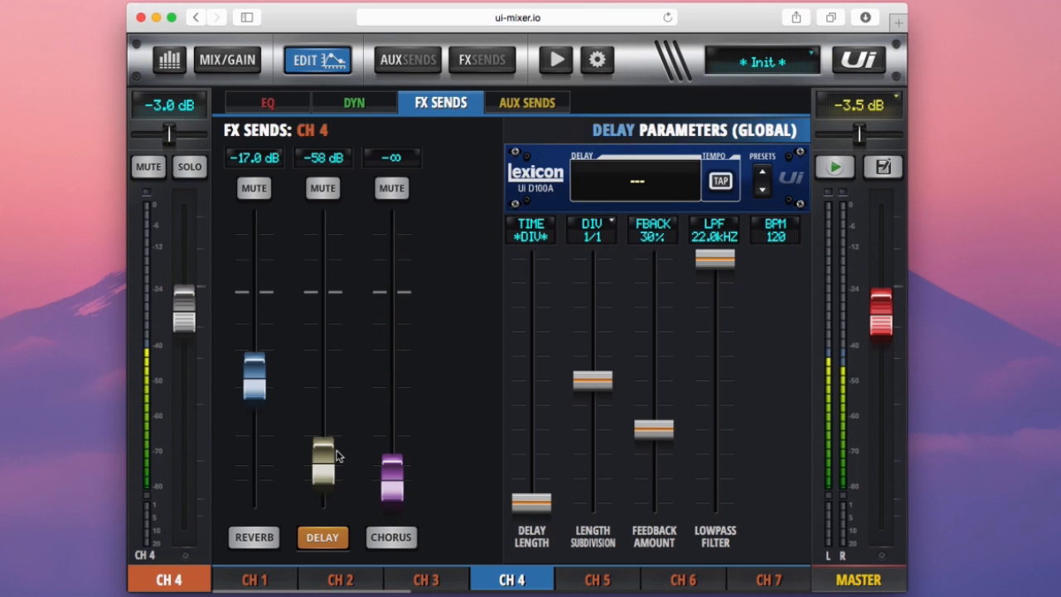
mouse_move(307, 456)
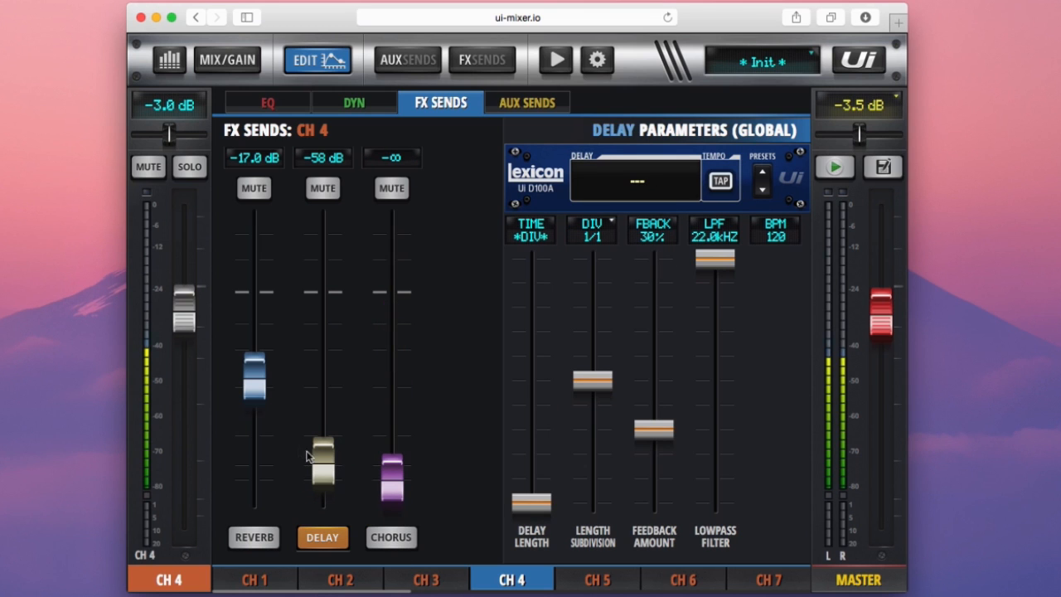
Set channel 4's aux sends to +3.4 dB on aux 1 and -27 dB on aux 2.
click(527, 102)
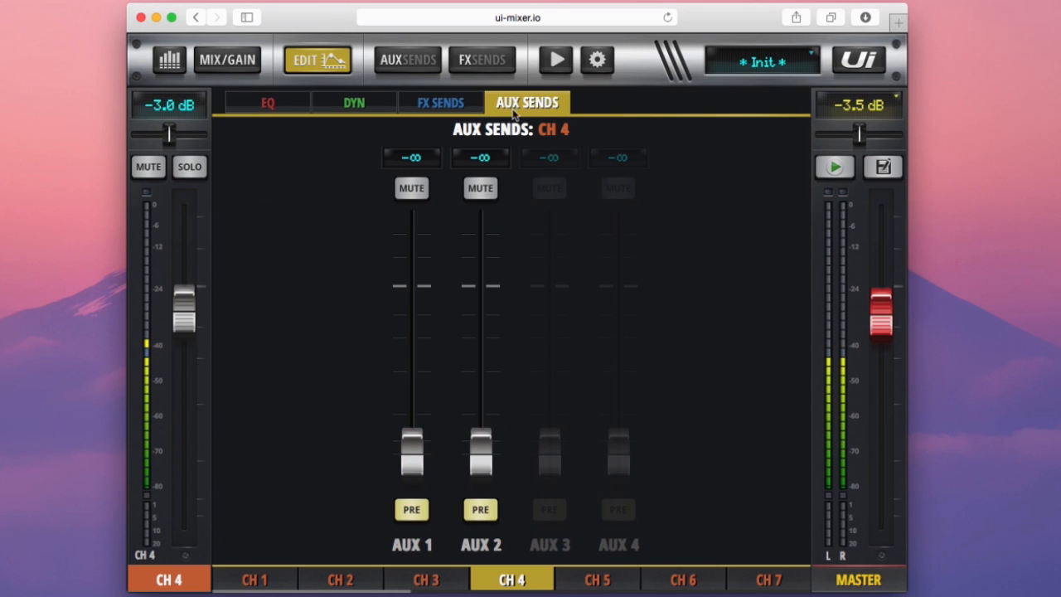
mouse_move(454, 369)
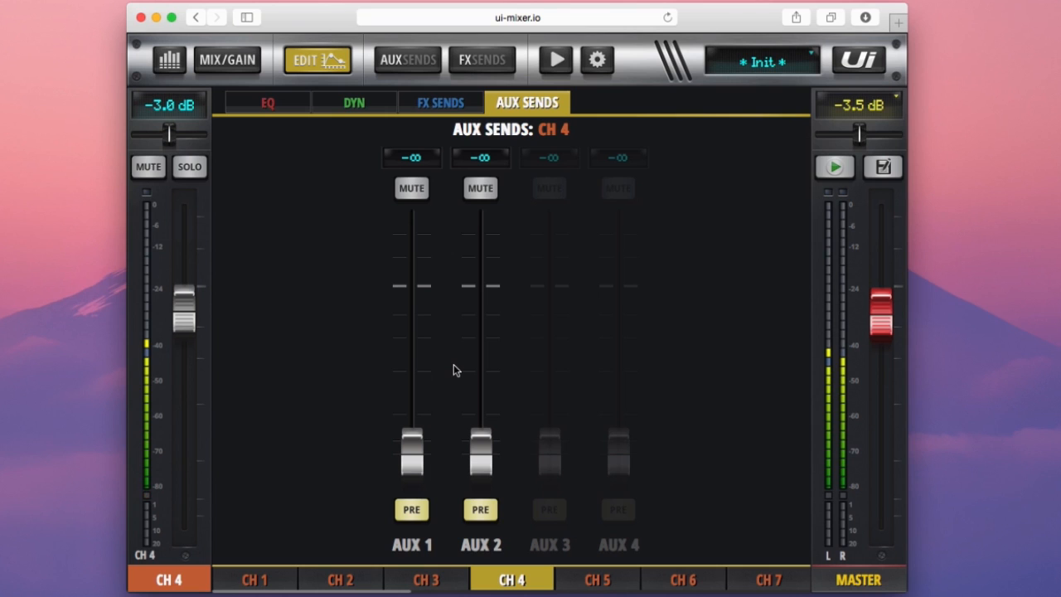
mouse_move(461, 370)
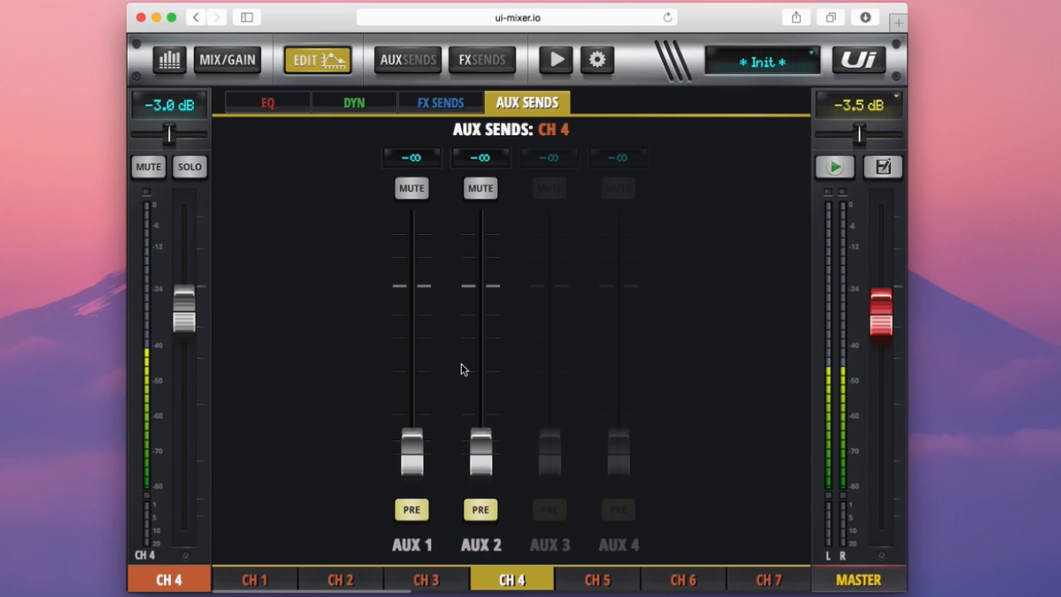
mouse_move(252, 358)
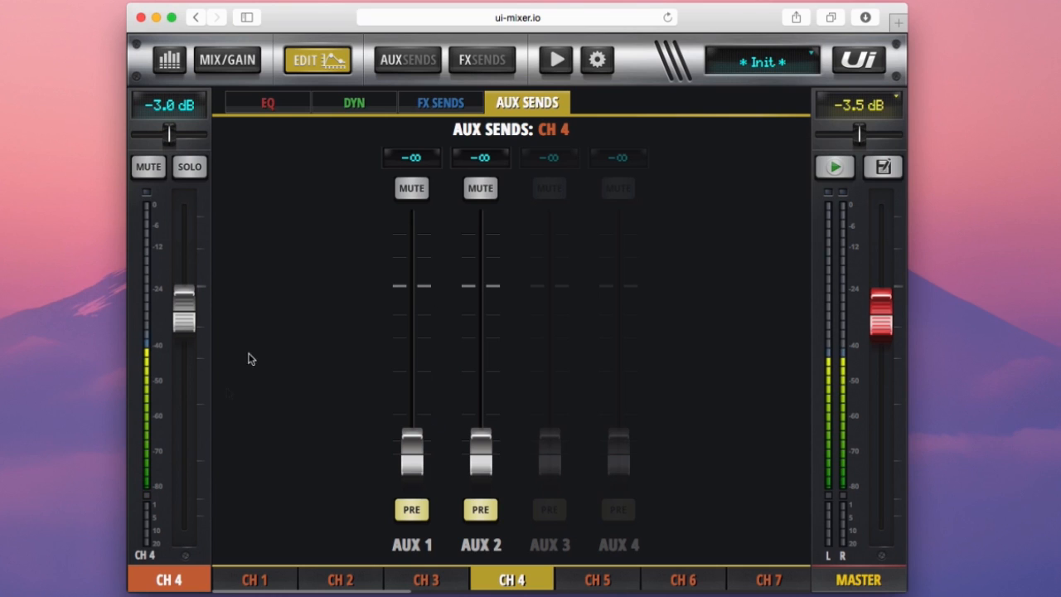
mouse_move(325, 368)
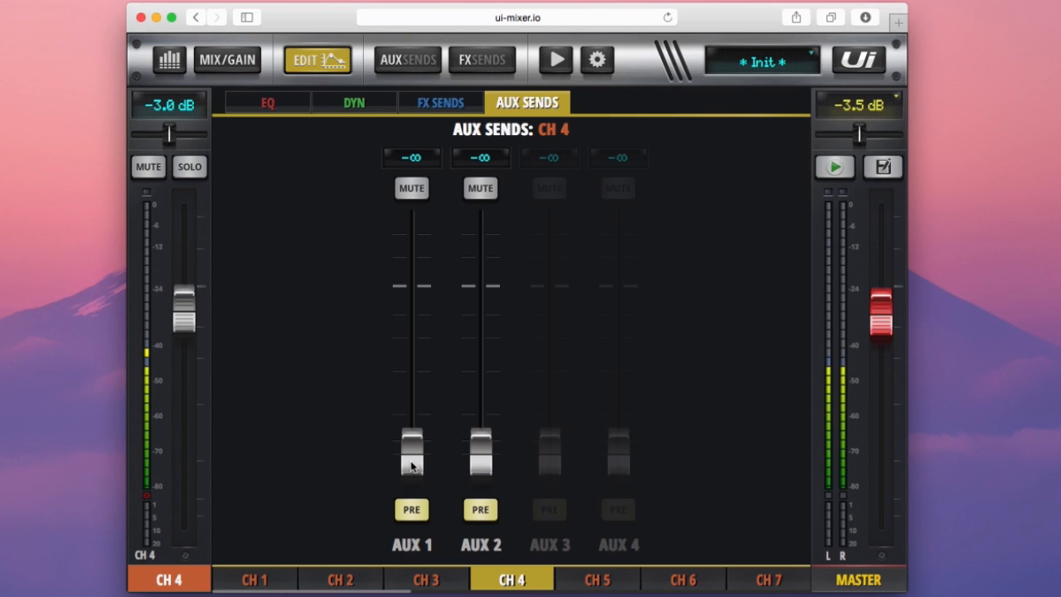
drag(411, 451, 411, 286)
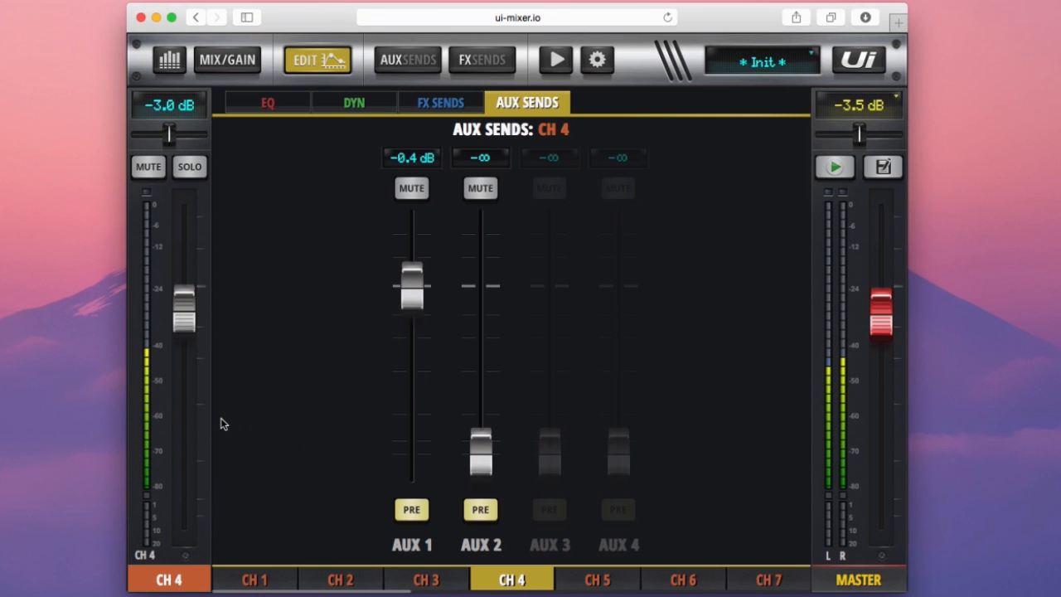
drag(481, 451, 481, 418)
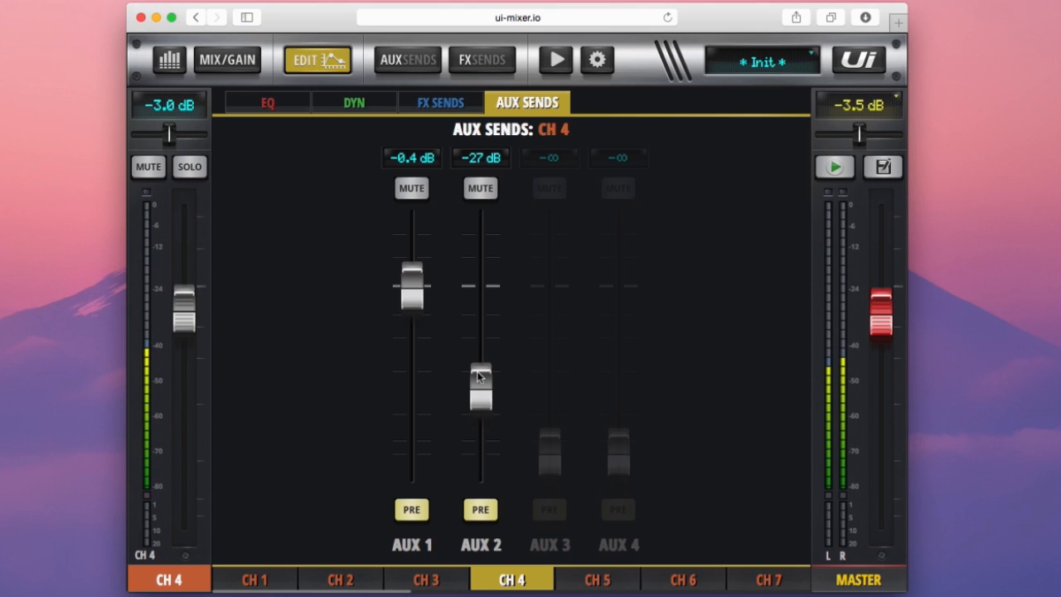
mouse_move(368, 454)
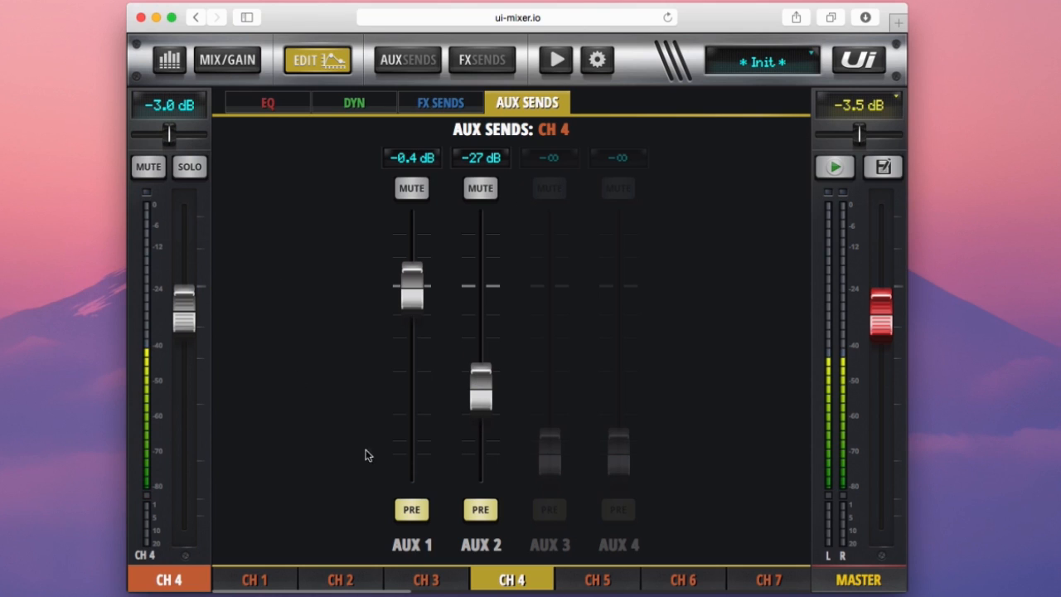
mouse_move(454, 175)
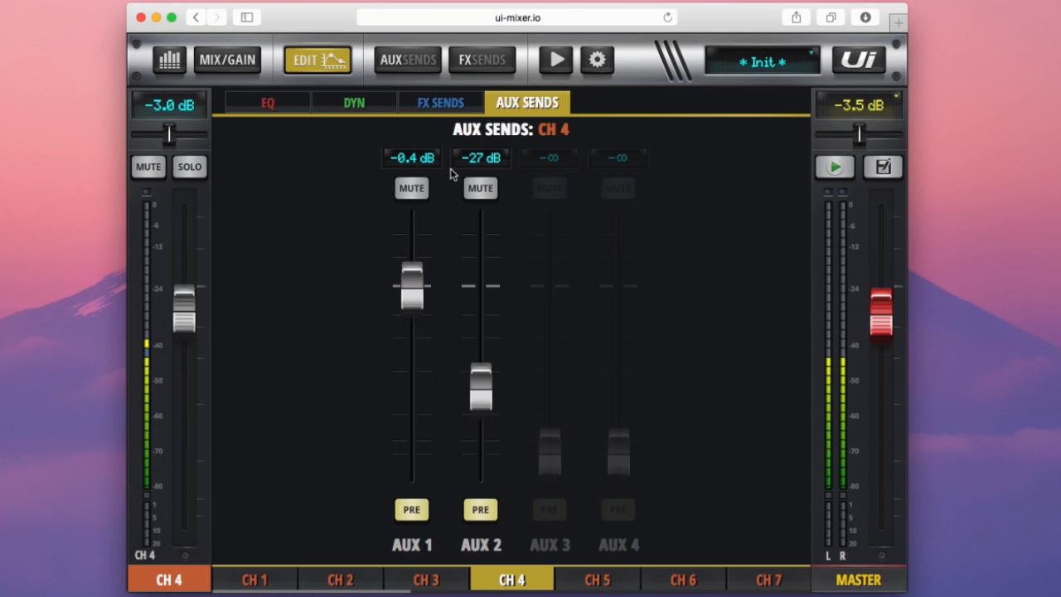
mouse_move(397, 229)
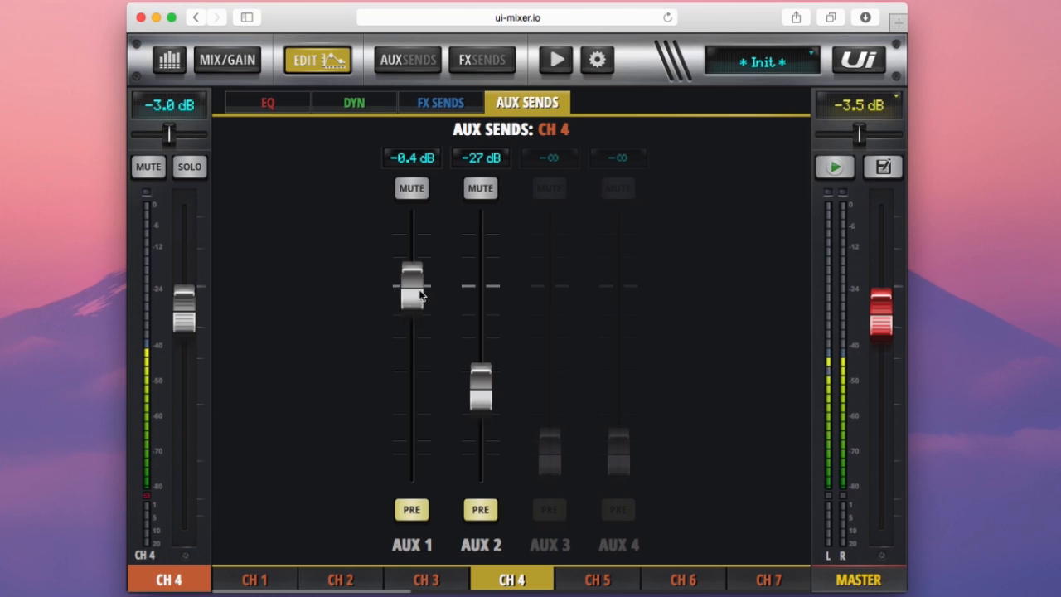
drag(411, 285, 412, 348)
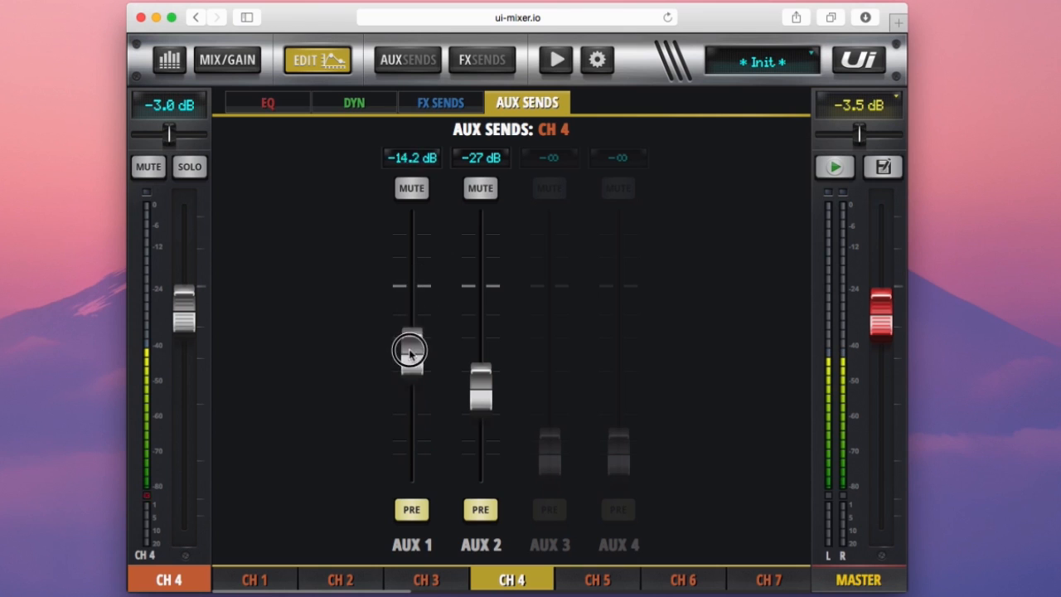
drag(411, 349, 411, 262)
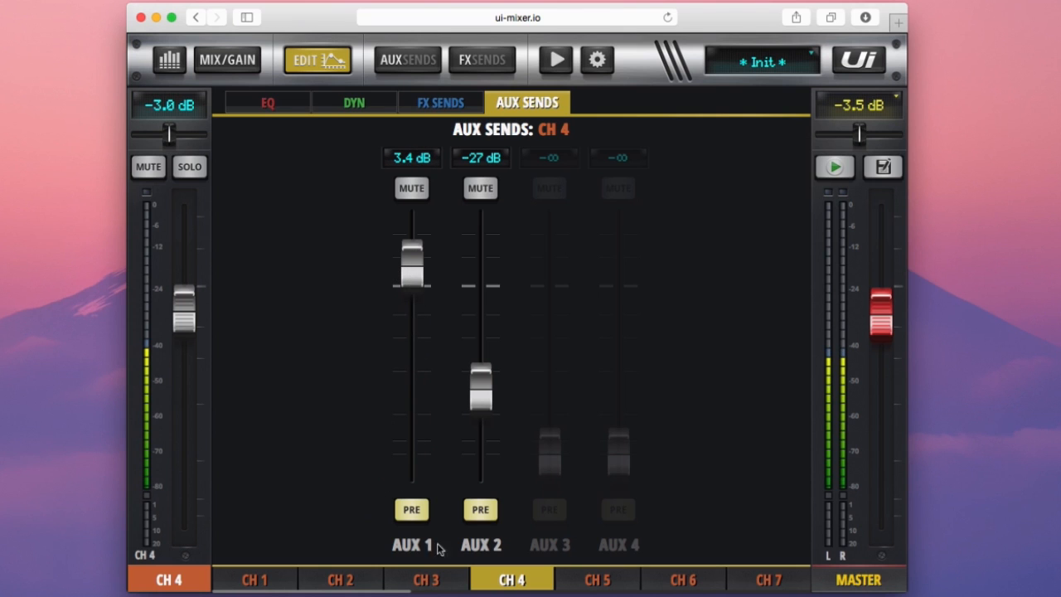
mouse_move(396, 468)
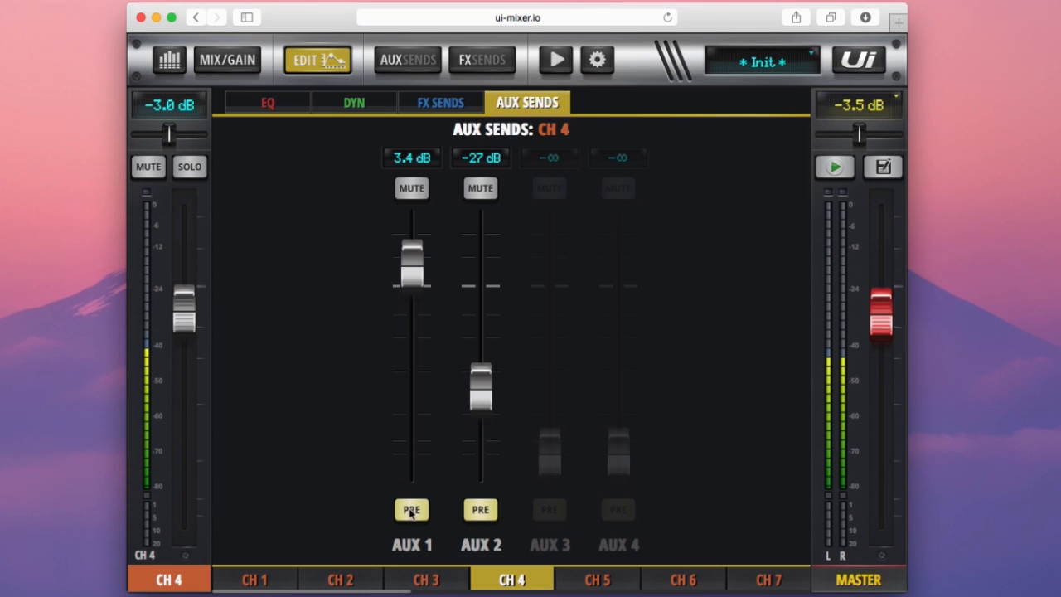
click(411, 509)
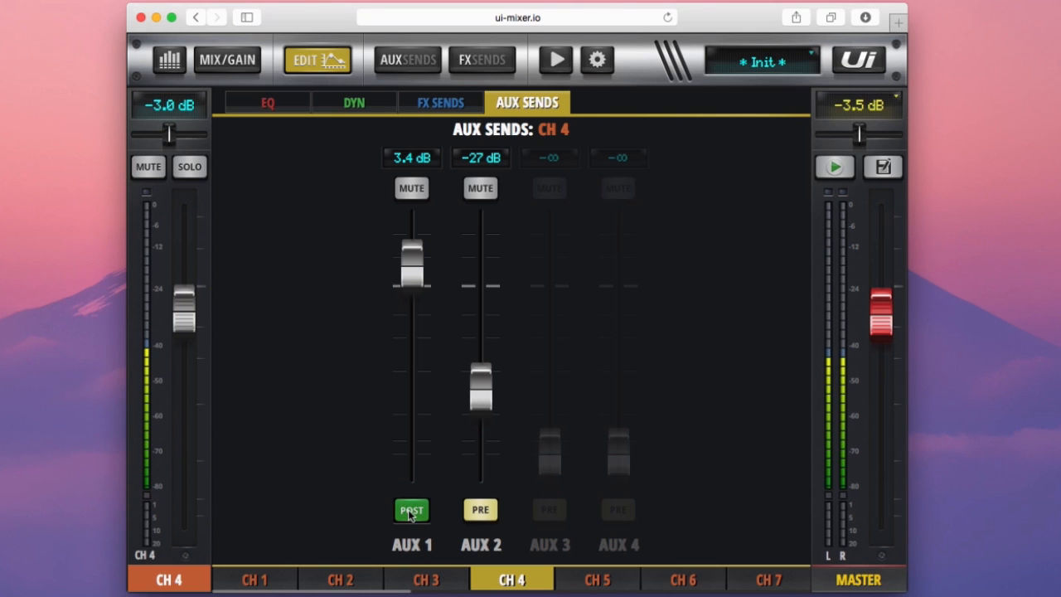
click(411, 510)
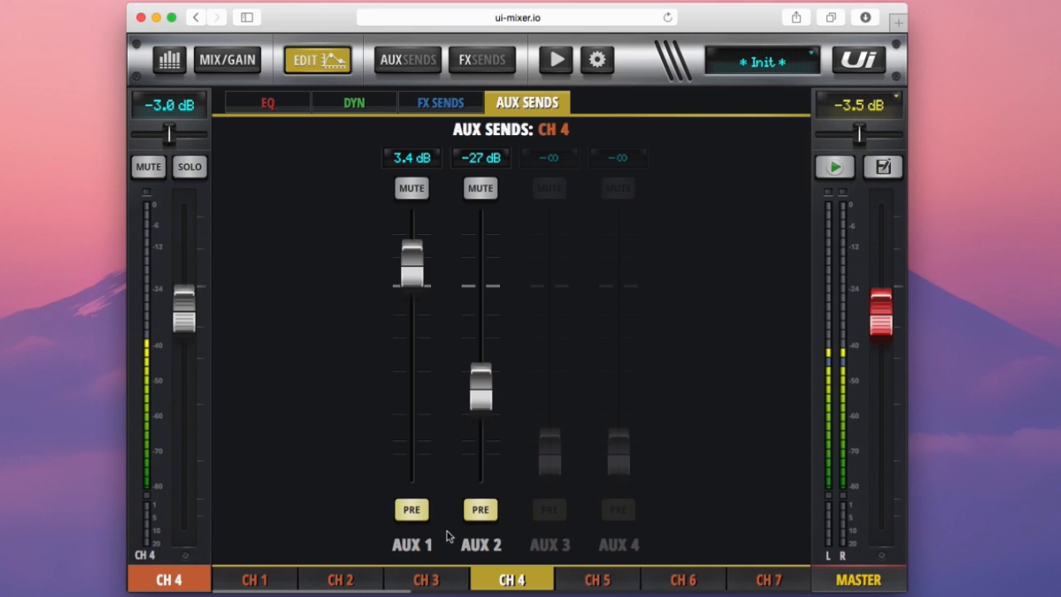
mouse_move(417, 487)
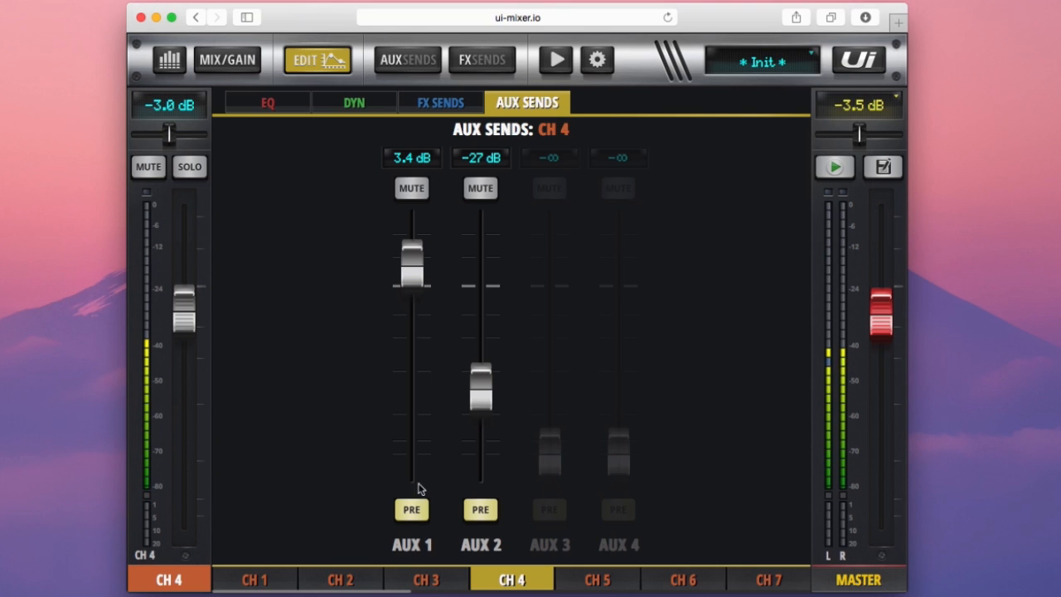
mouse_move(512, 544)
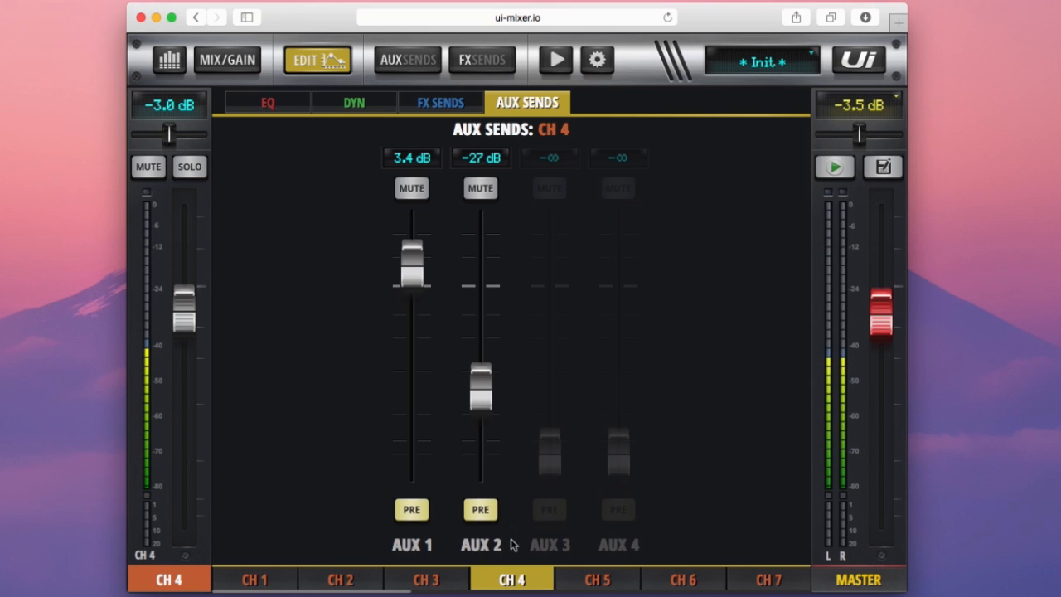
mouse_move(531, 434)
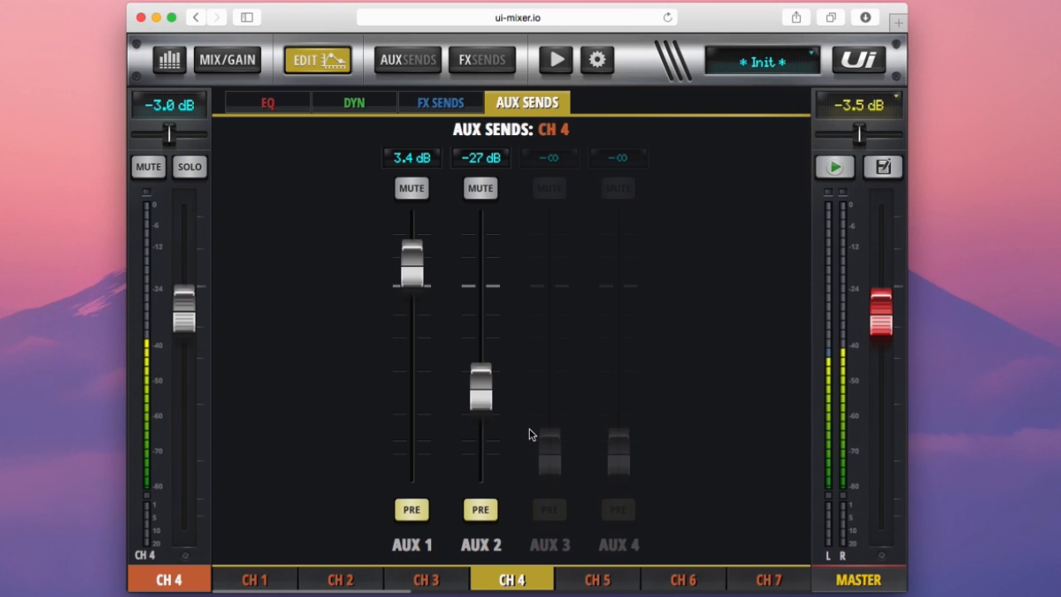
mouse_move(603, 504)
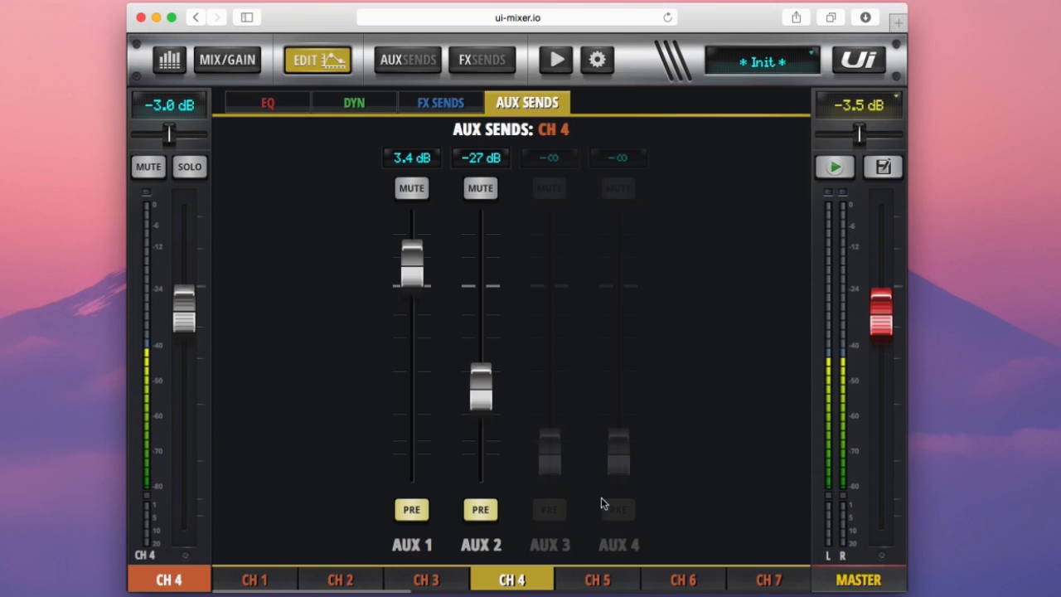
mouse_move(560, 481)
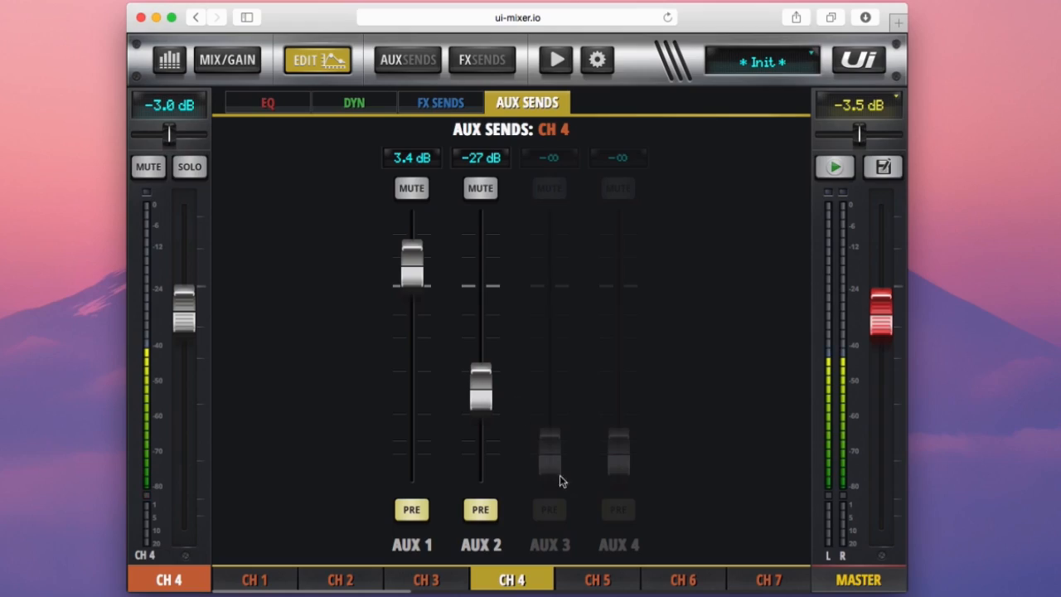